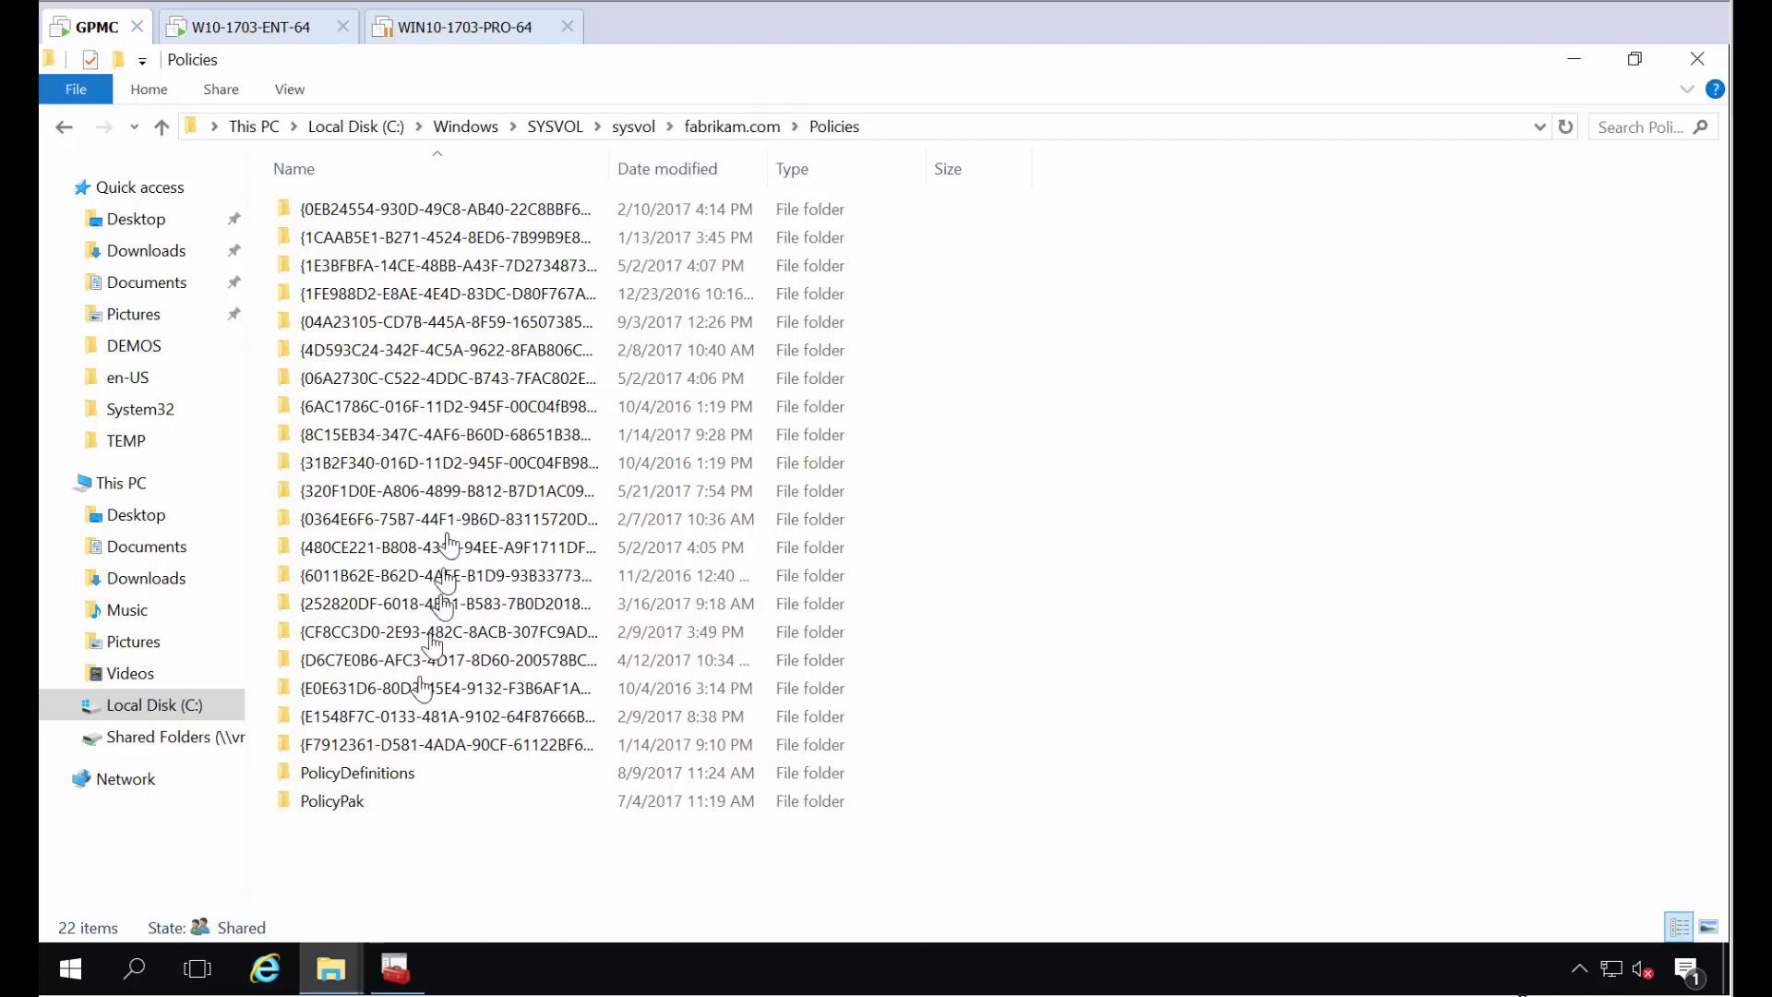
# - Browse into SYSVOL's PolicyDefinitions central store and scroll through its existing ADMX files
pyautogui.click(356, 771)
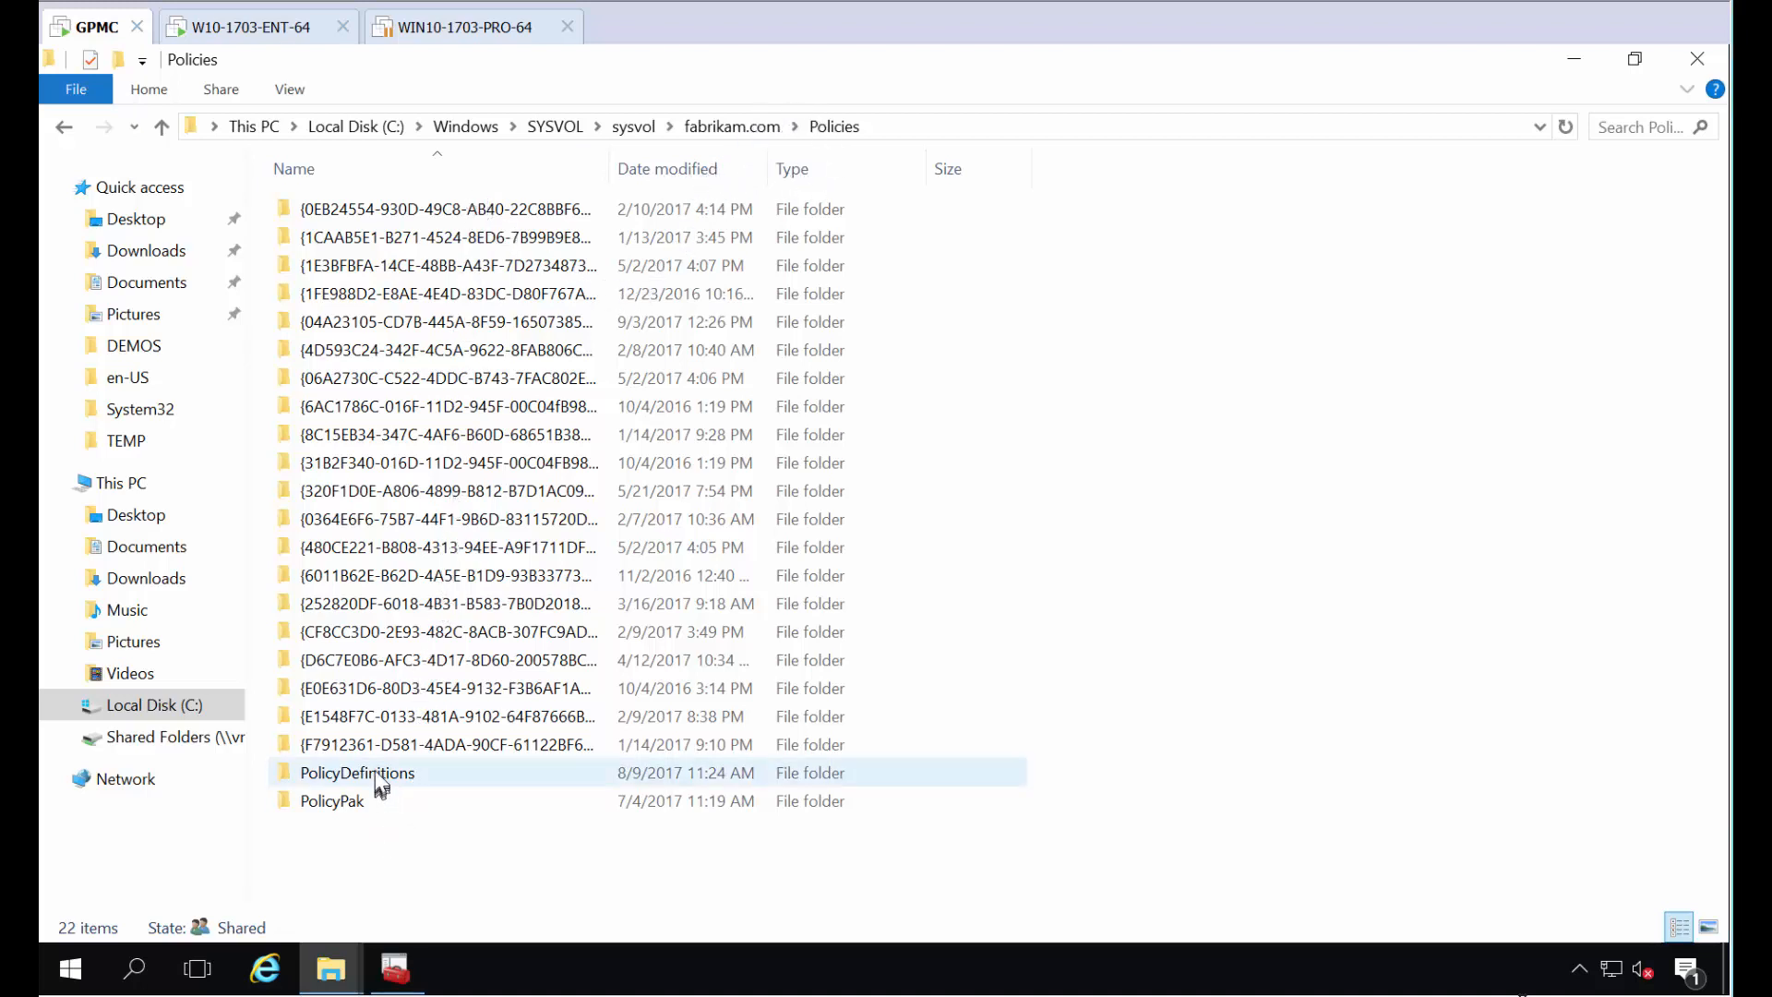
pyautogui.moveTo(373, 799)
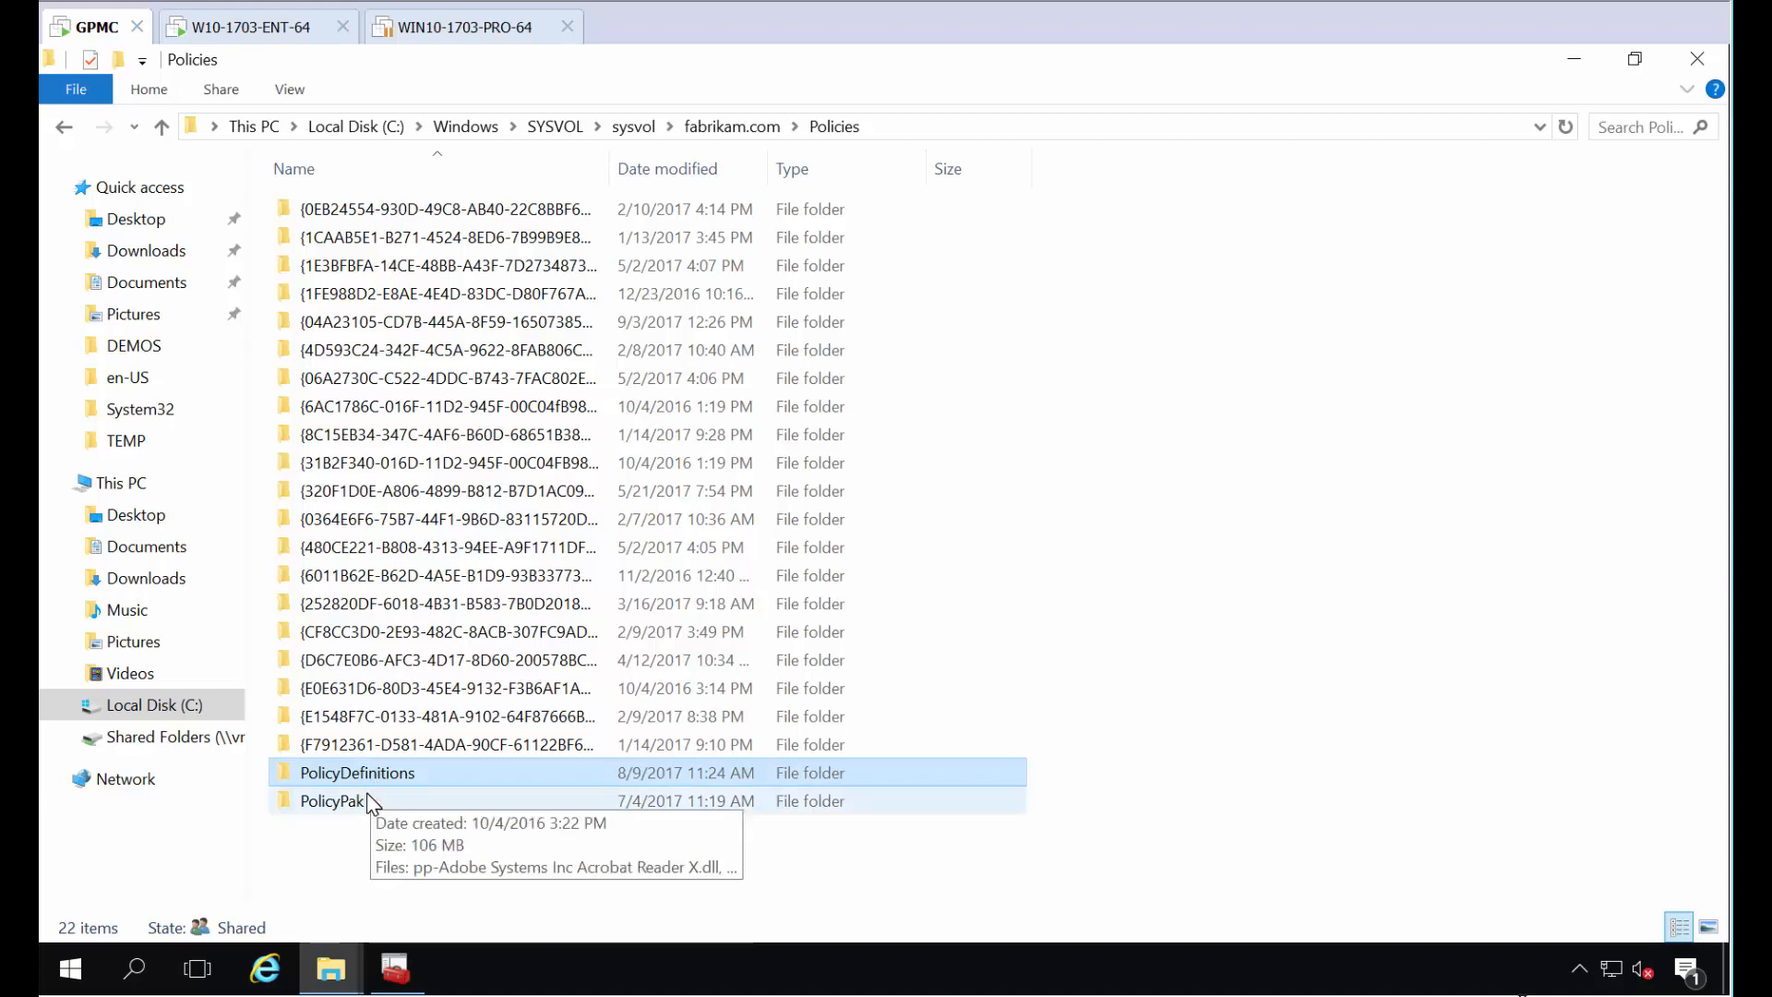
pyautogui.click(332, 800)
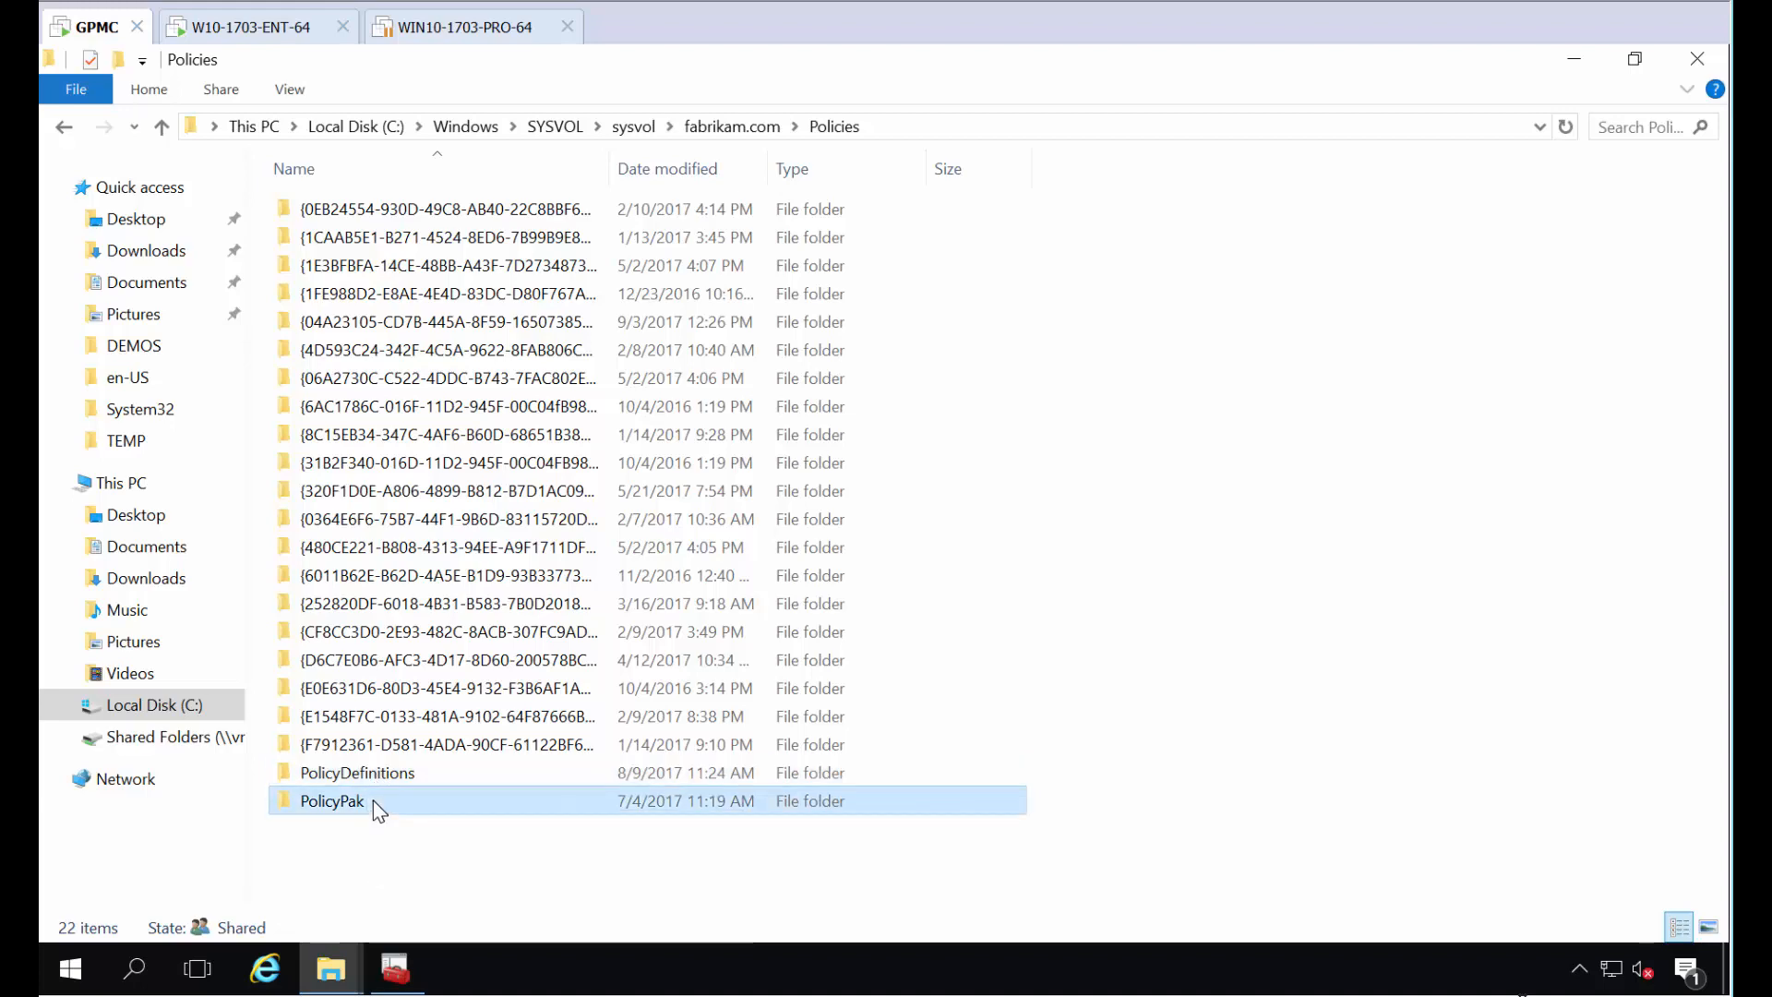
pyautogui.doubleClick(356, 771)
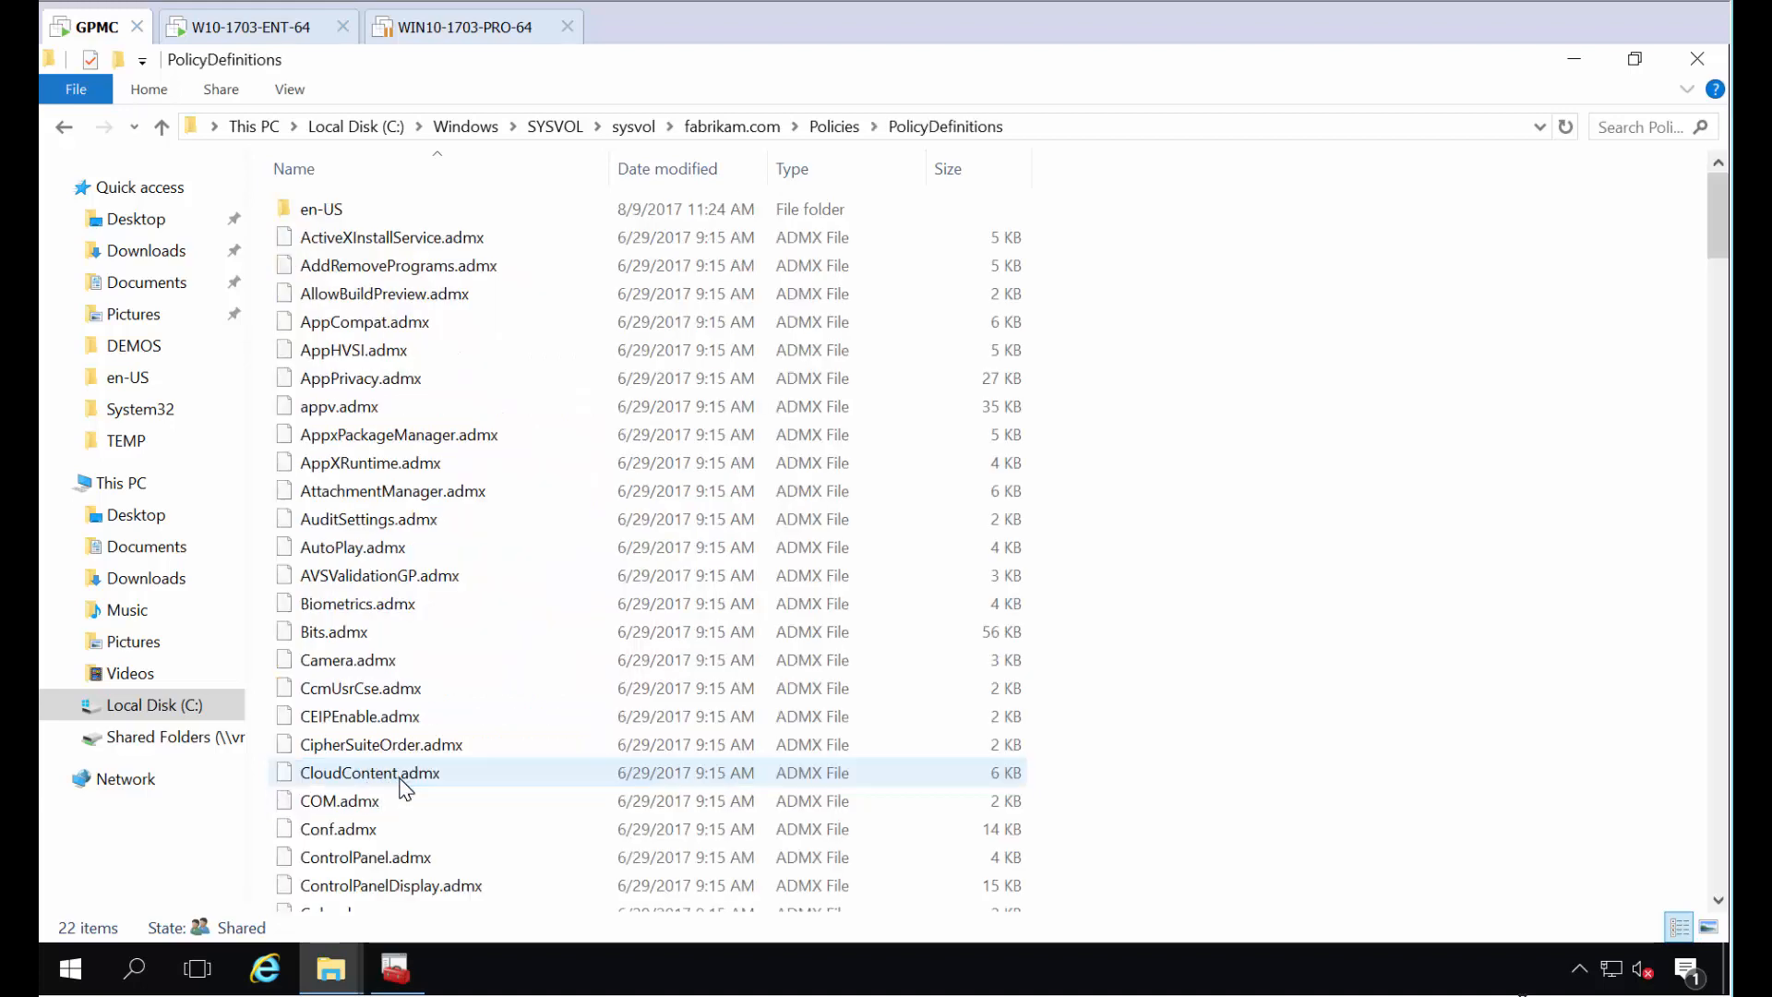
pyautogui.scroll(-3)
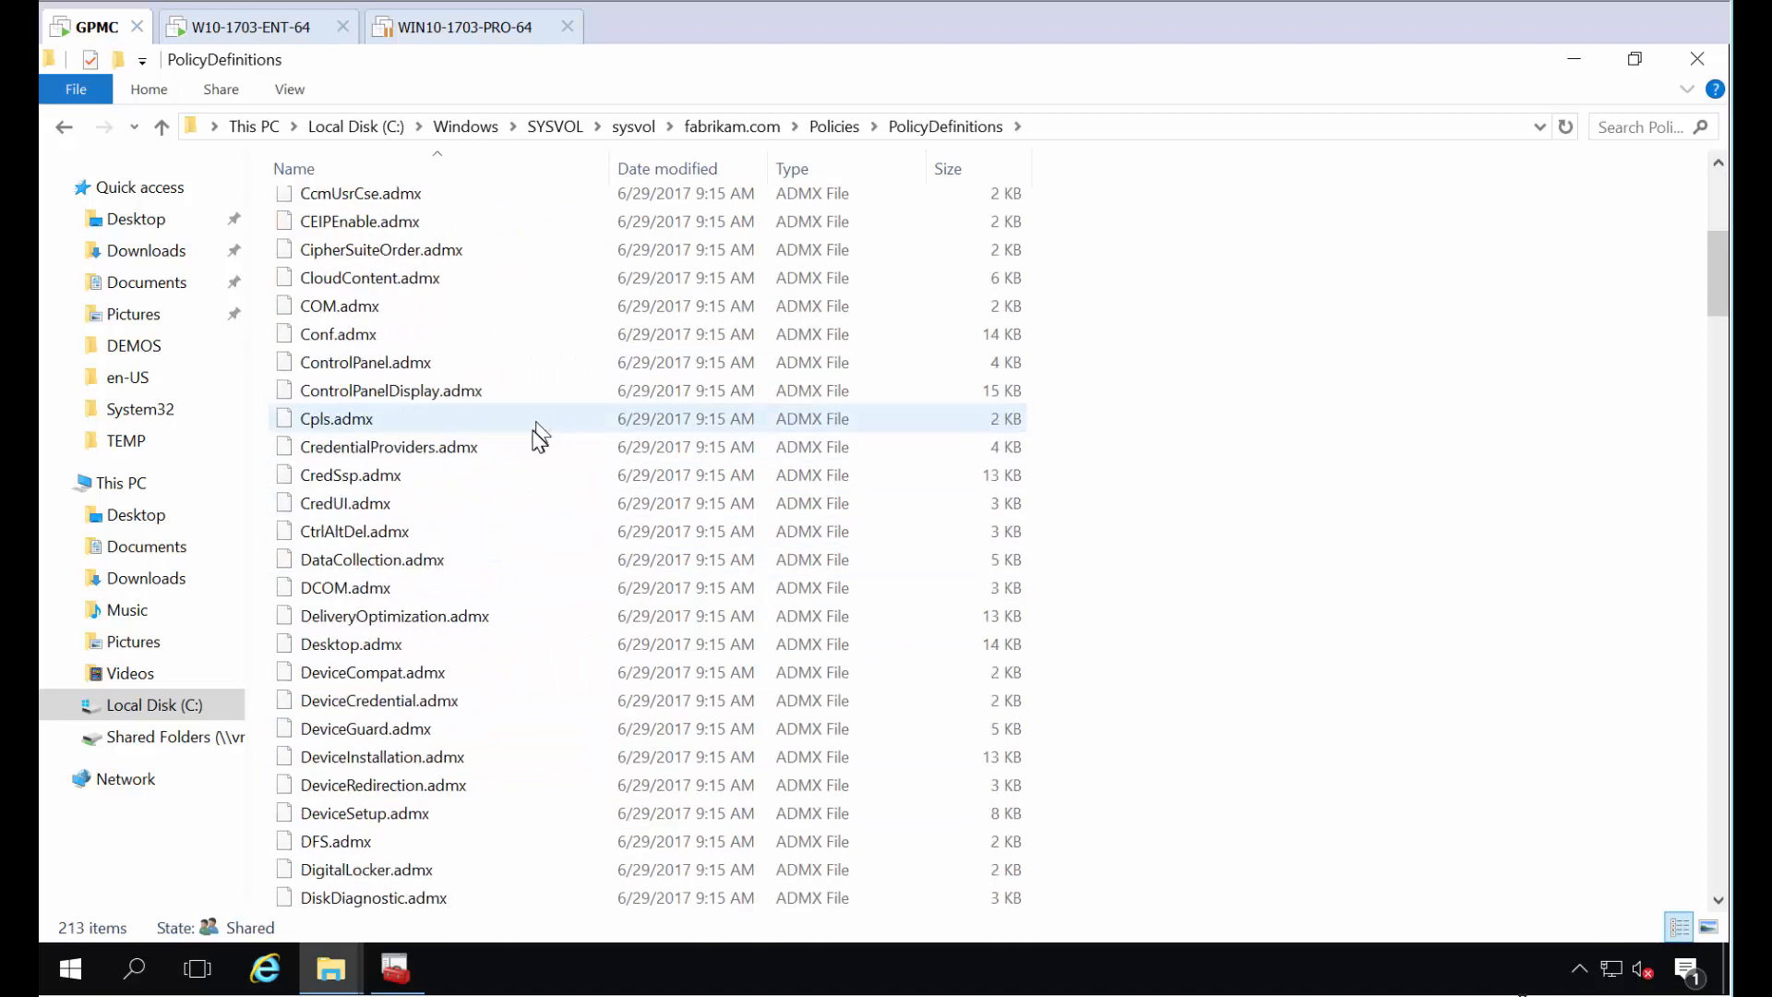
pyautogui.scroll(-3)
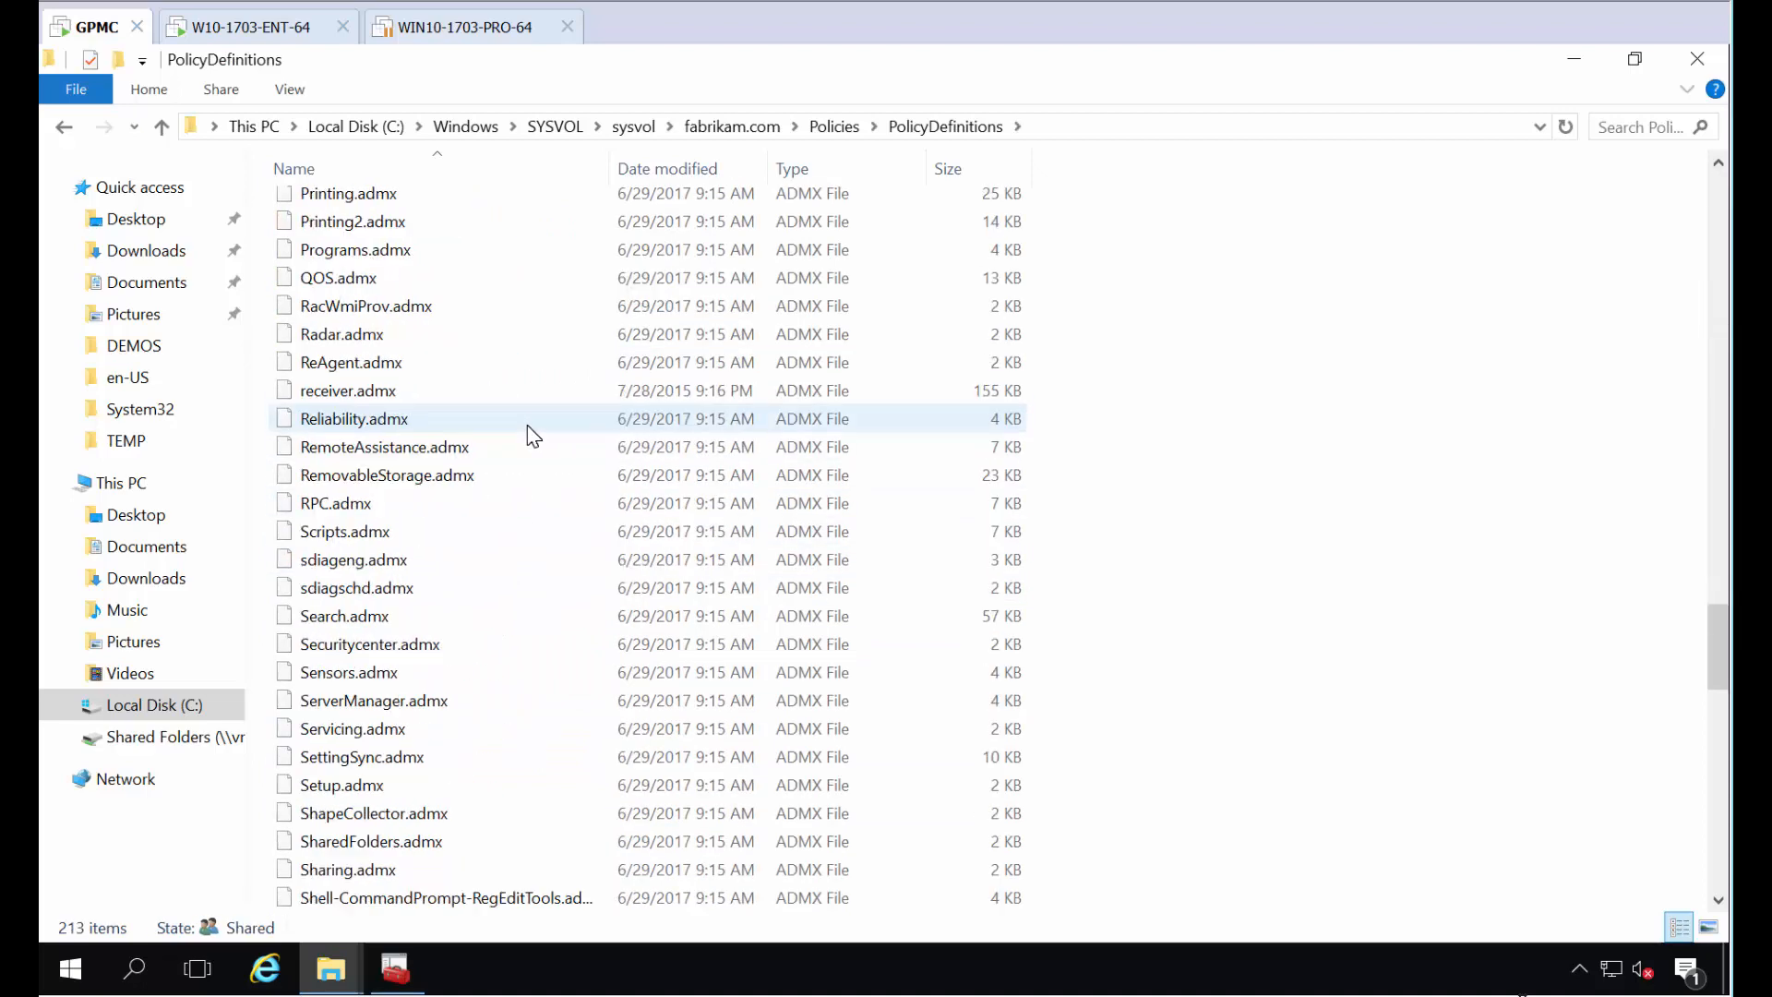
pyautogui.scroll(3)
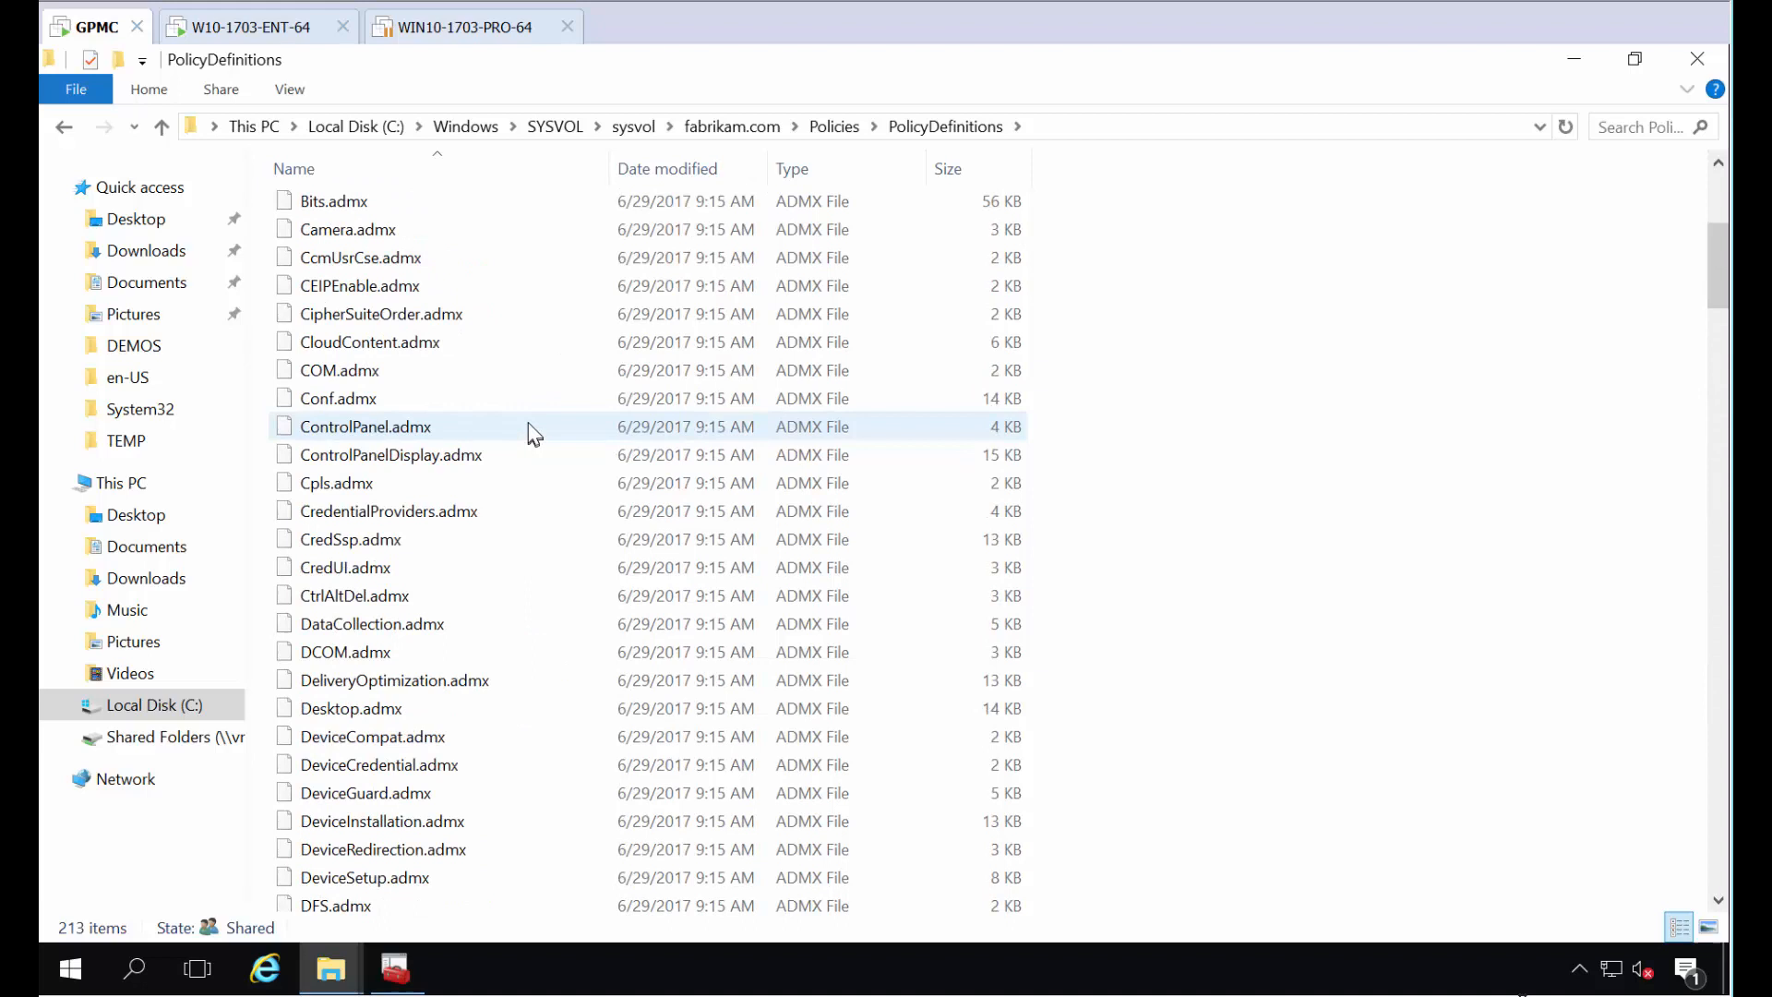
pyautogui.scroll(3)
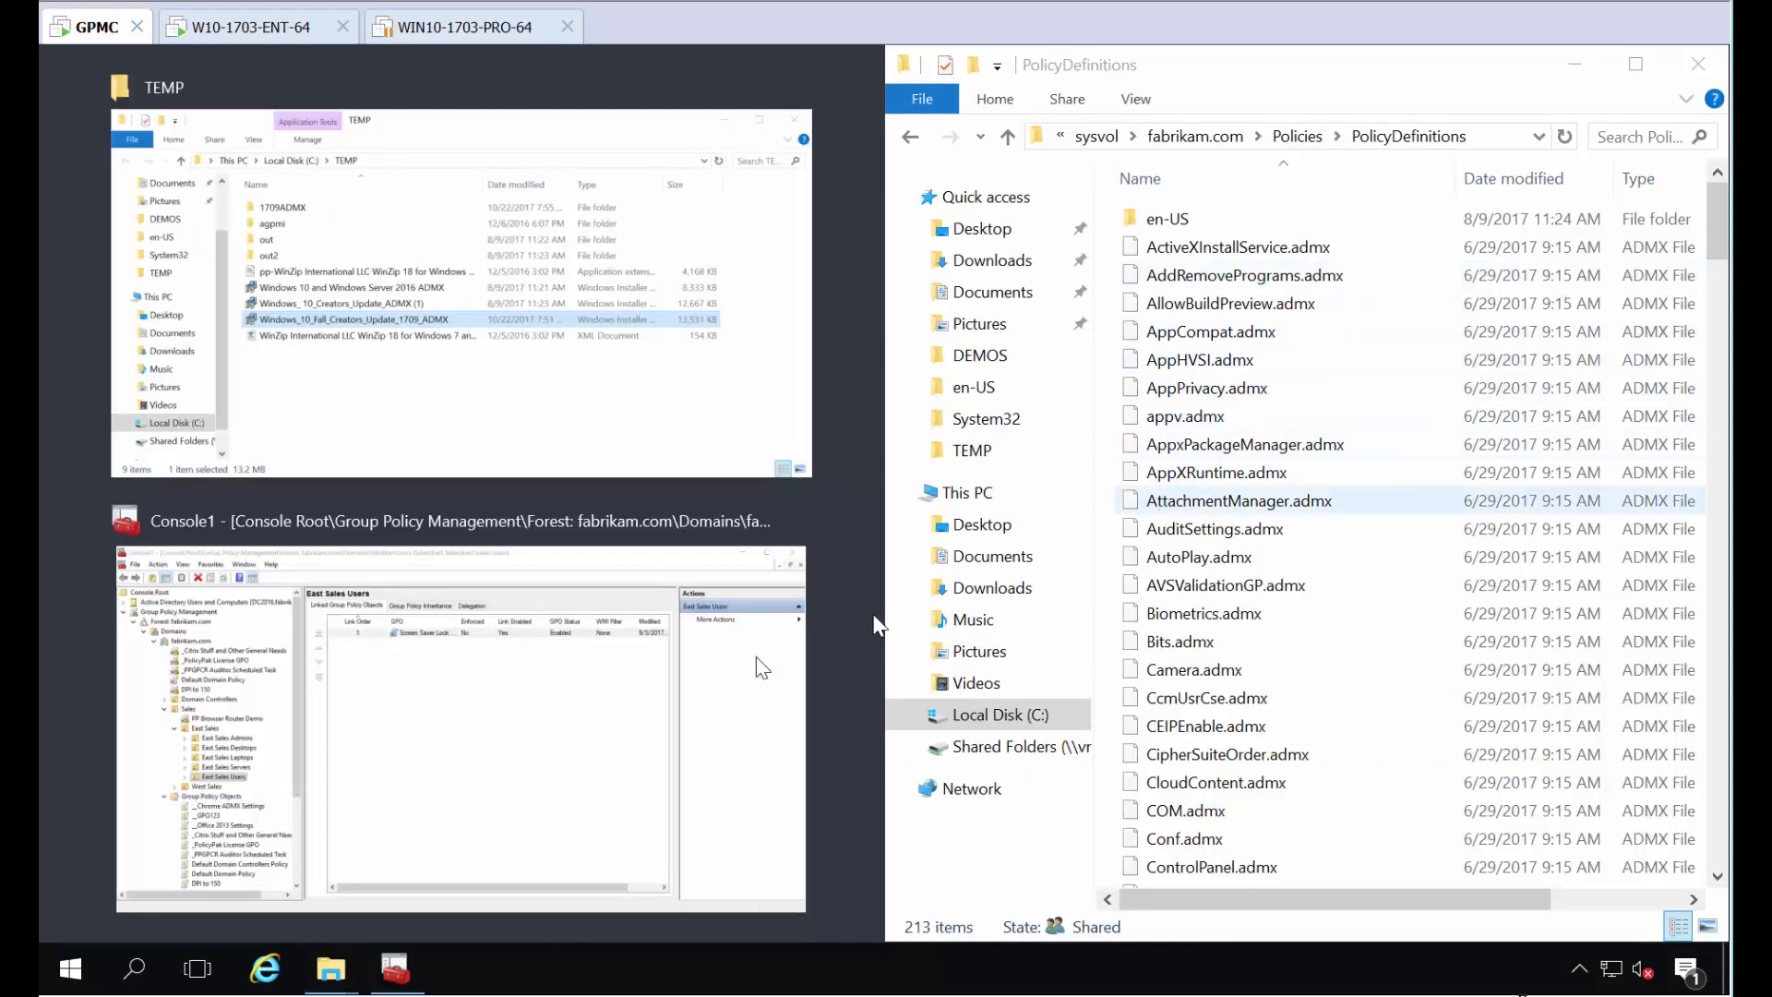
pyautogui.moveTo(331, 969)
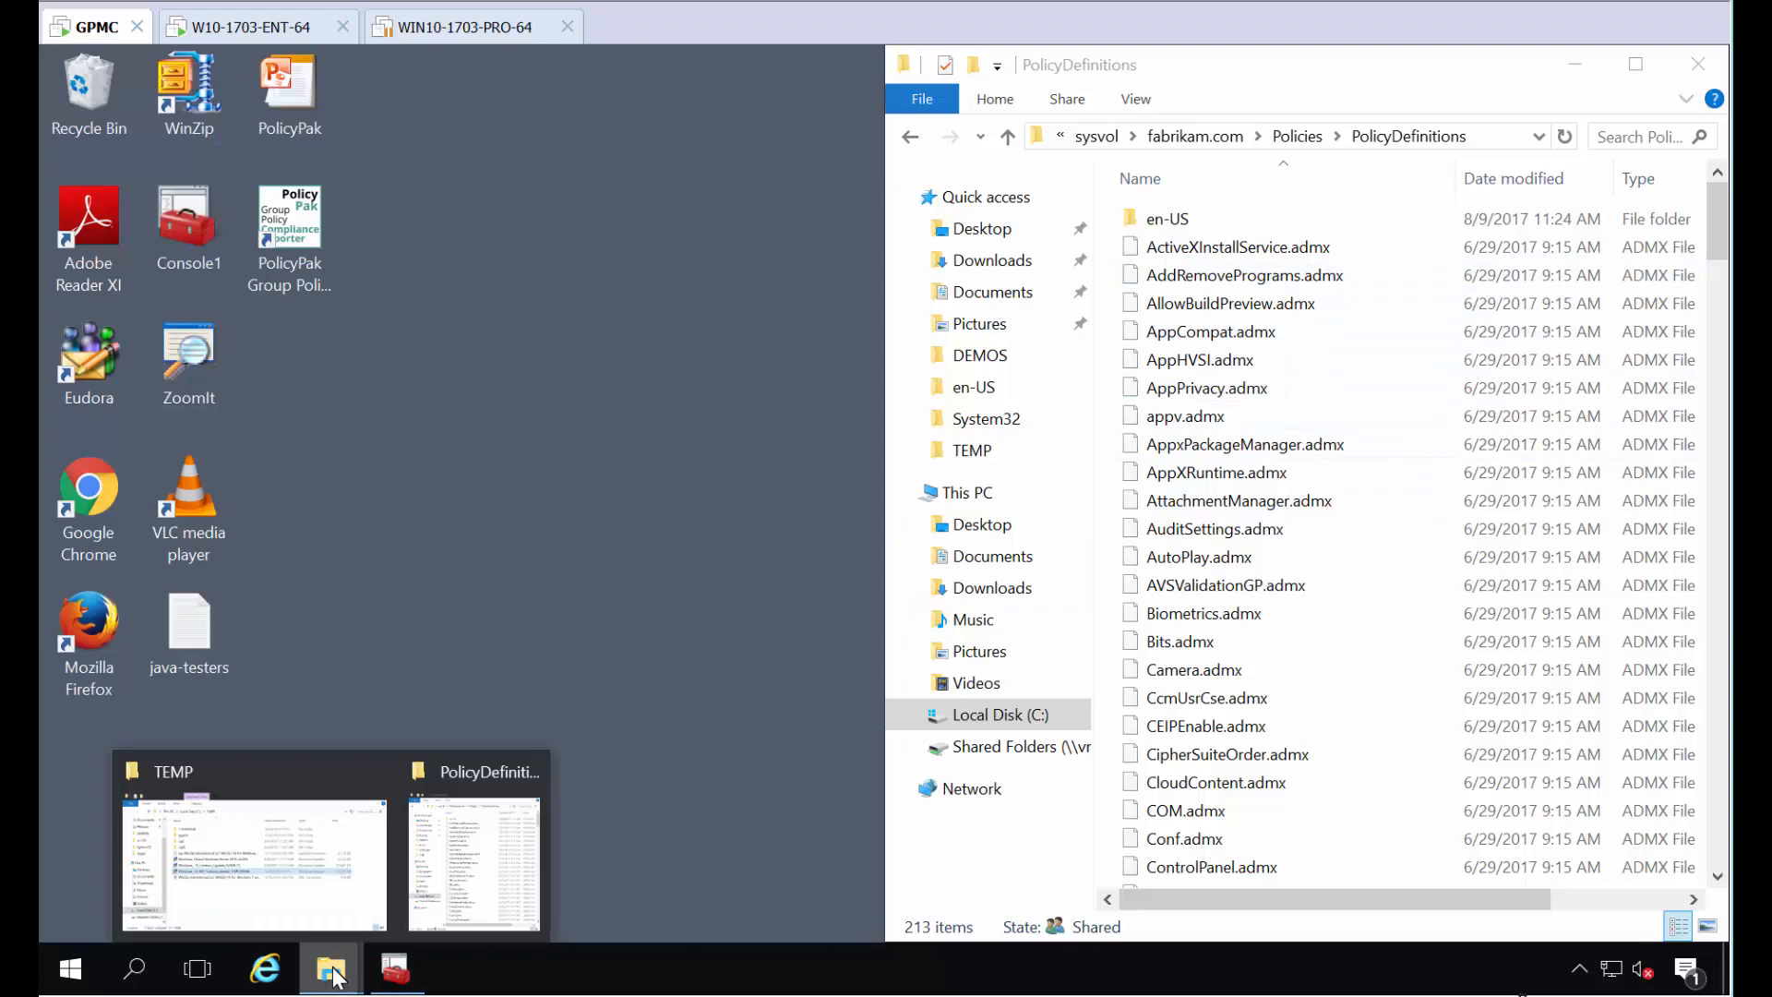
# - Bring up C:\TEMP\1709ADMX in a second window and select its PolicyDefinitions folder
pyautogui.click(253, 847)
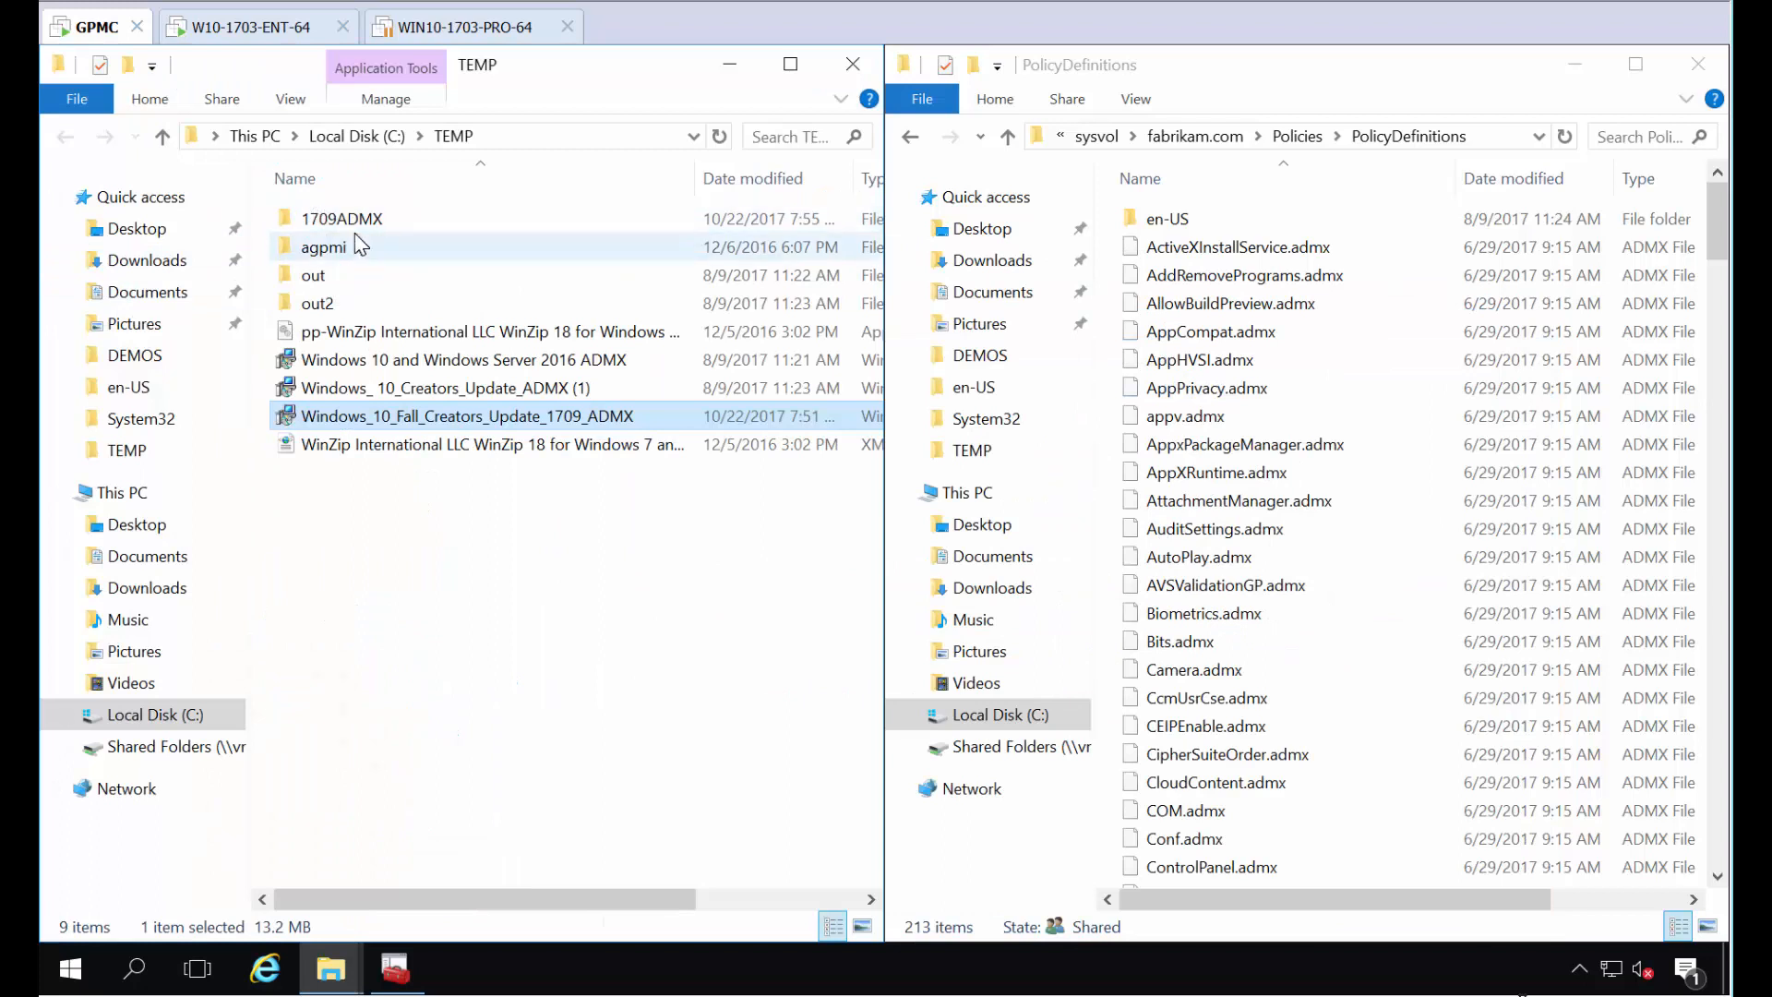
pyautogui.moveTo(341, 218)
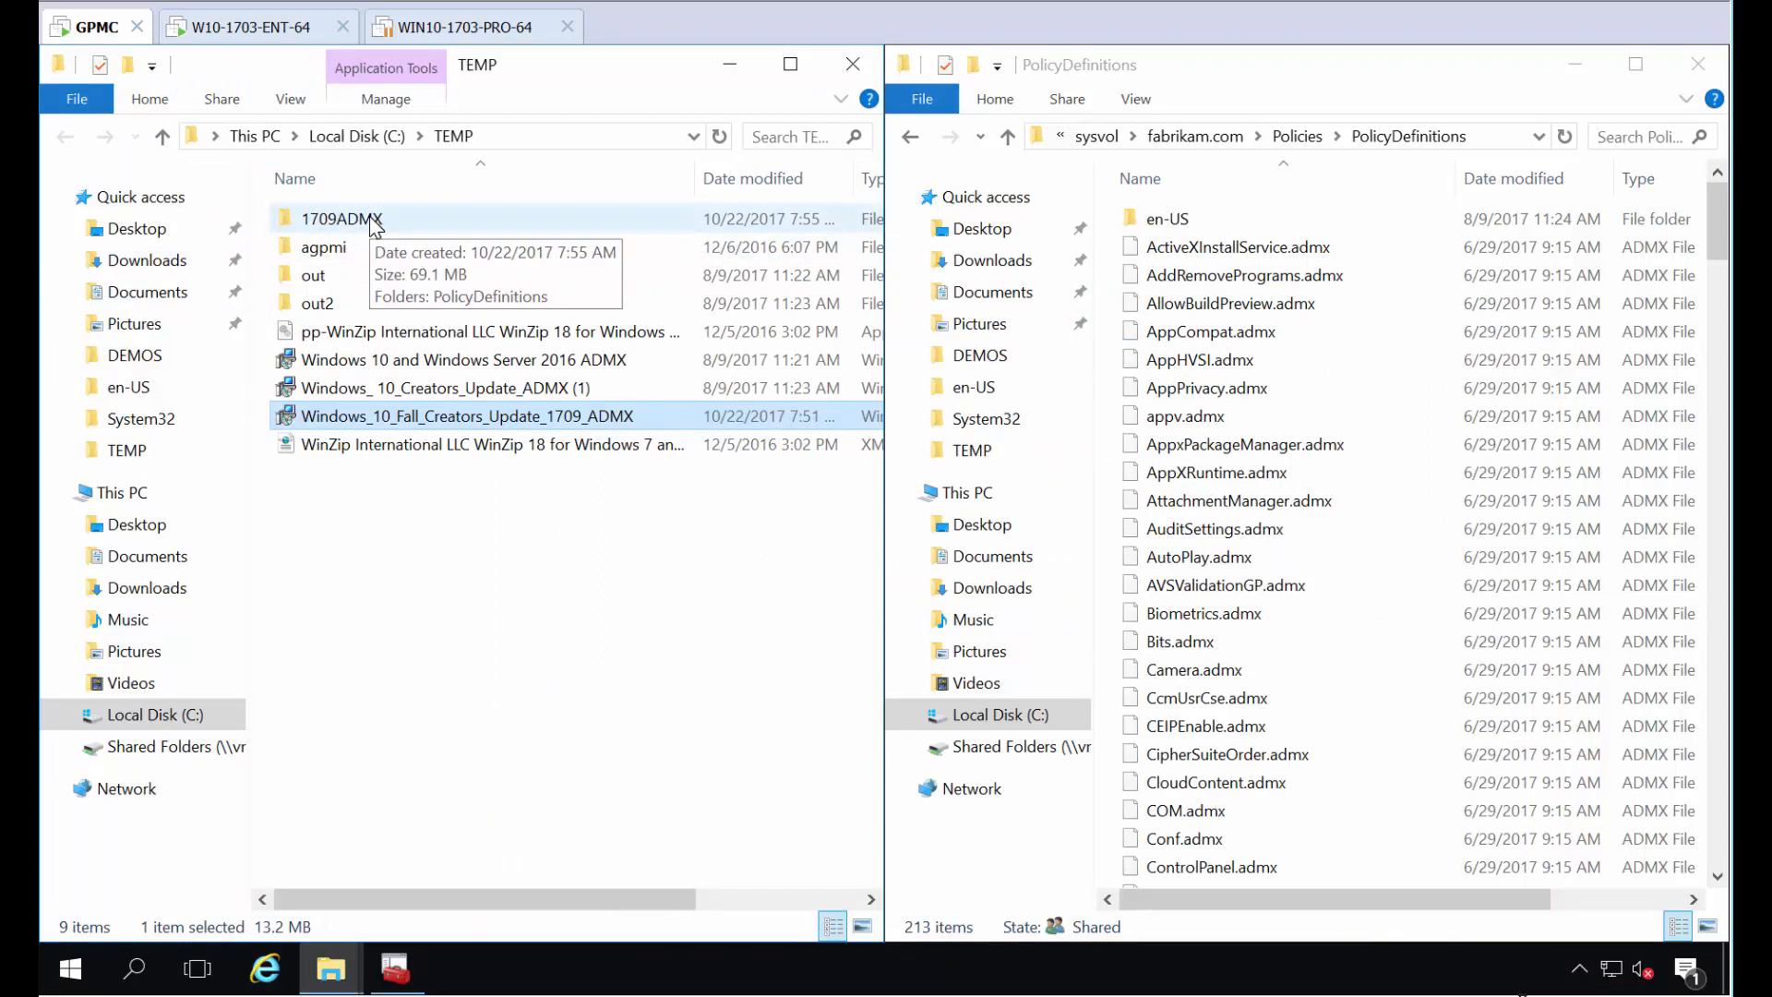
pyautogui.doubleClick(341, 217)
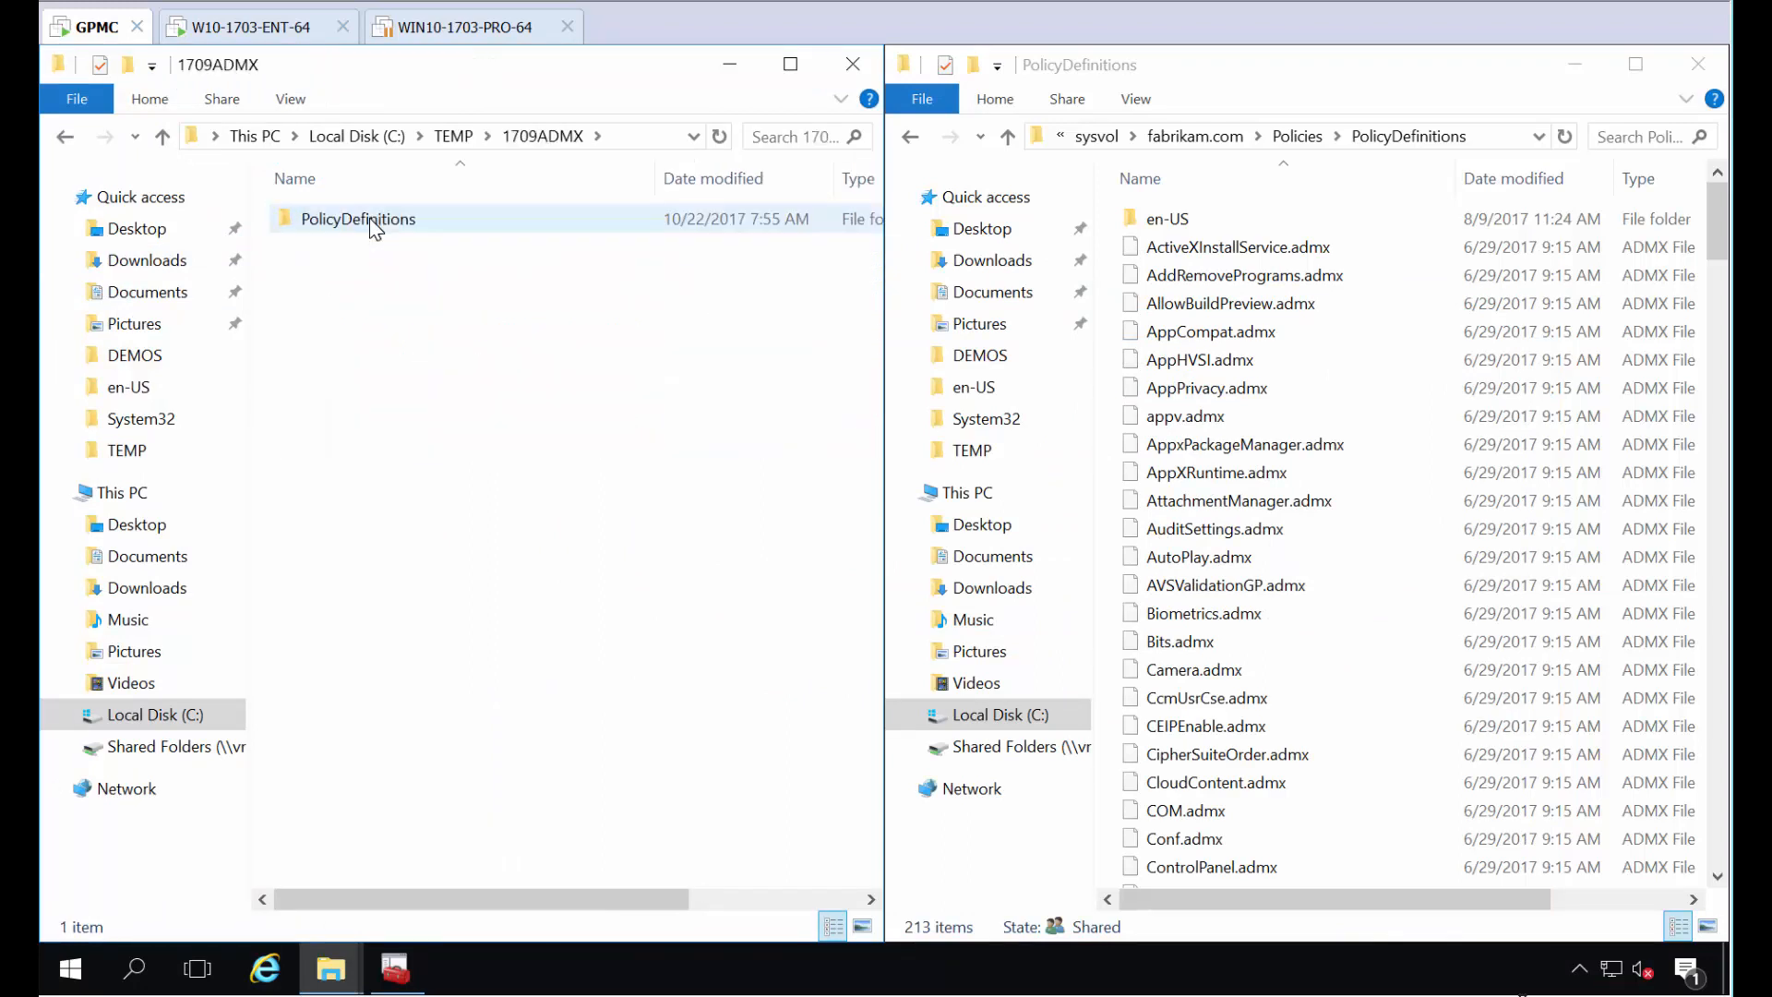
pyautogui.click(358, 218)
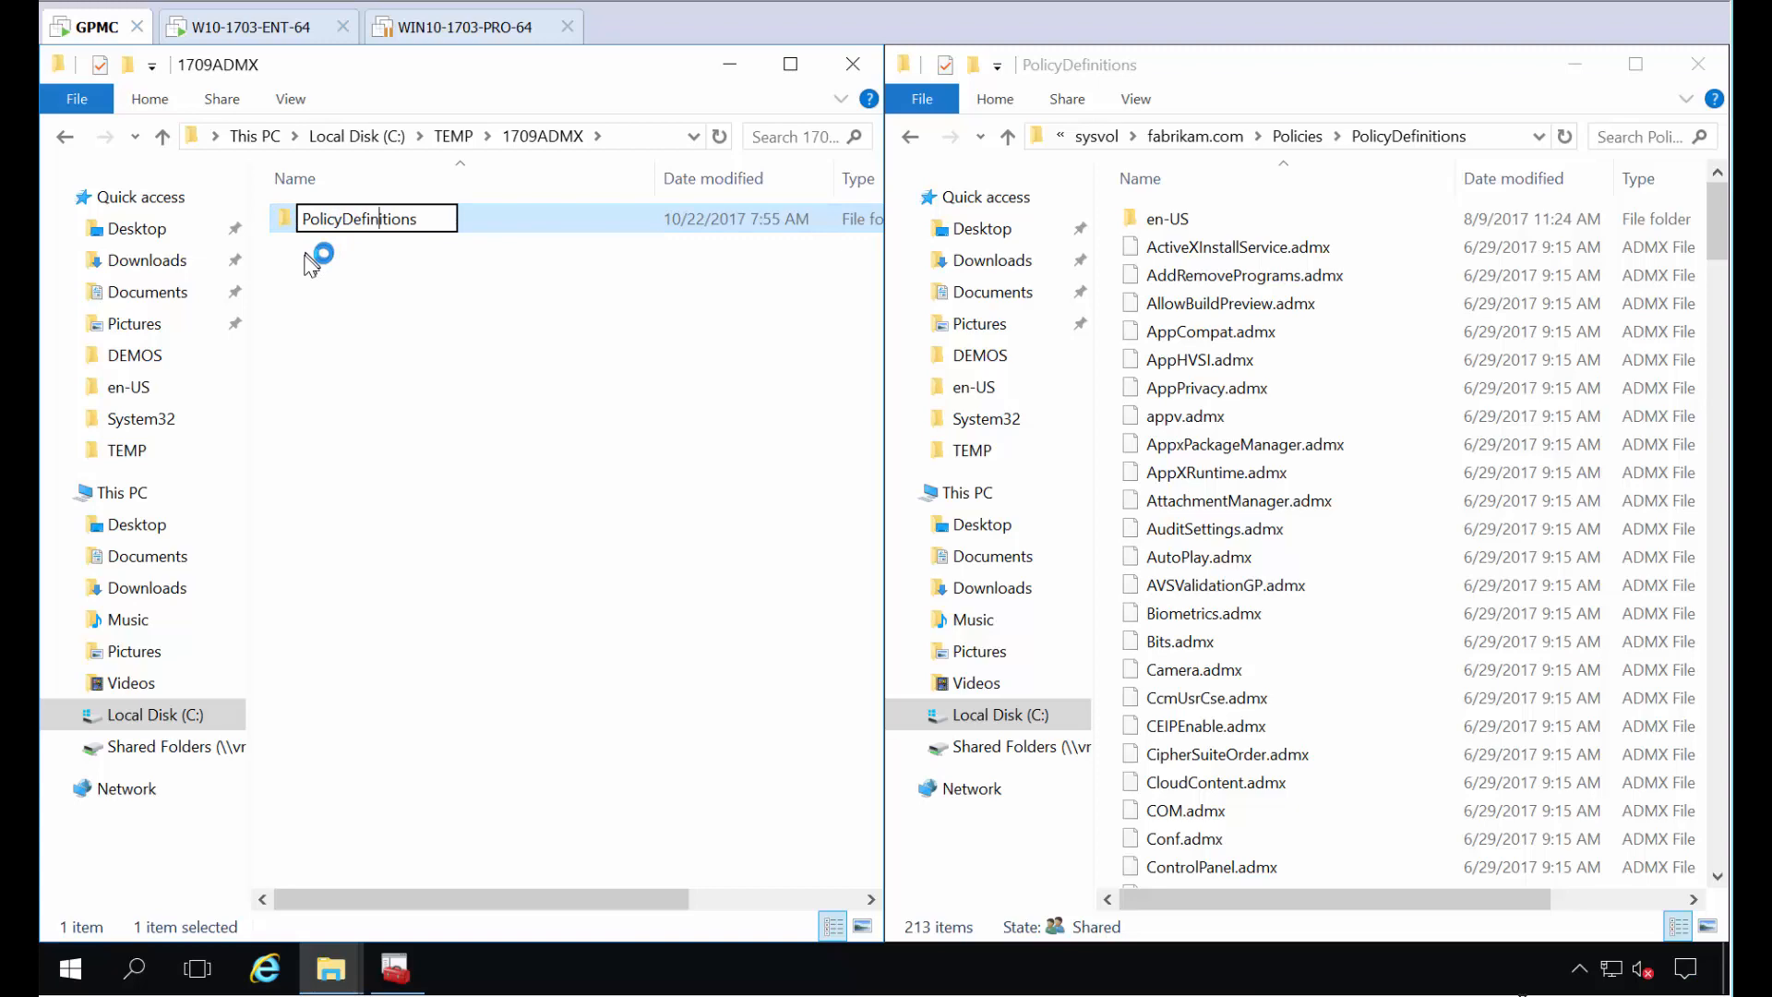
# - Browse the 1709 PolicyDefinitions folder's language folders and ADMX files, then select the en-US folder
pyautogui.doubleClick(360, 218)
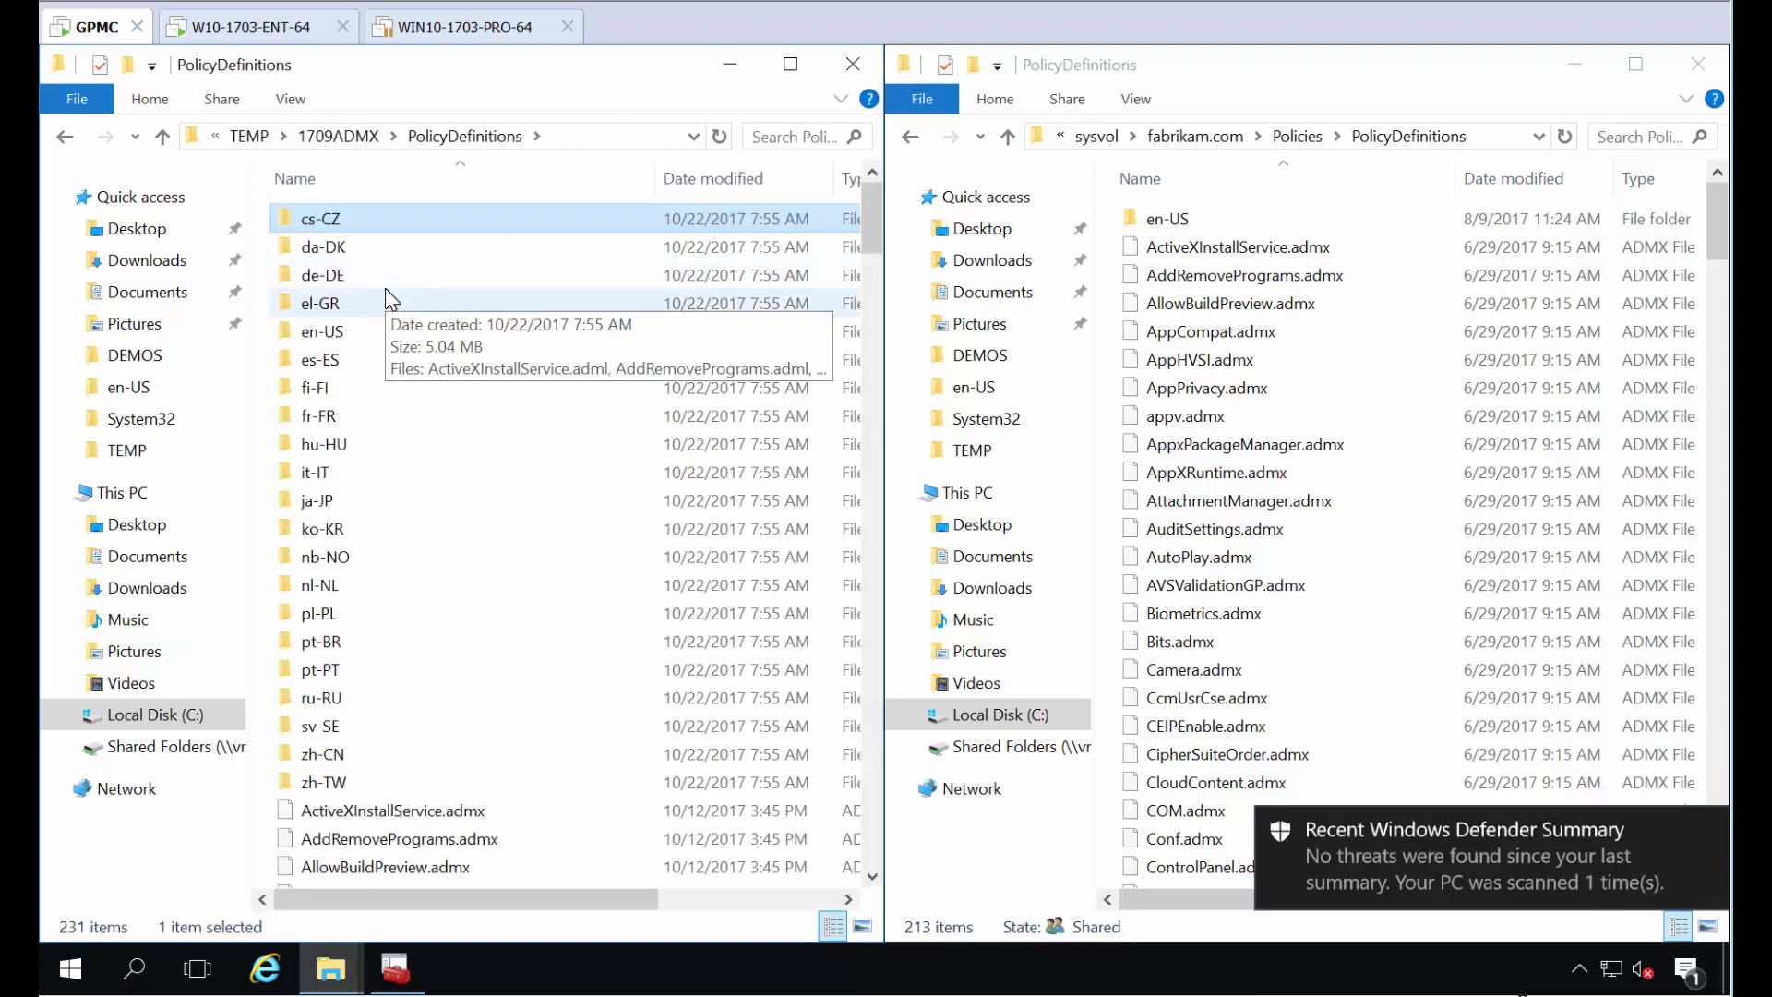
pyautogui.moveTo(467, 532)
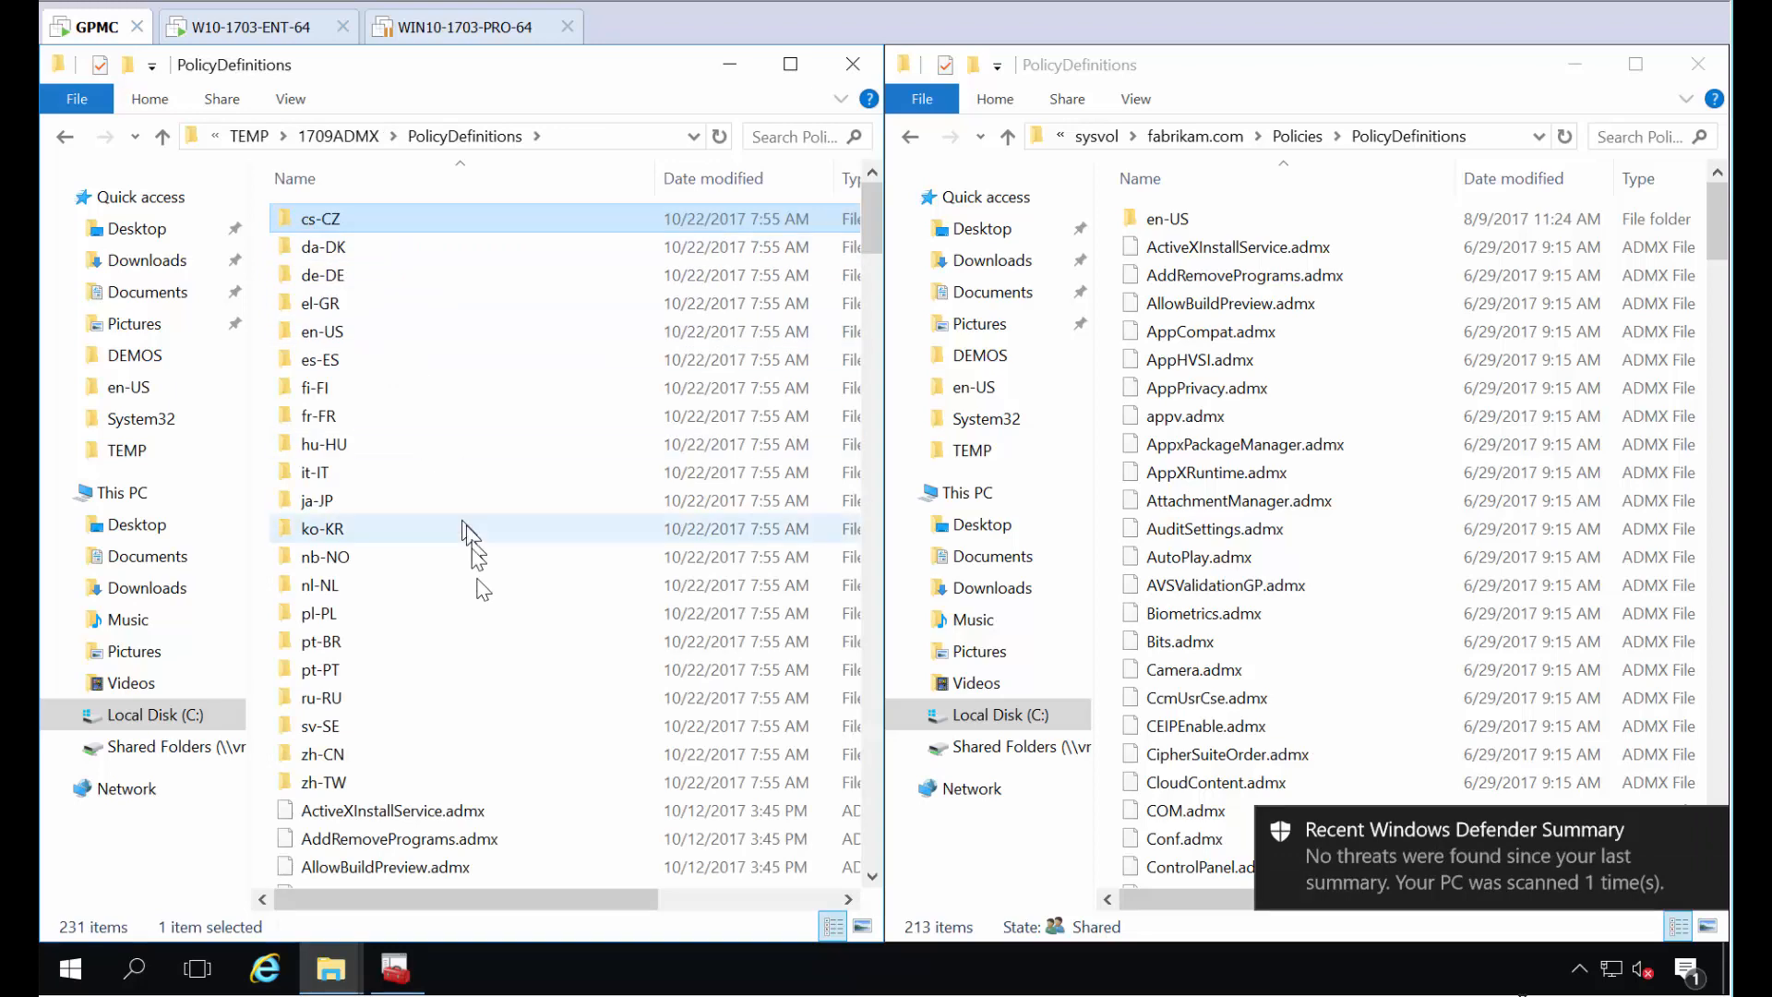
pyautogui.scroll(-3)
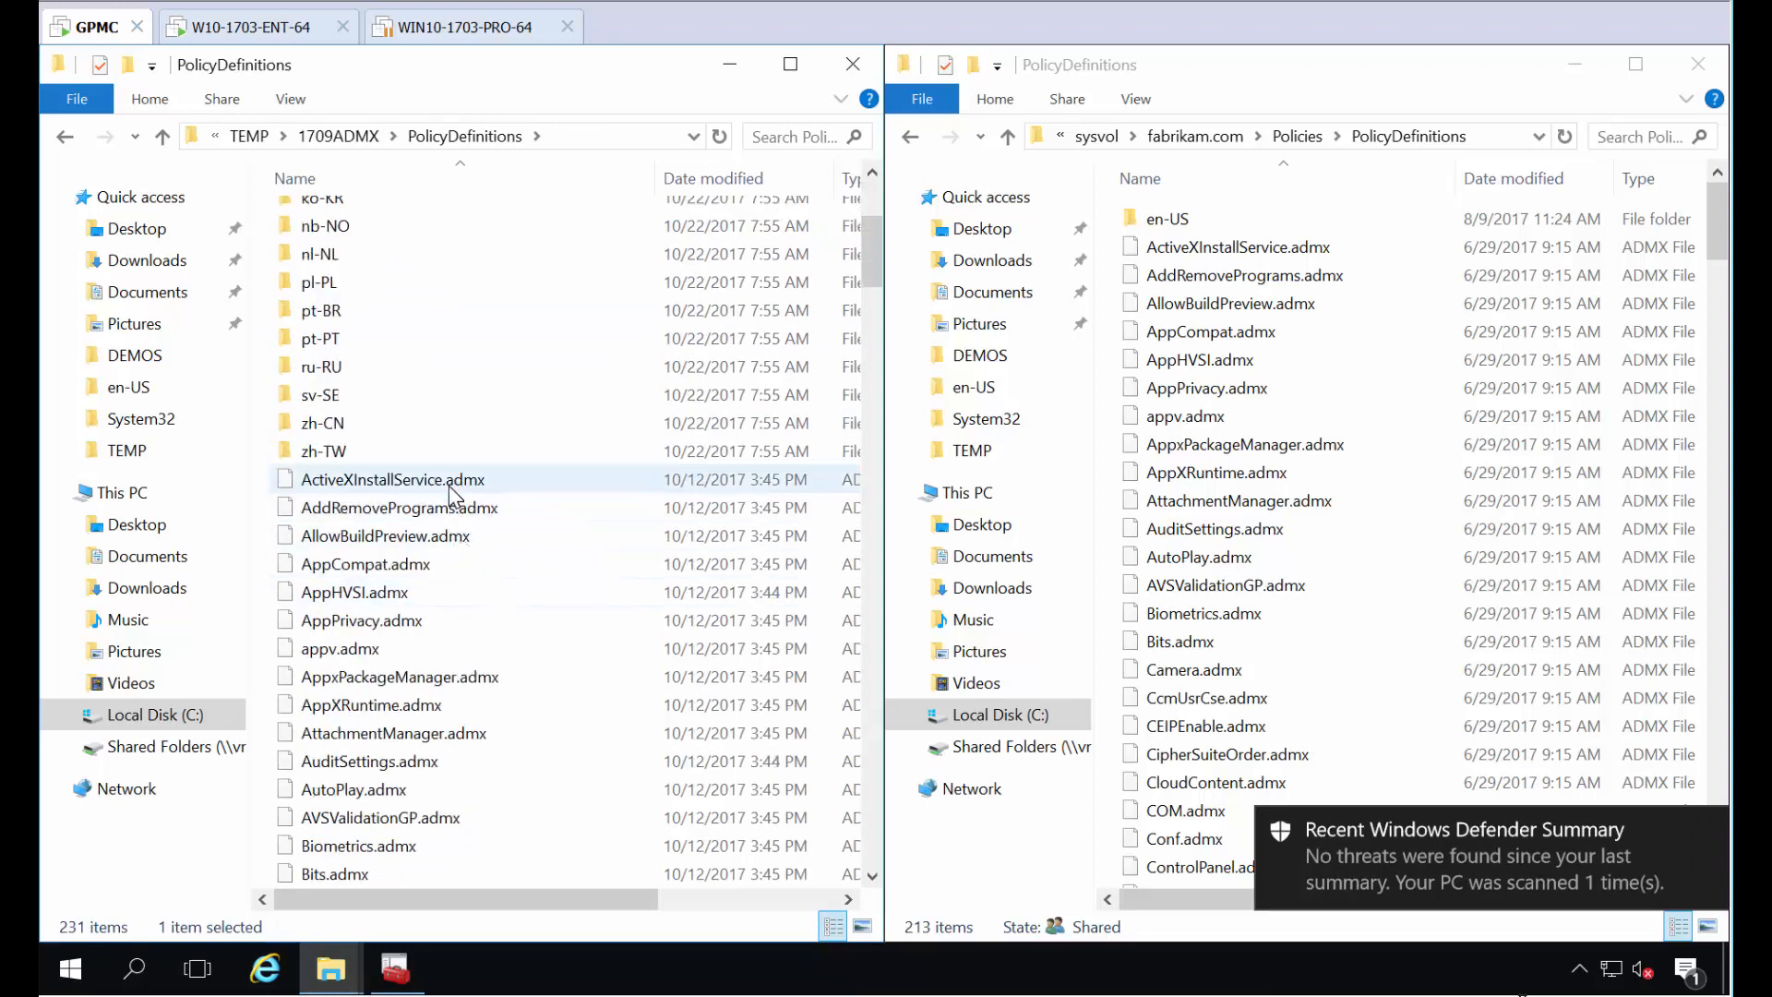
pyautogui.scroll(3)
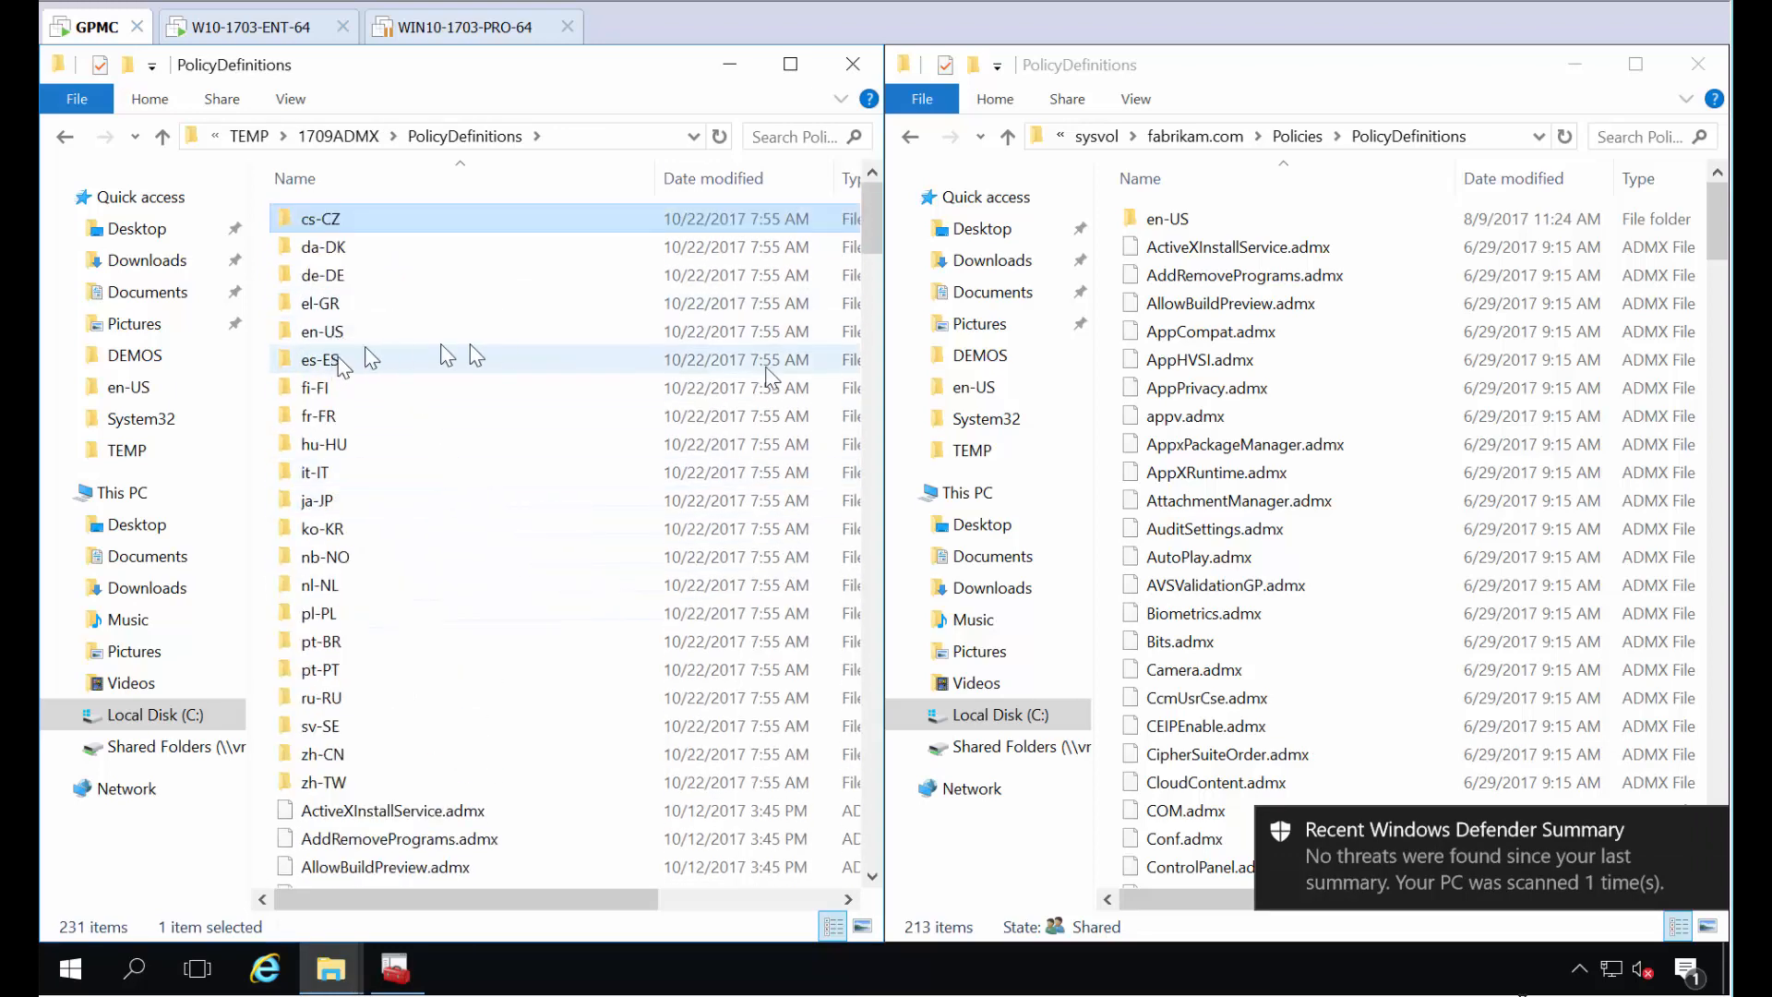
pyautogui.click(1167, 217)
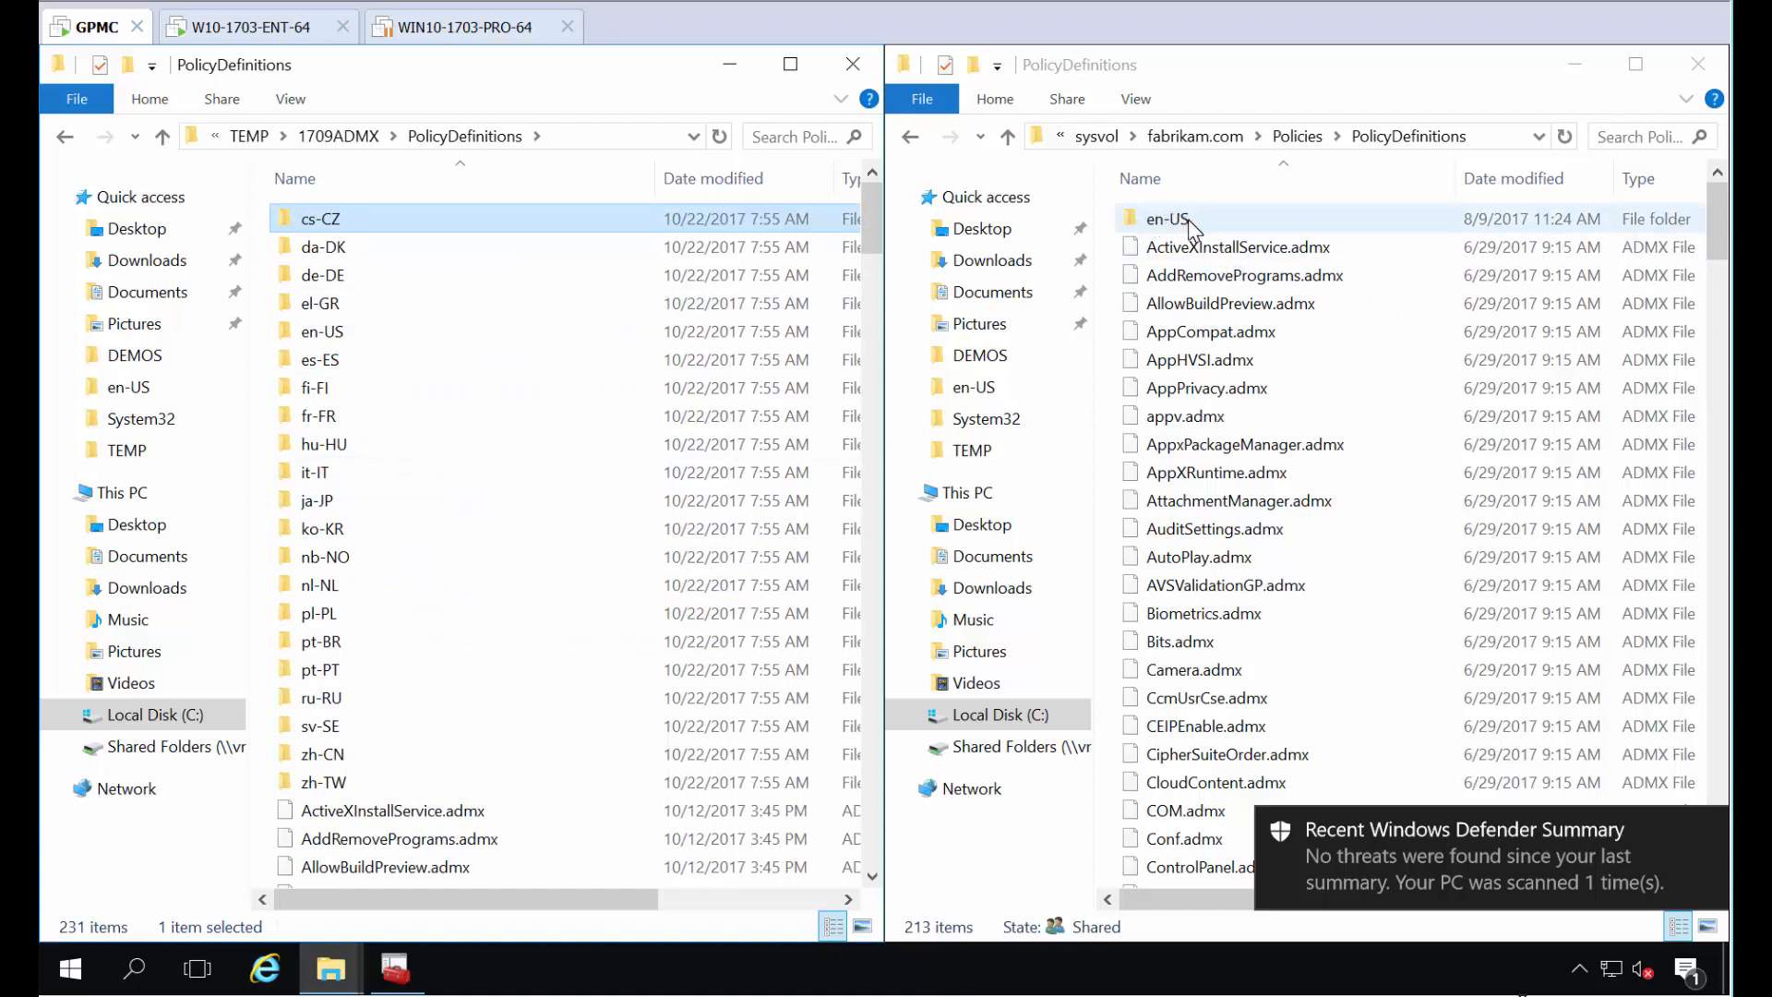
pyautogui.click(321, 331)
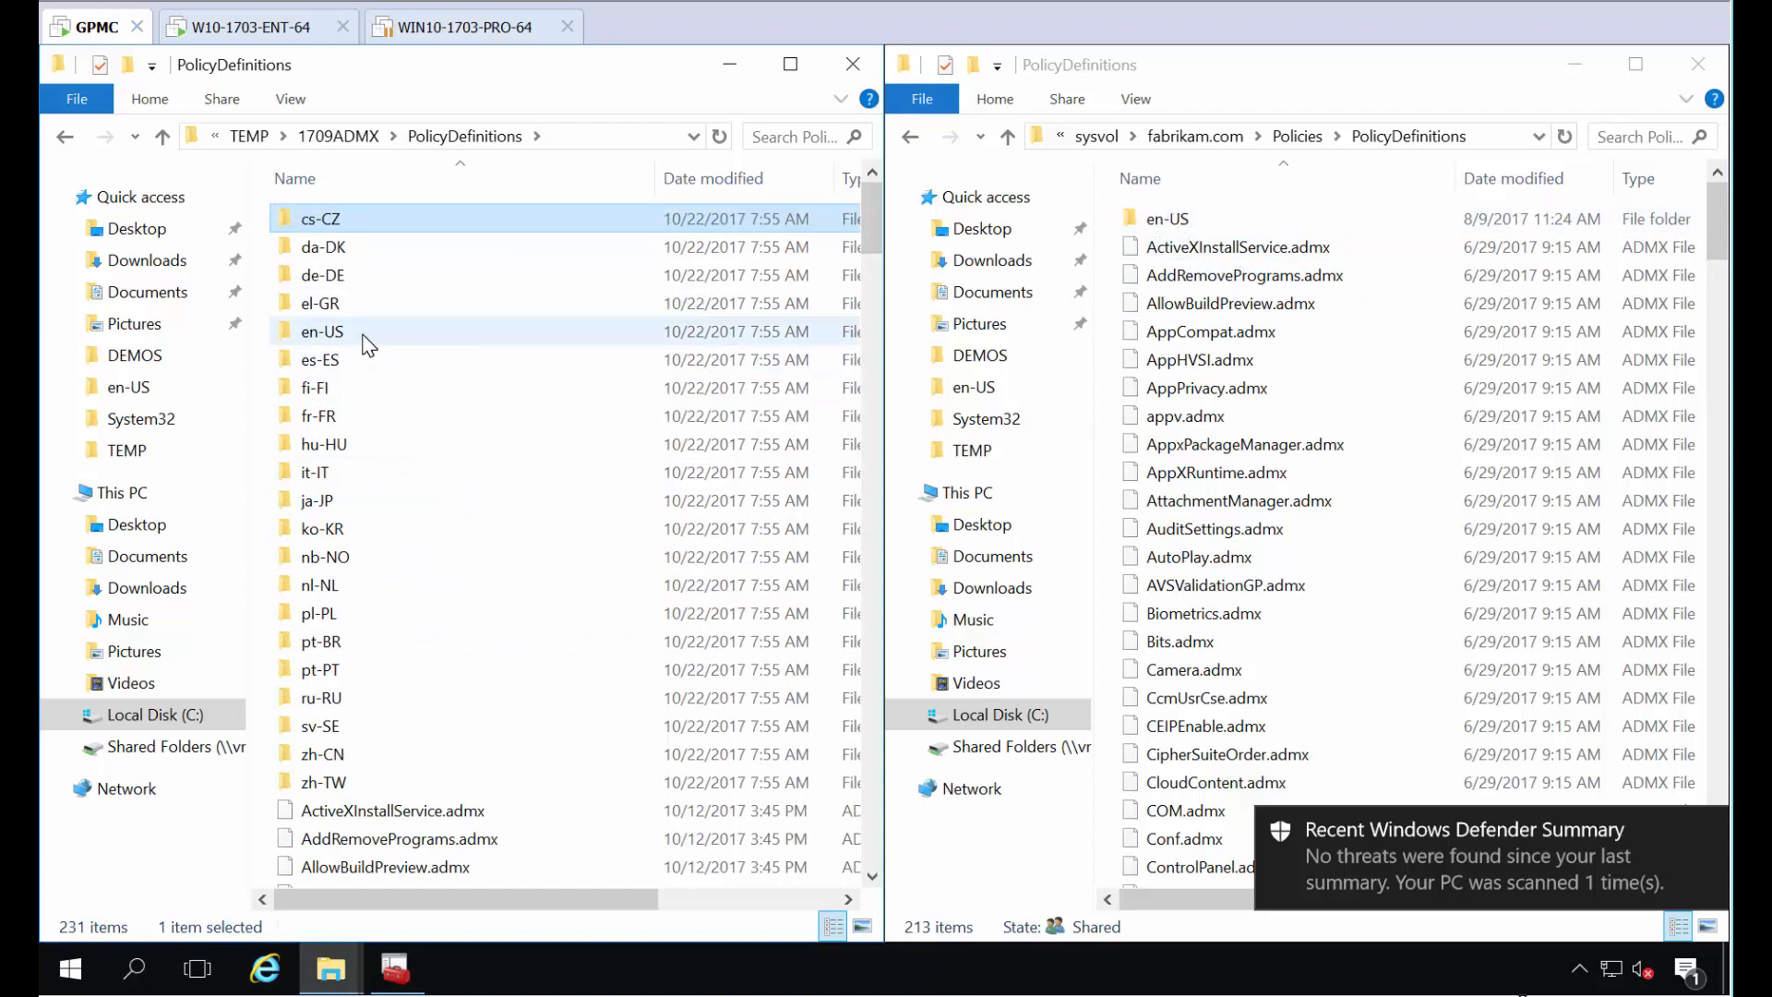
# - Copy the en-US language folder into the SYSVOL central store, replacing the same-named files
pyautogui.moveTo(321, 330); pyautogui.dragTo(713, 293)
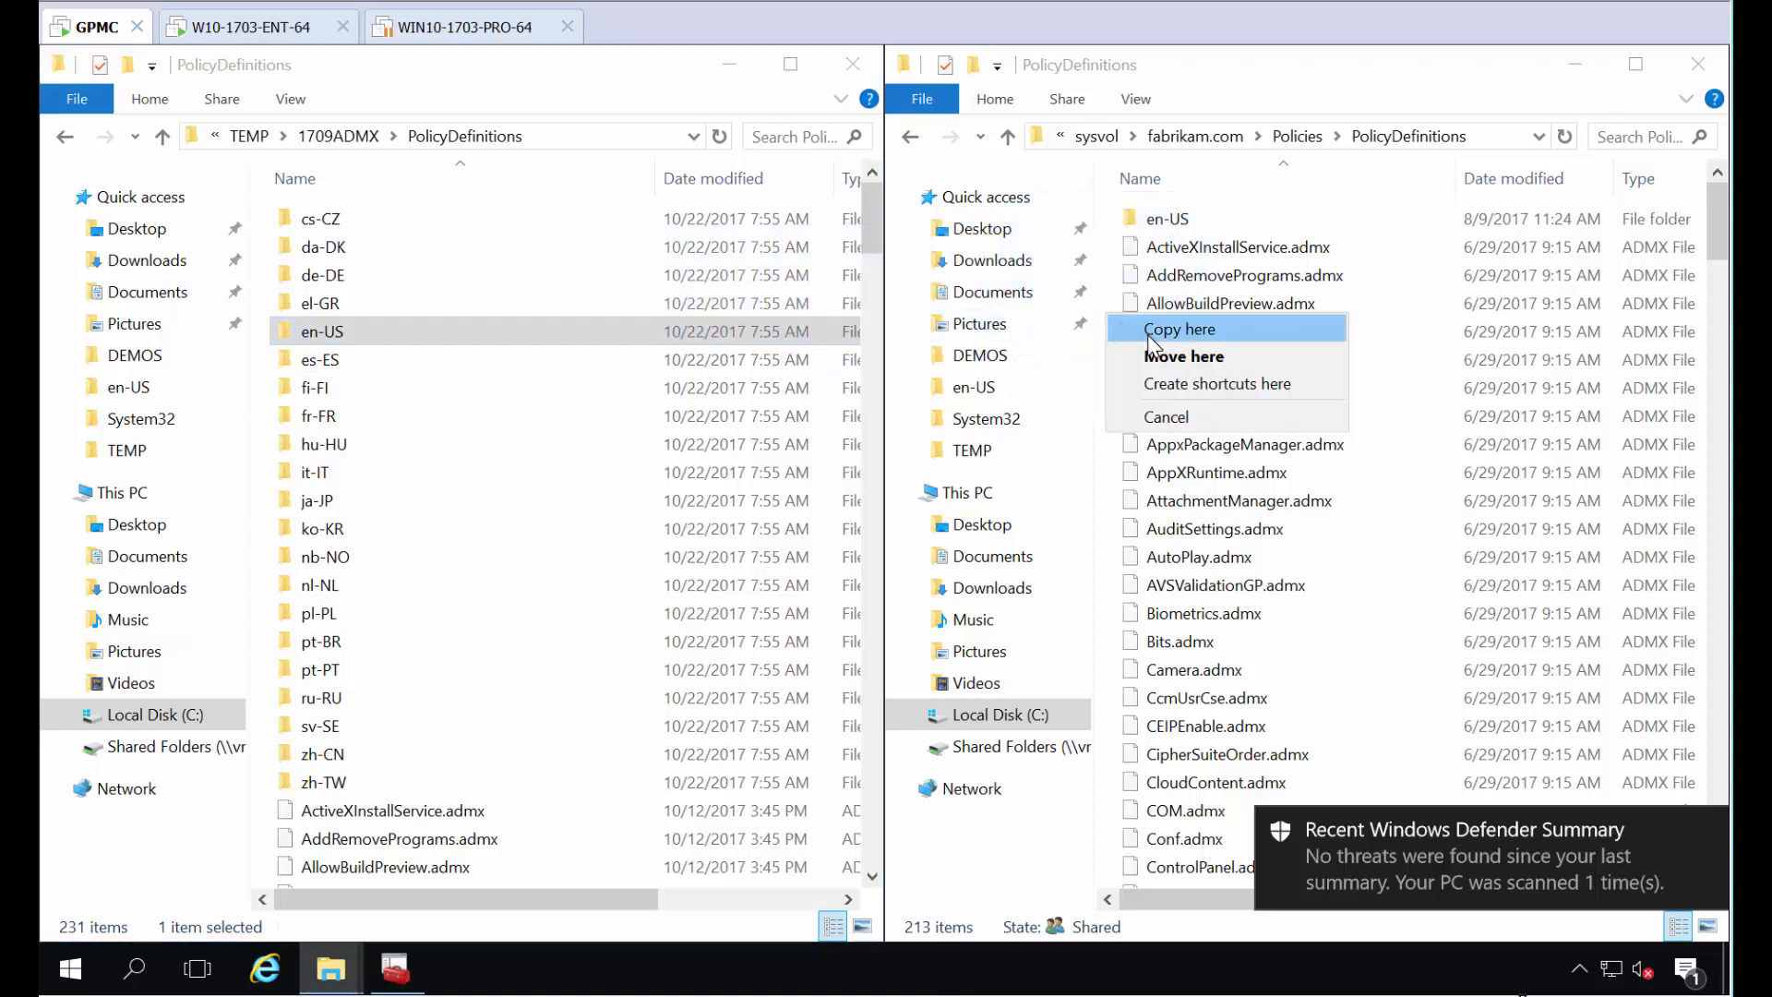
pyautogui.click(1180, 329)
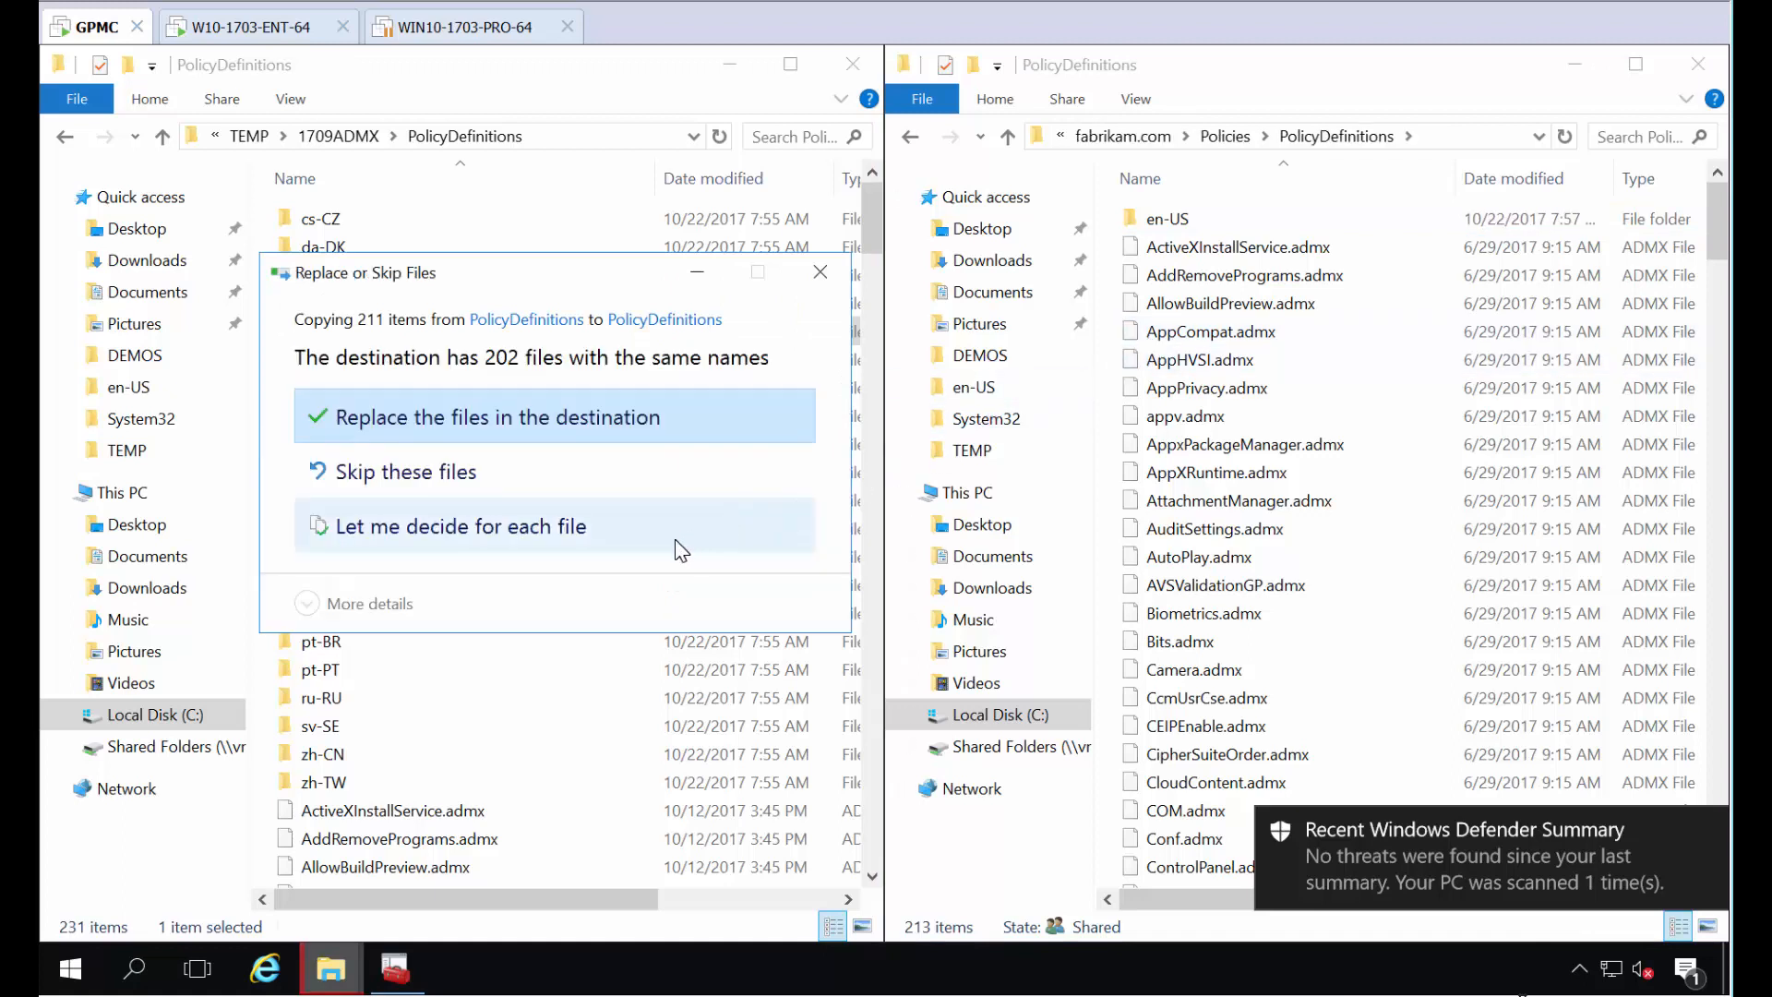
pyautogui.moveTo(491, 427)
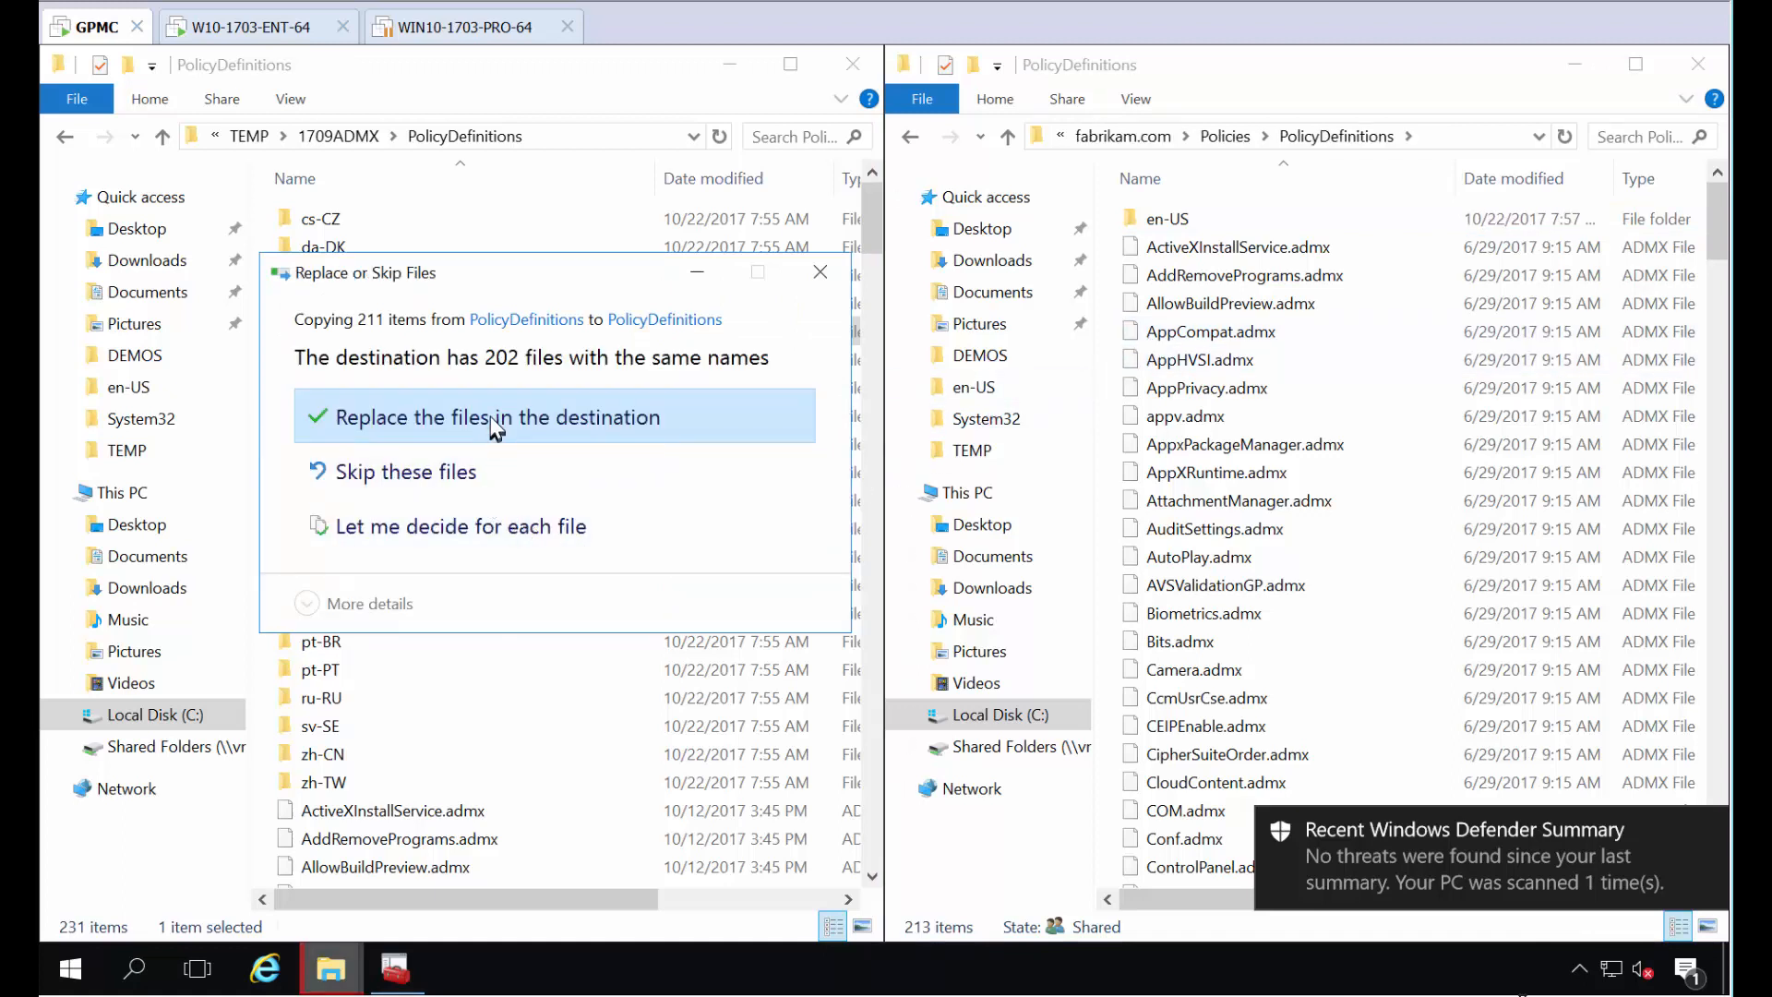
pyautogui.click(502, 416)
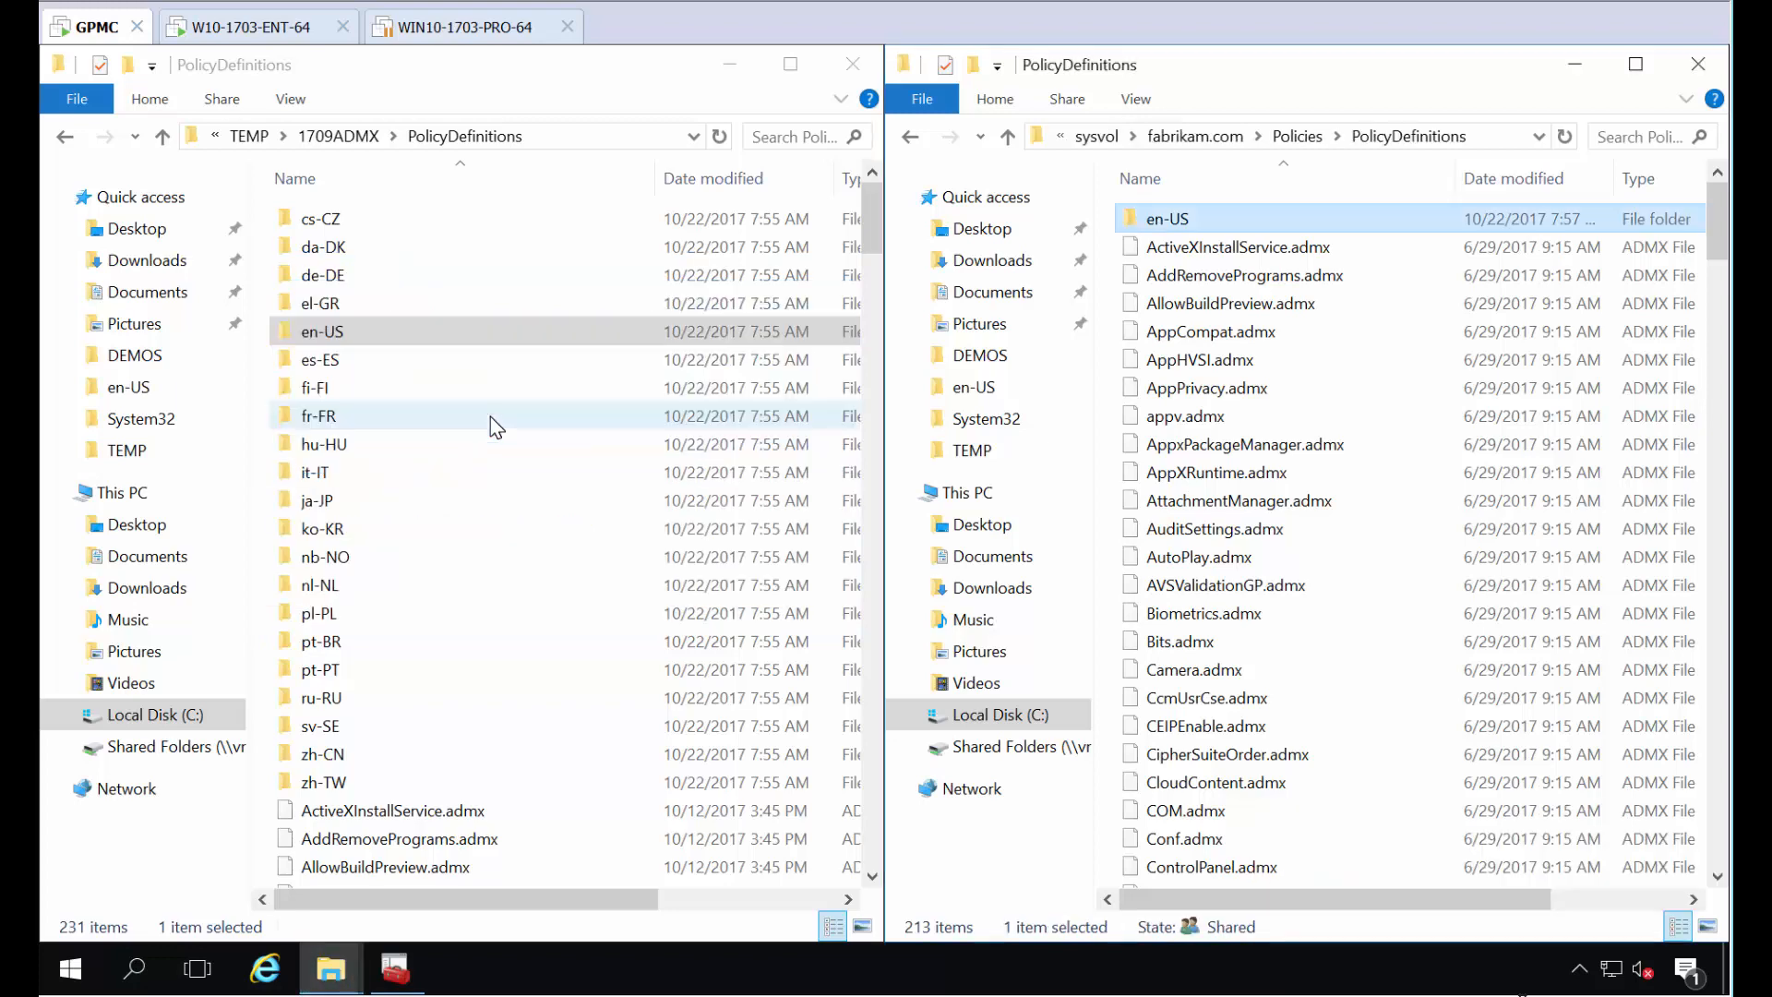
# - Scroll down the 1709 PolicyDefinitions list toward the ADMX files to copy
pyautogui.scroll(-3)
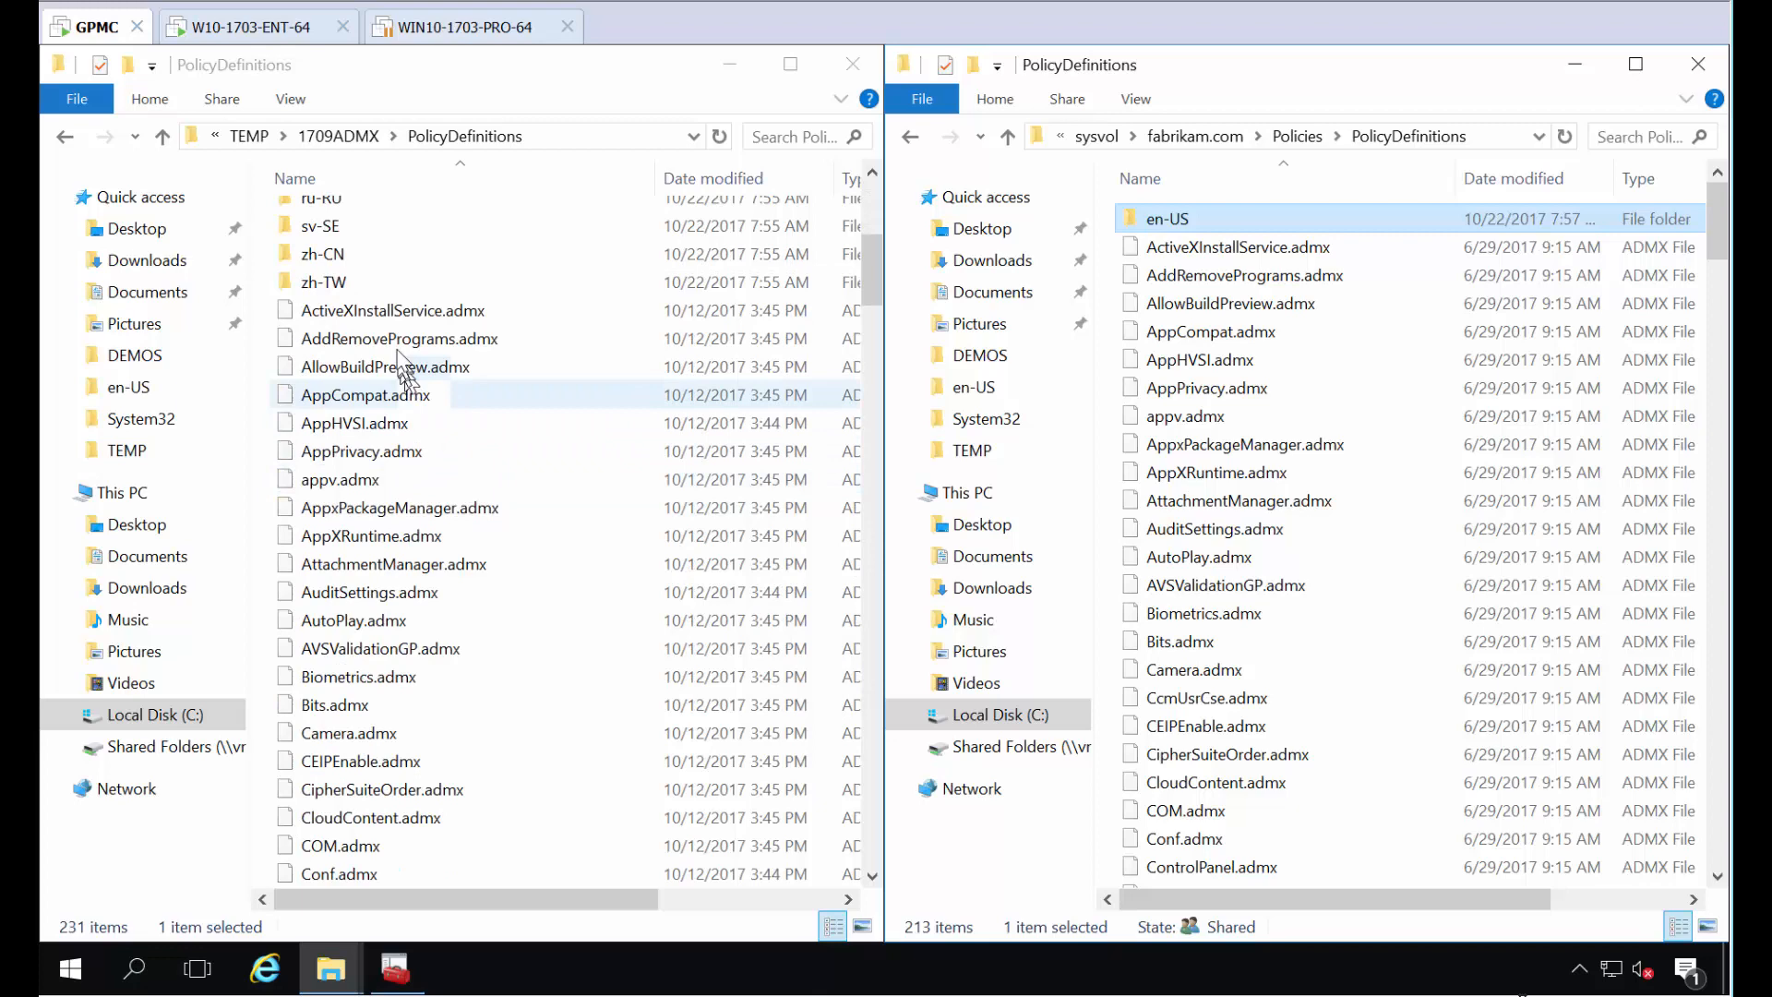
pyautogui.scroll(-3)
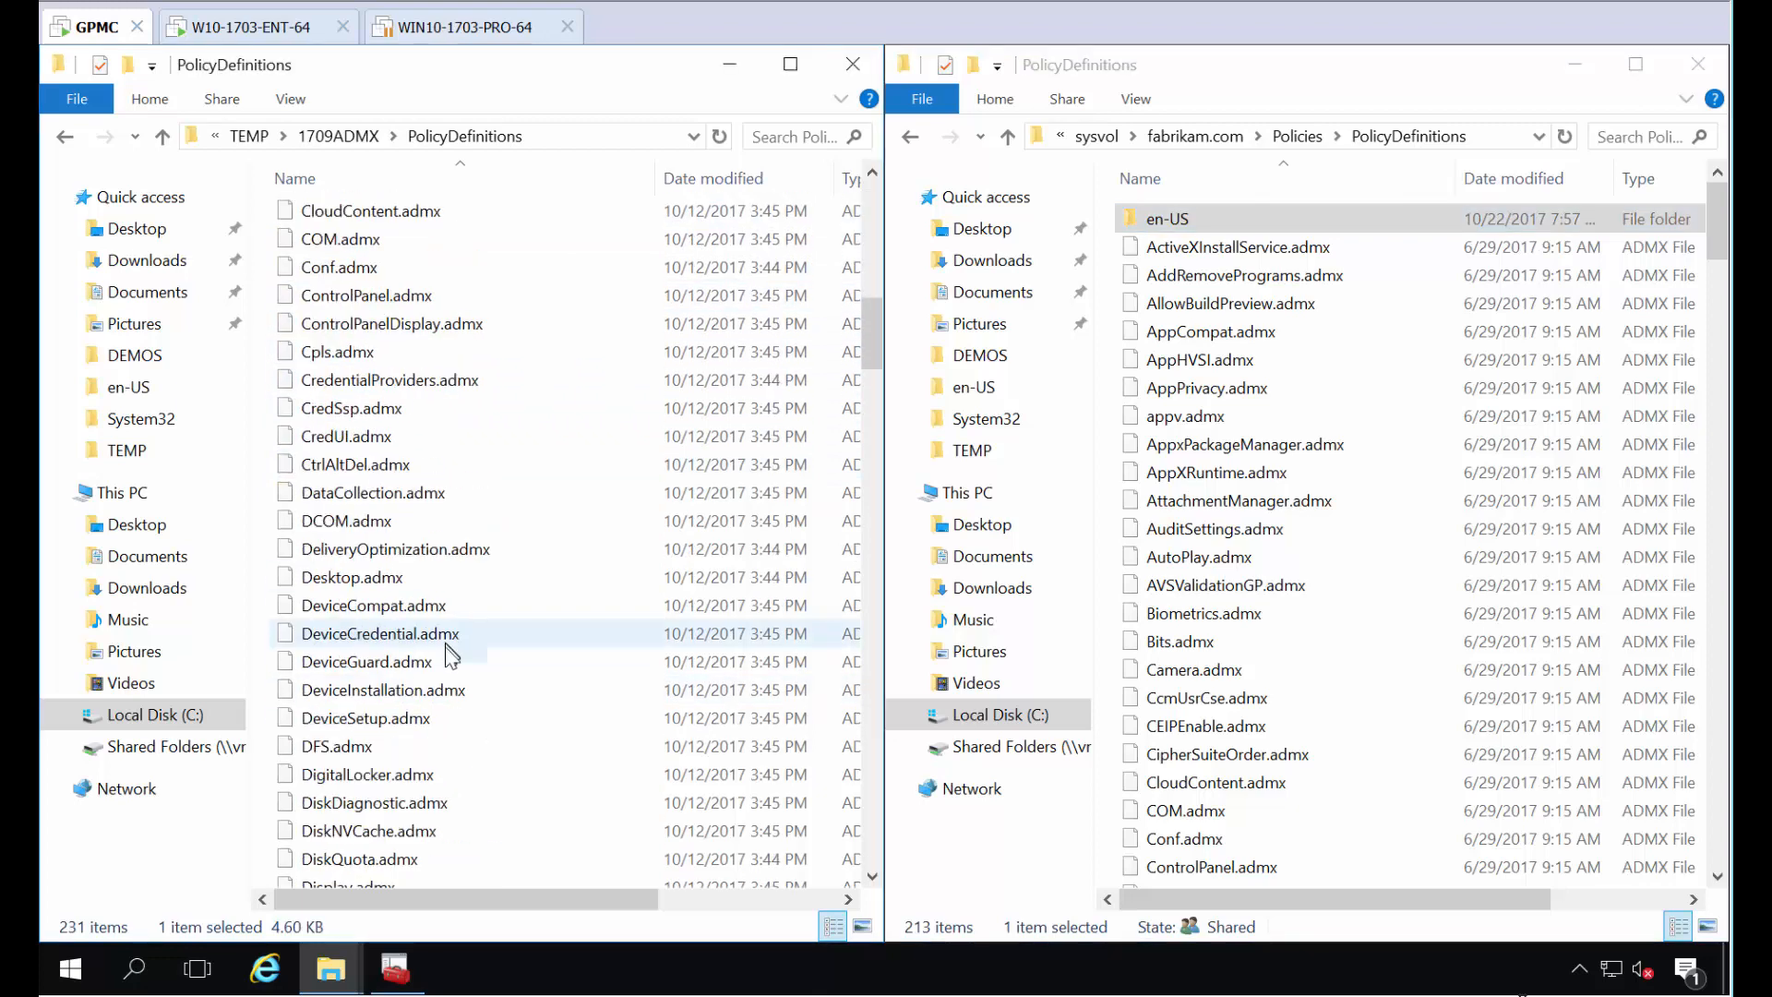
pyautogui.scroll(-3)
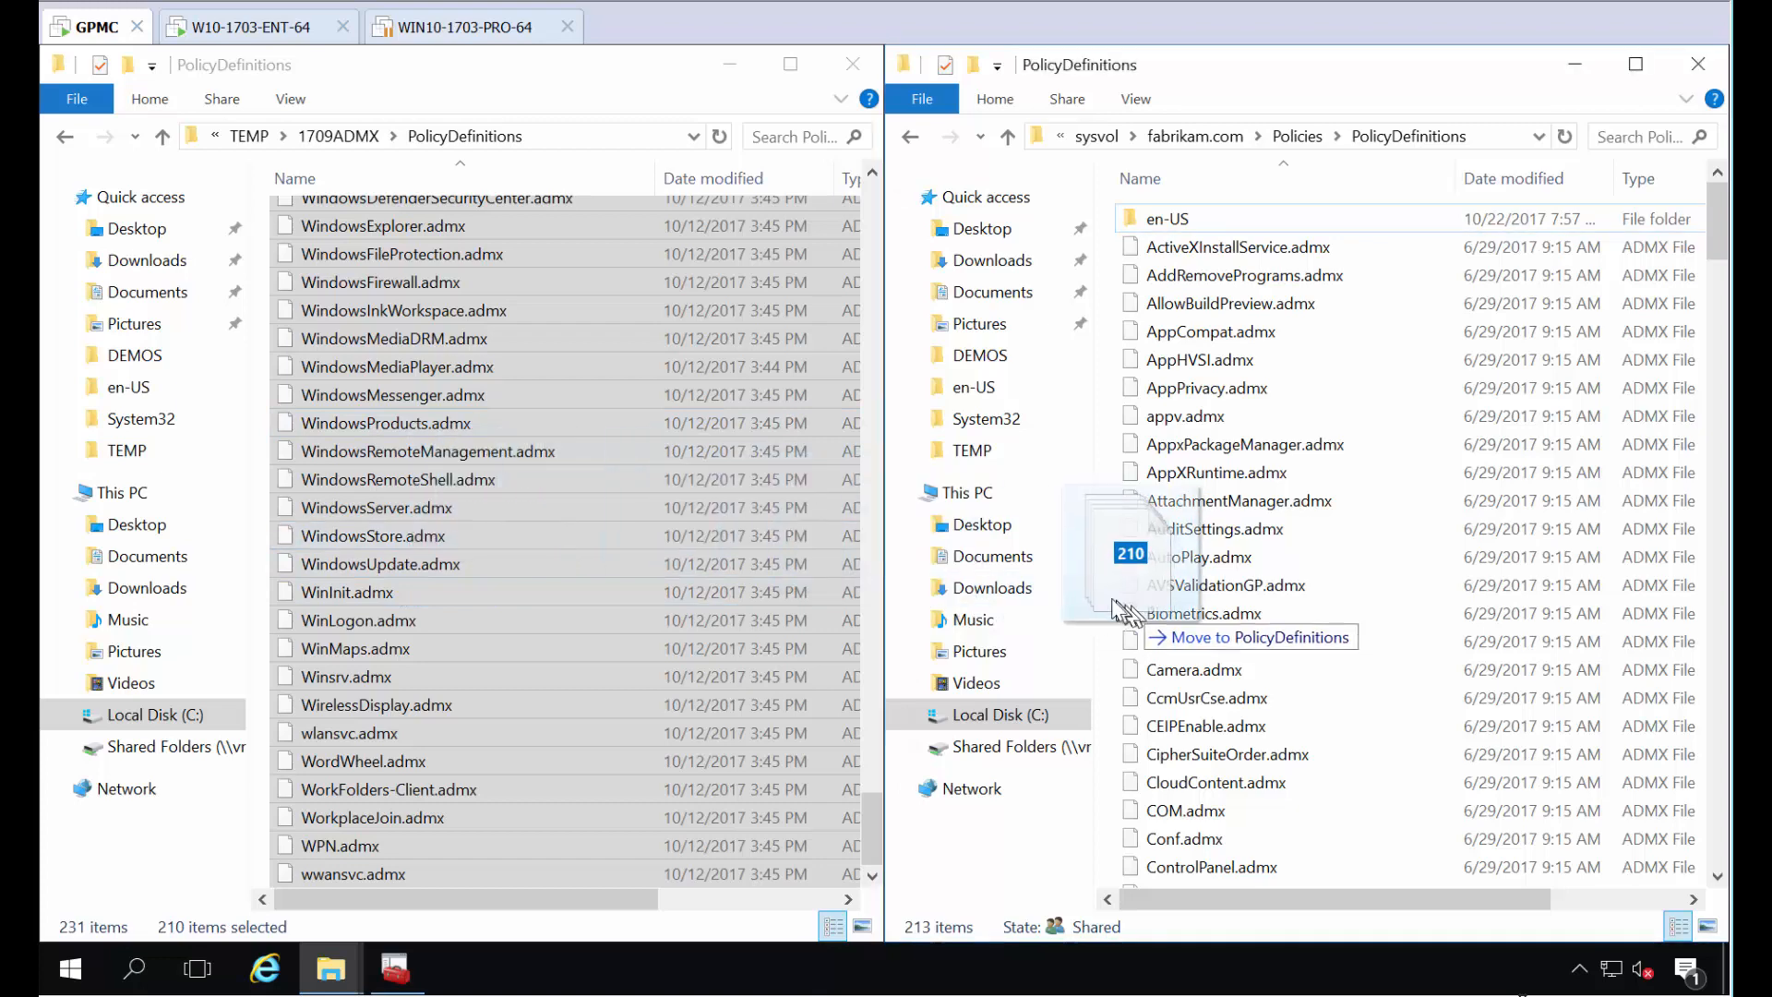
pyautogui.moveTo(1102, 593)
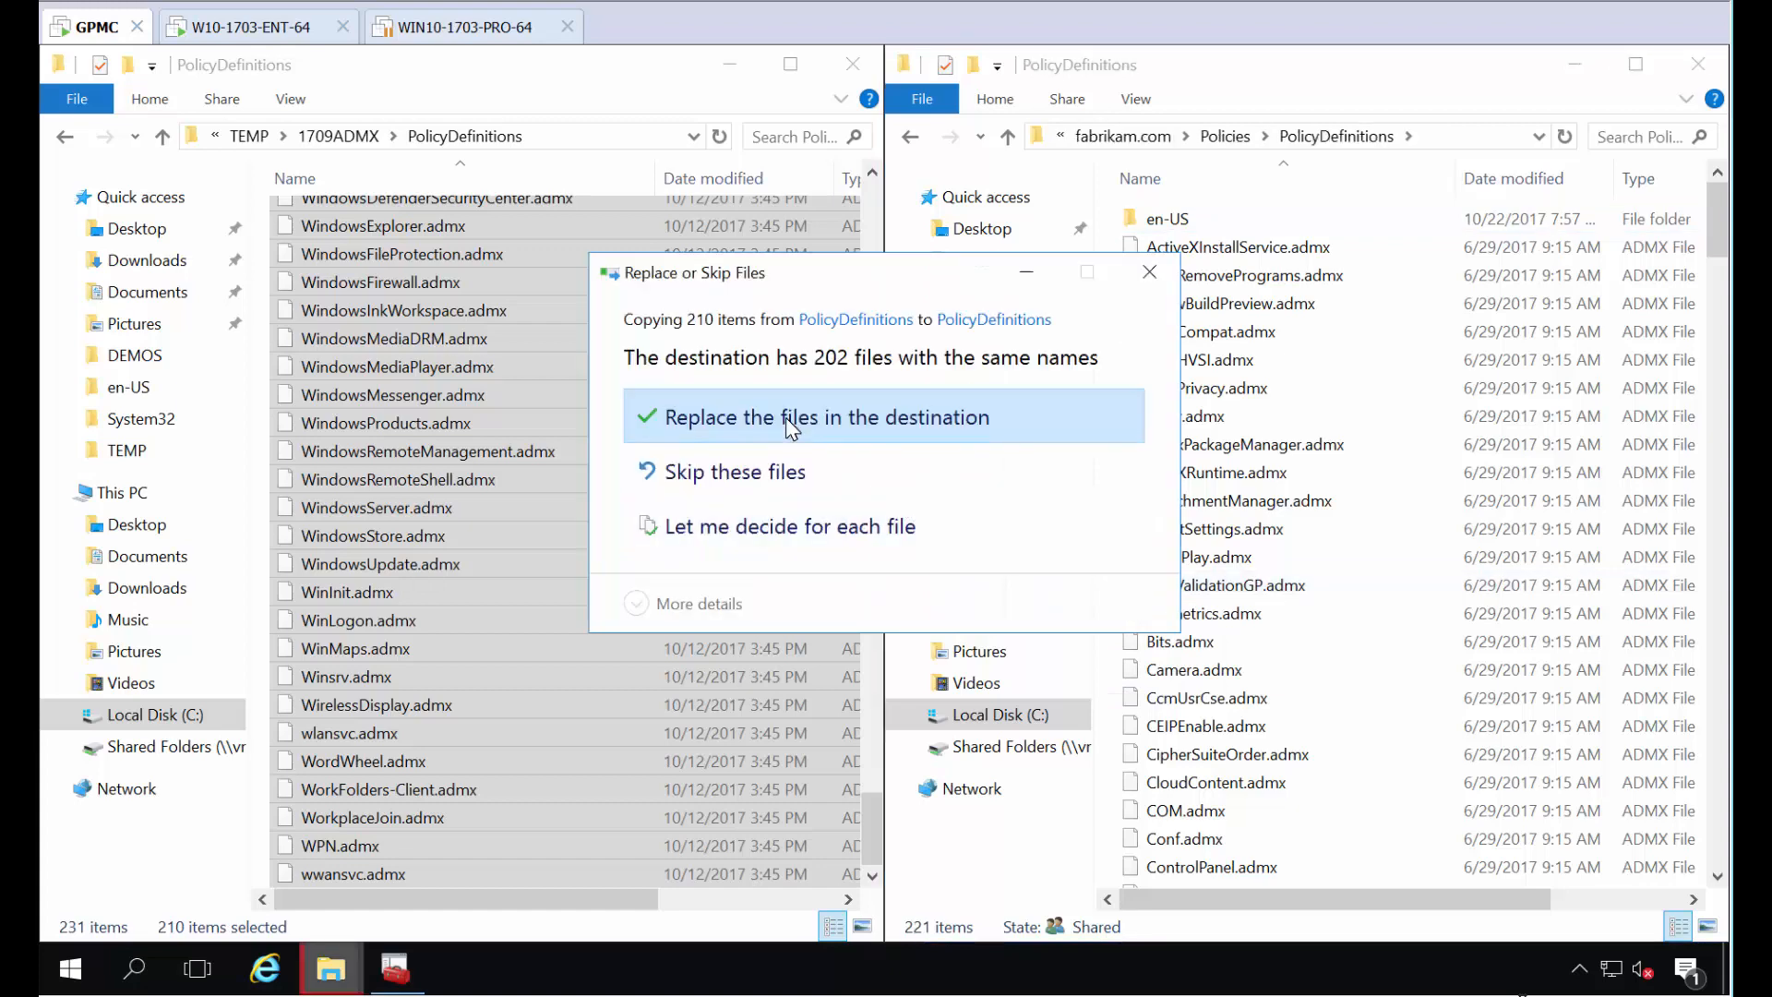
pyautogui.moveTo(783, 486)
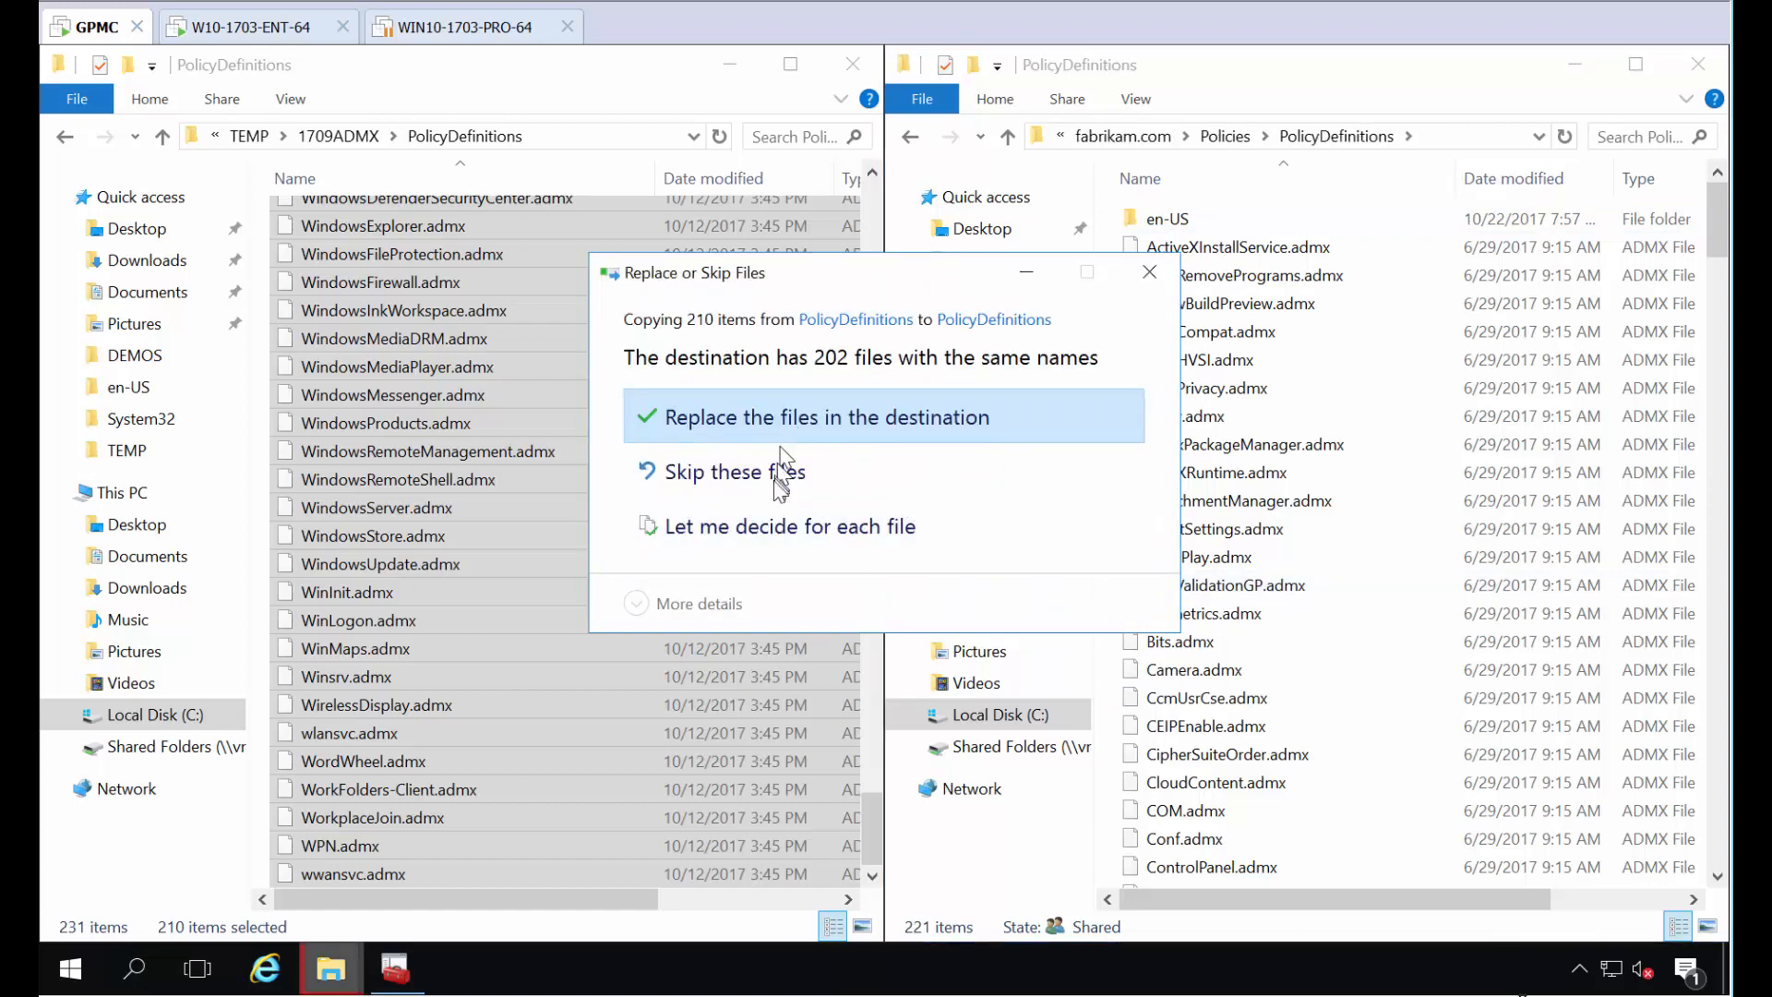
pyautogui.moveTo(914, 823)
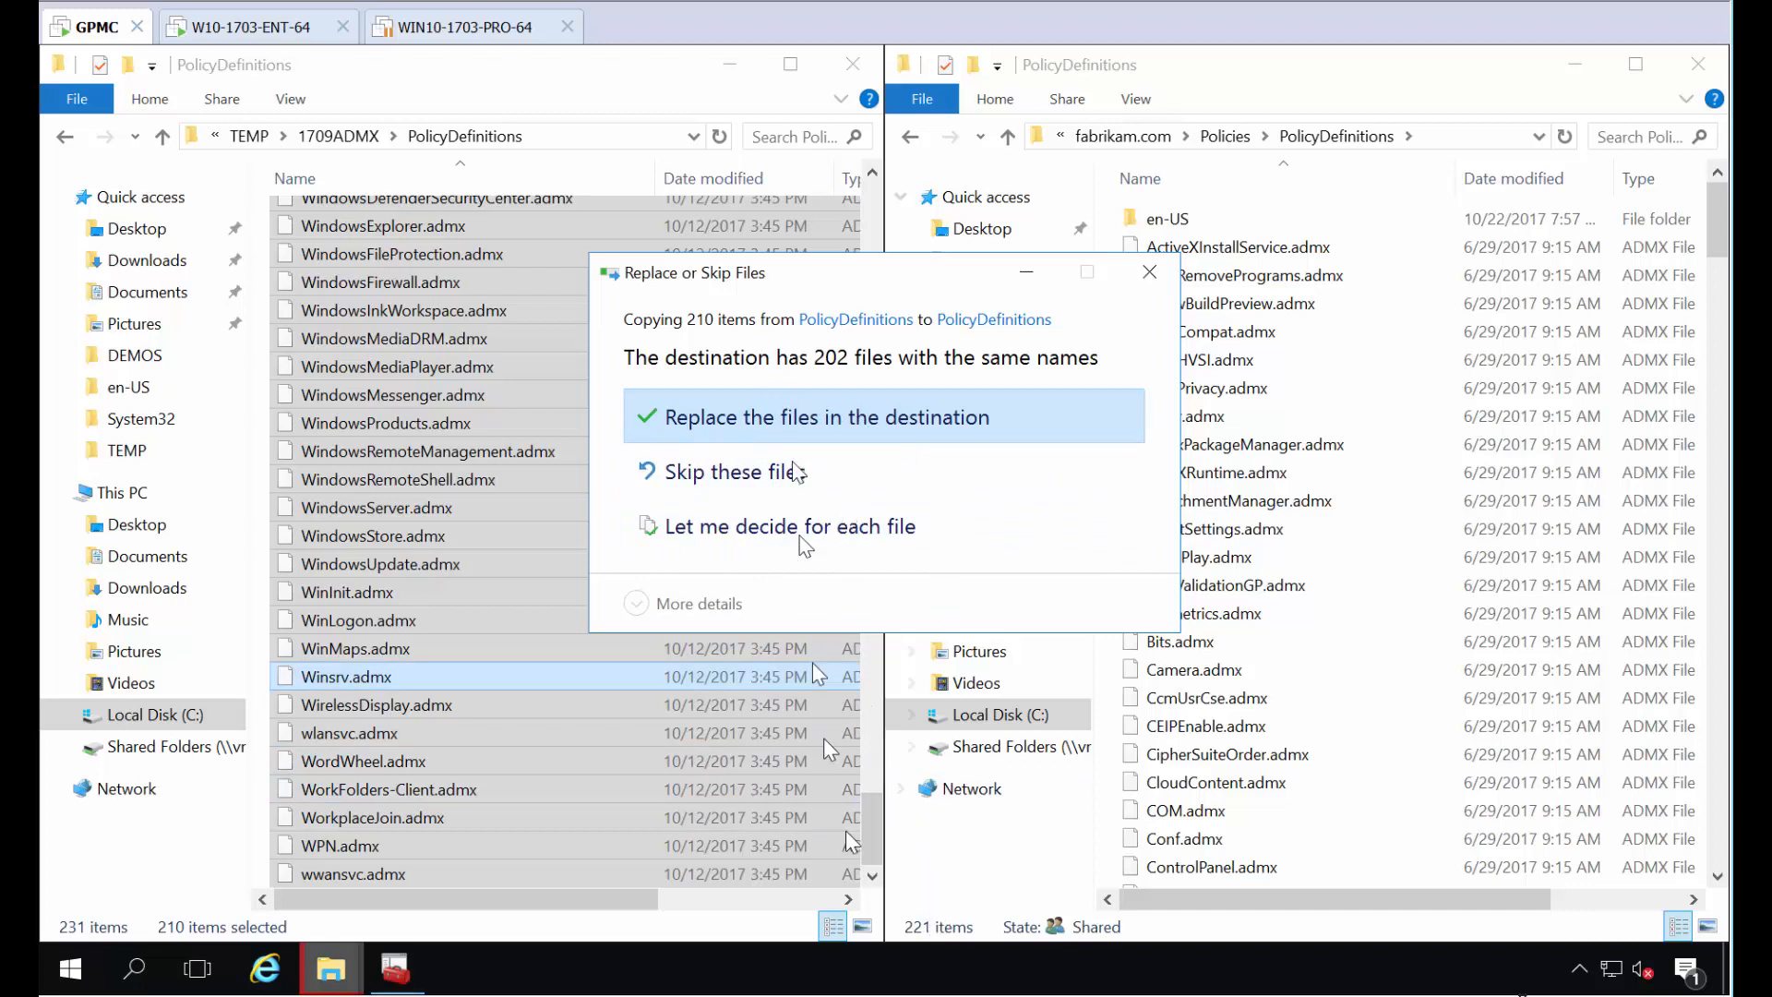
pyautogui.moveTo(782, 441)
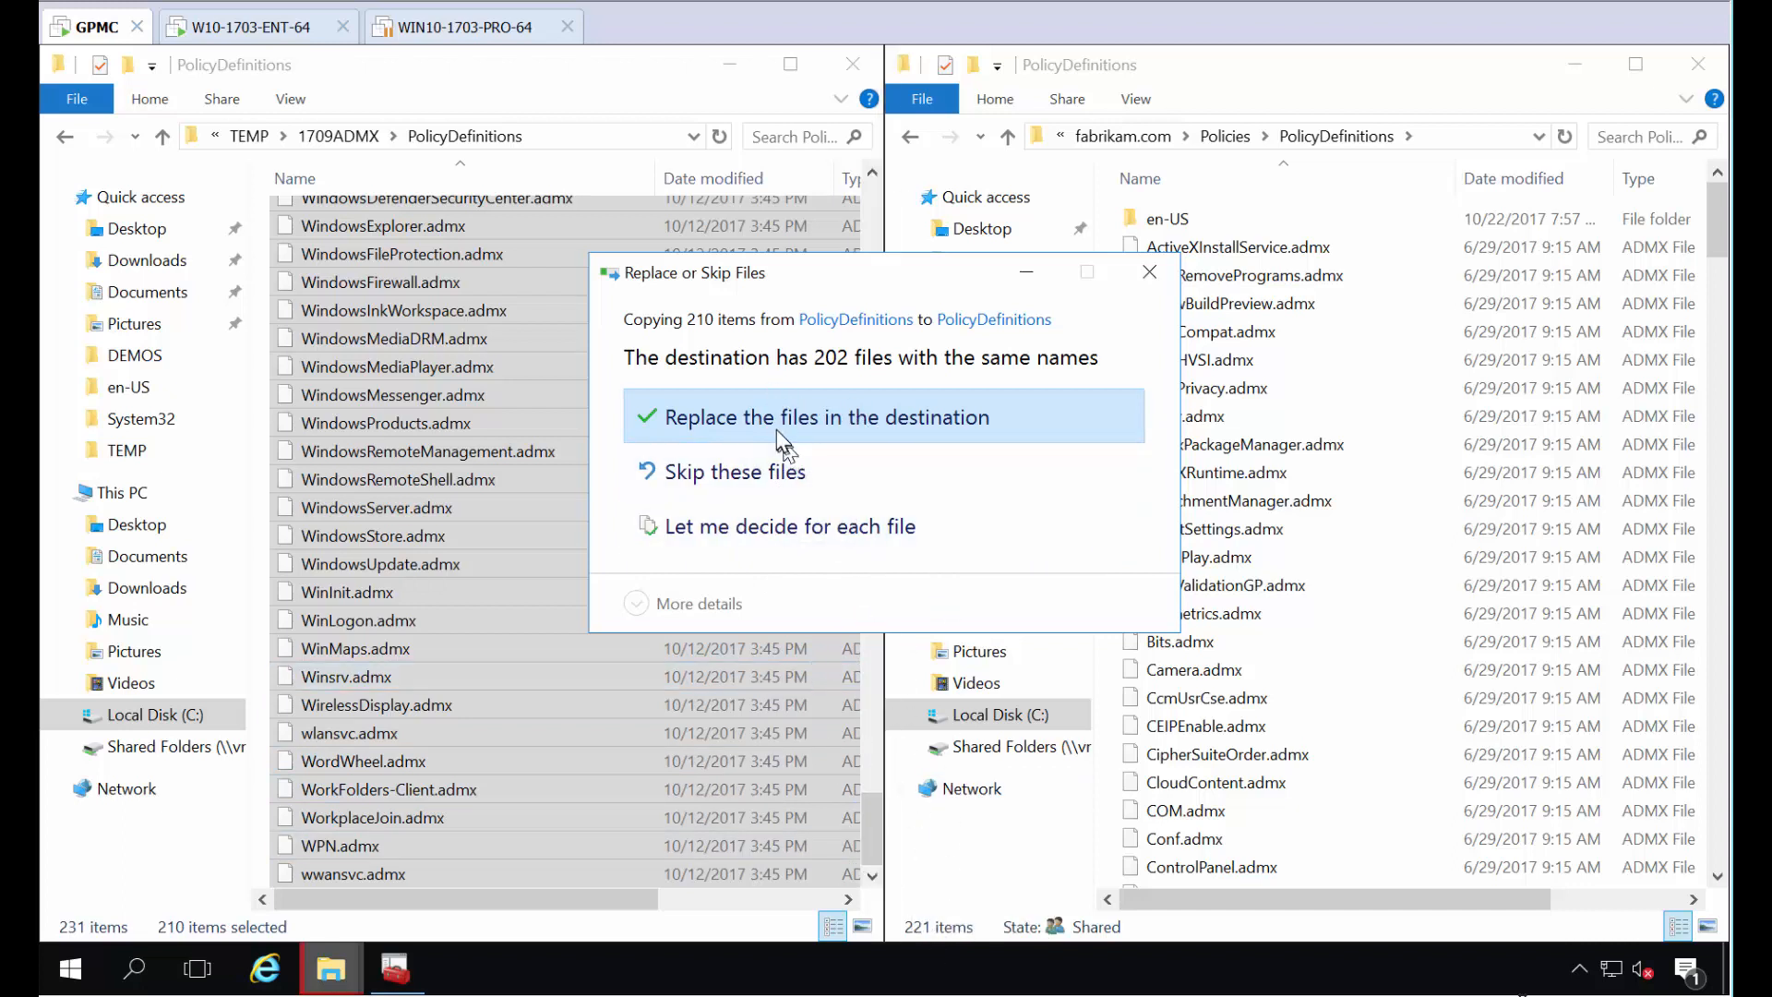
# - Replace the 202 existing central-store ADMX files with the 1709 versions and scroll to check the new dates
pyautogui.click(829, 416)
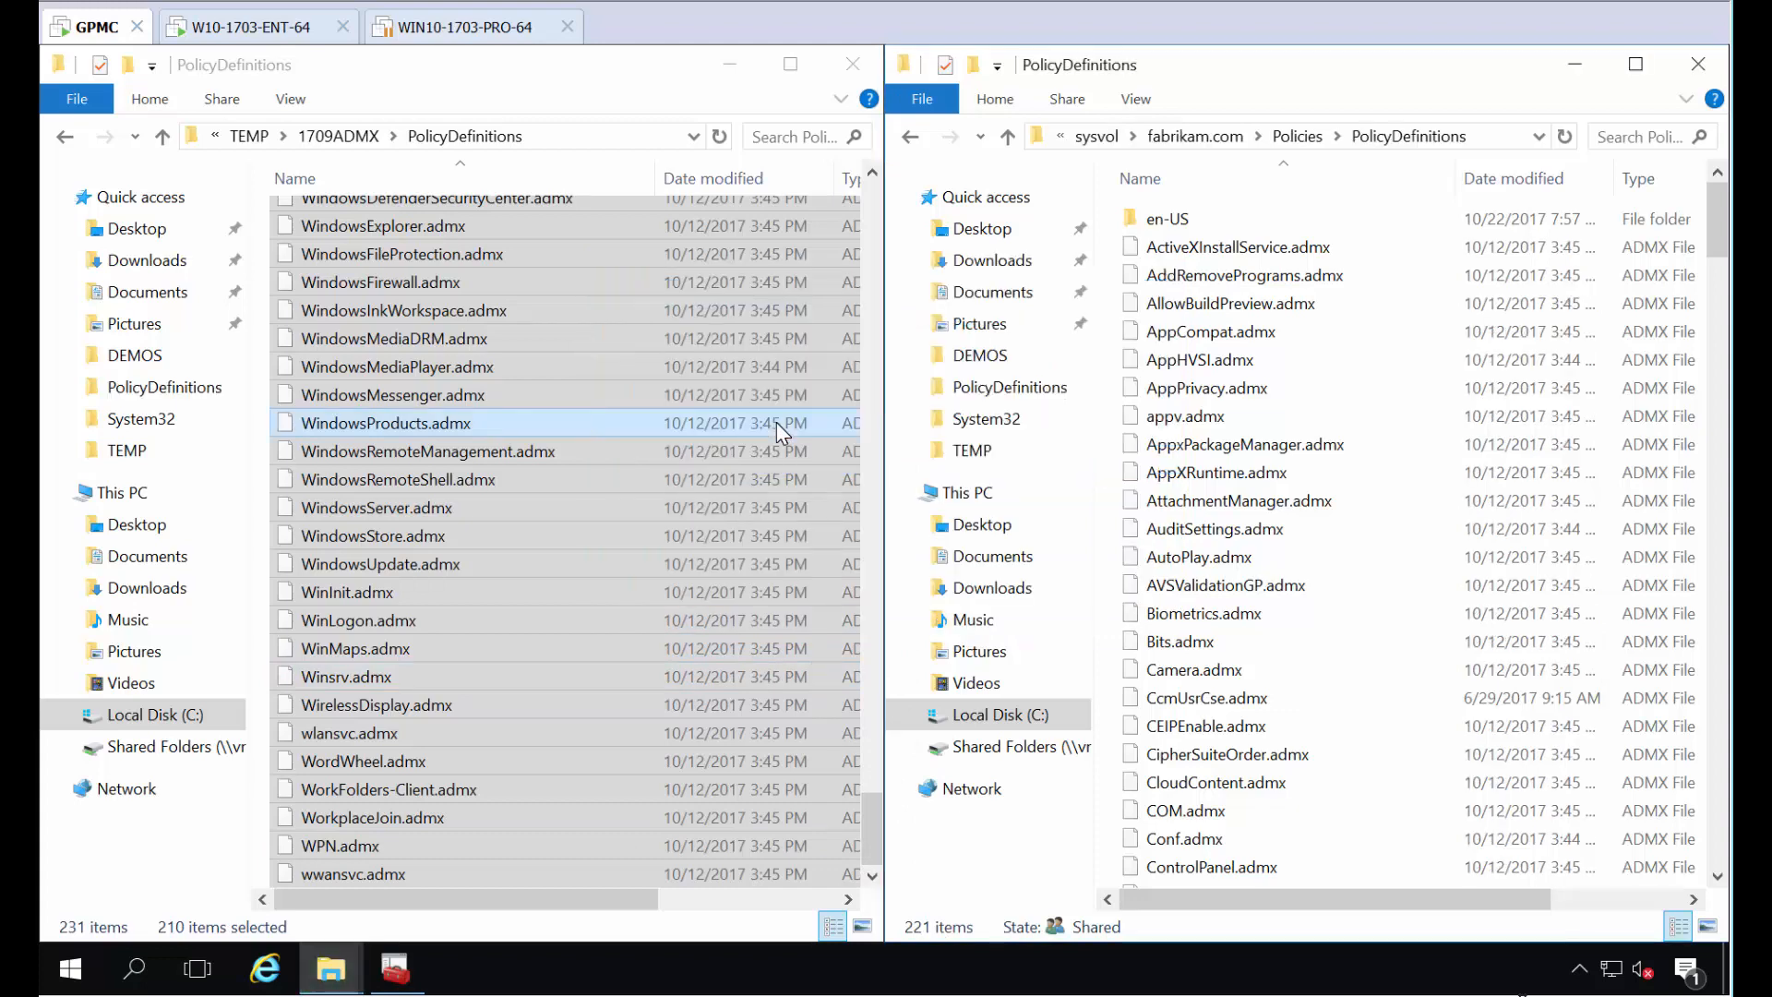
pyautogui.scroll(-3)
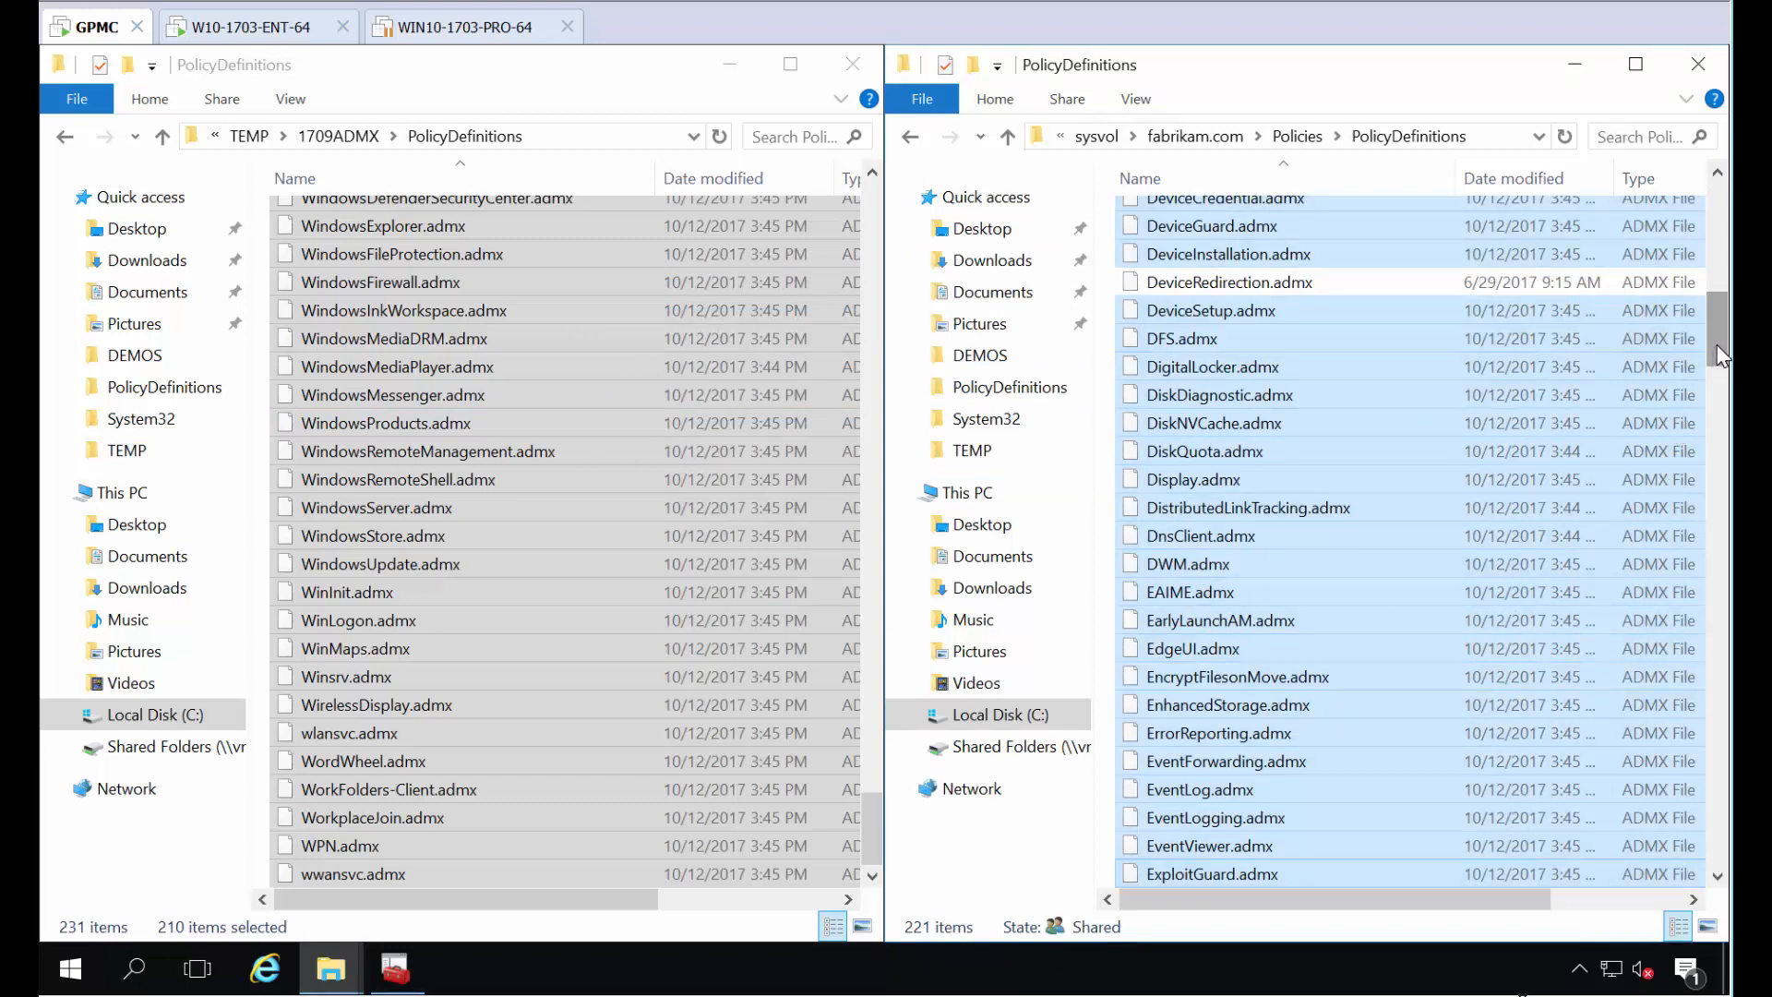
pyautogui.scroll(3)
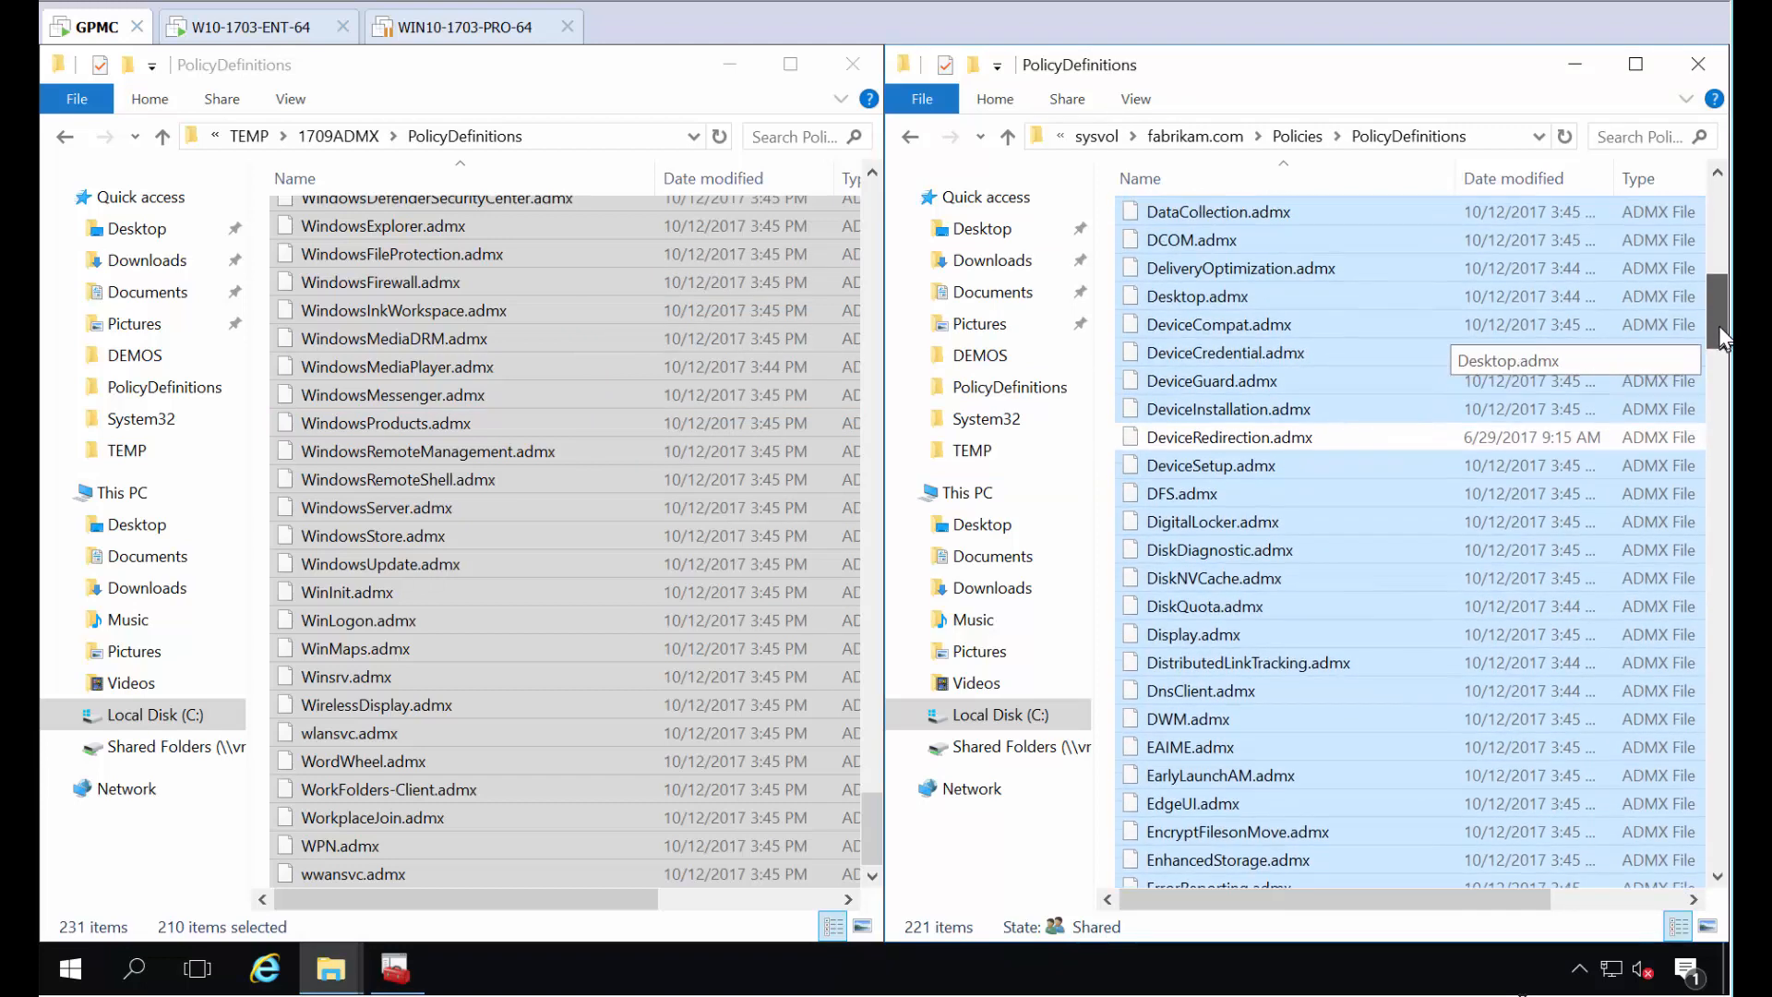
pyautogui.scroll(3)
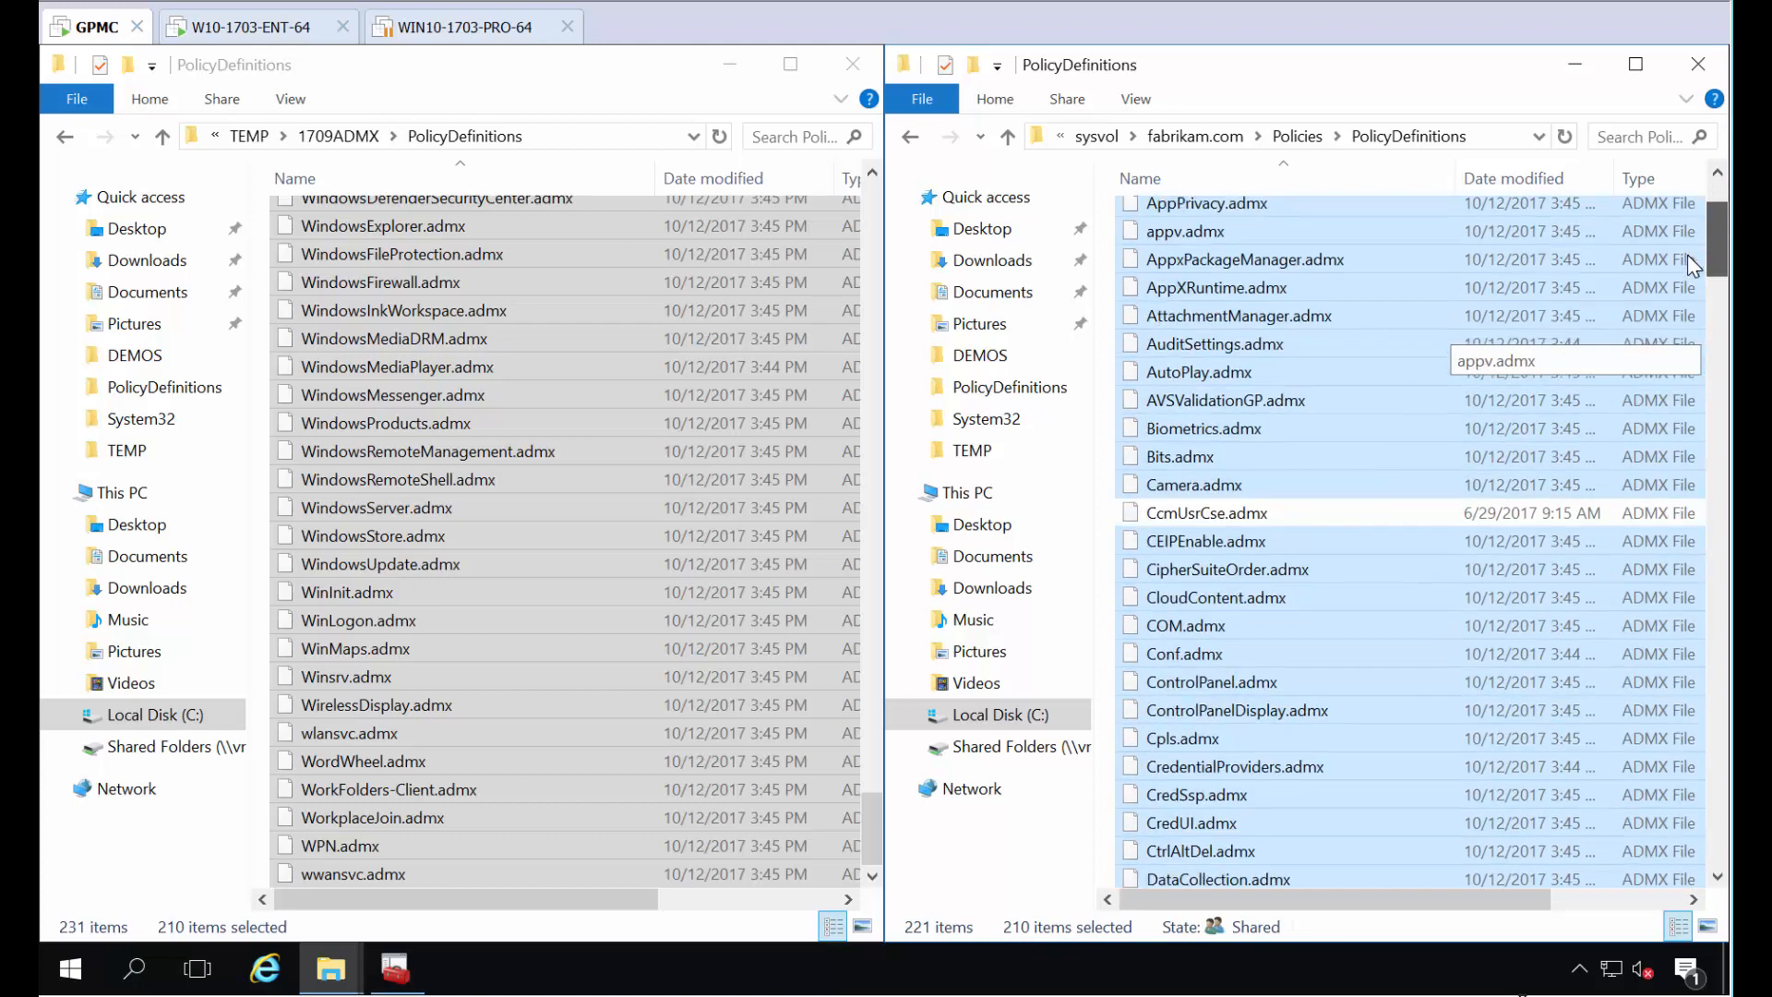
pyautogui.scroll(-3)
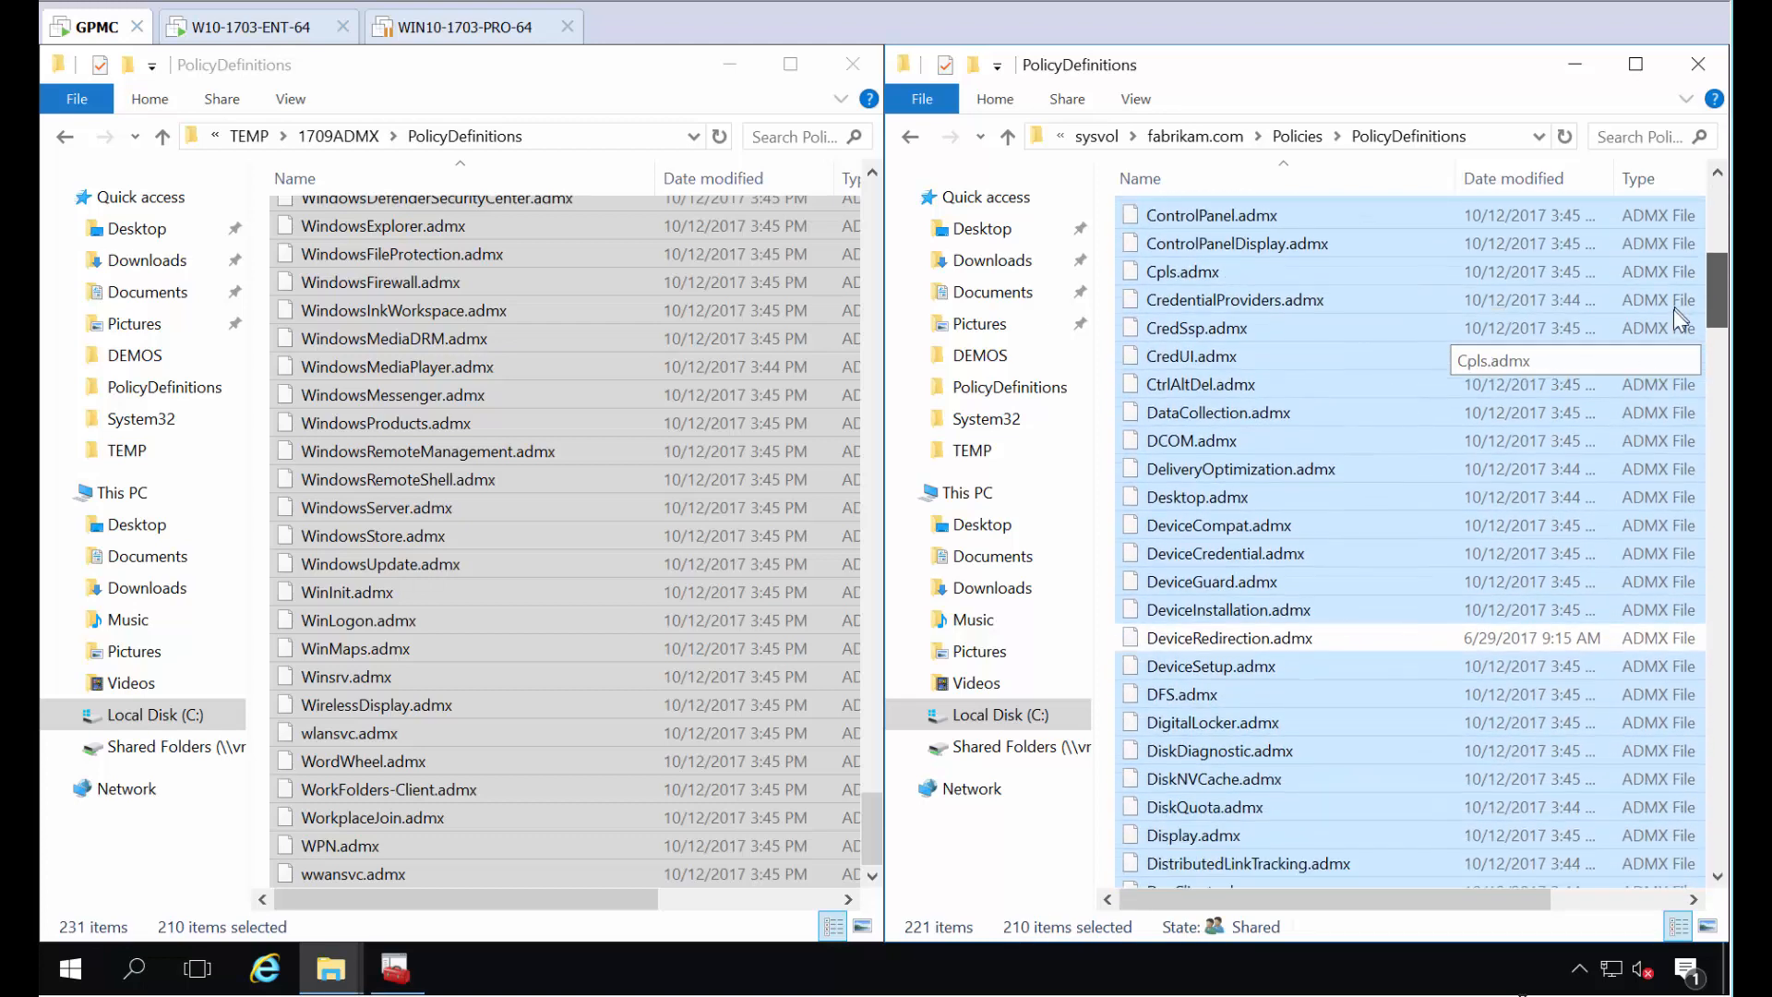
pyautogui.scroll(-3)
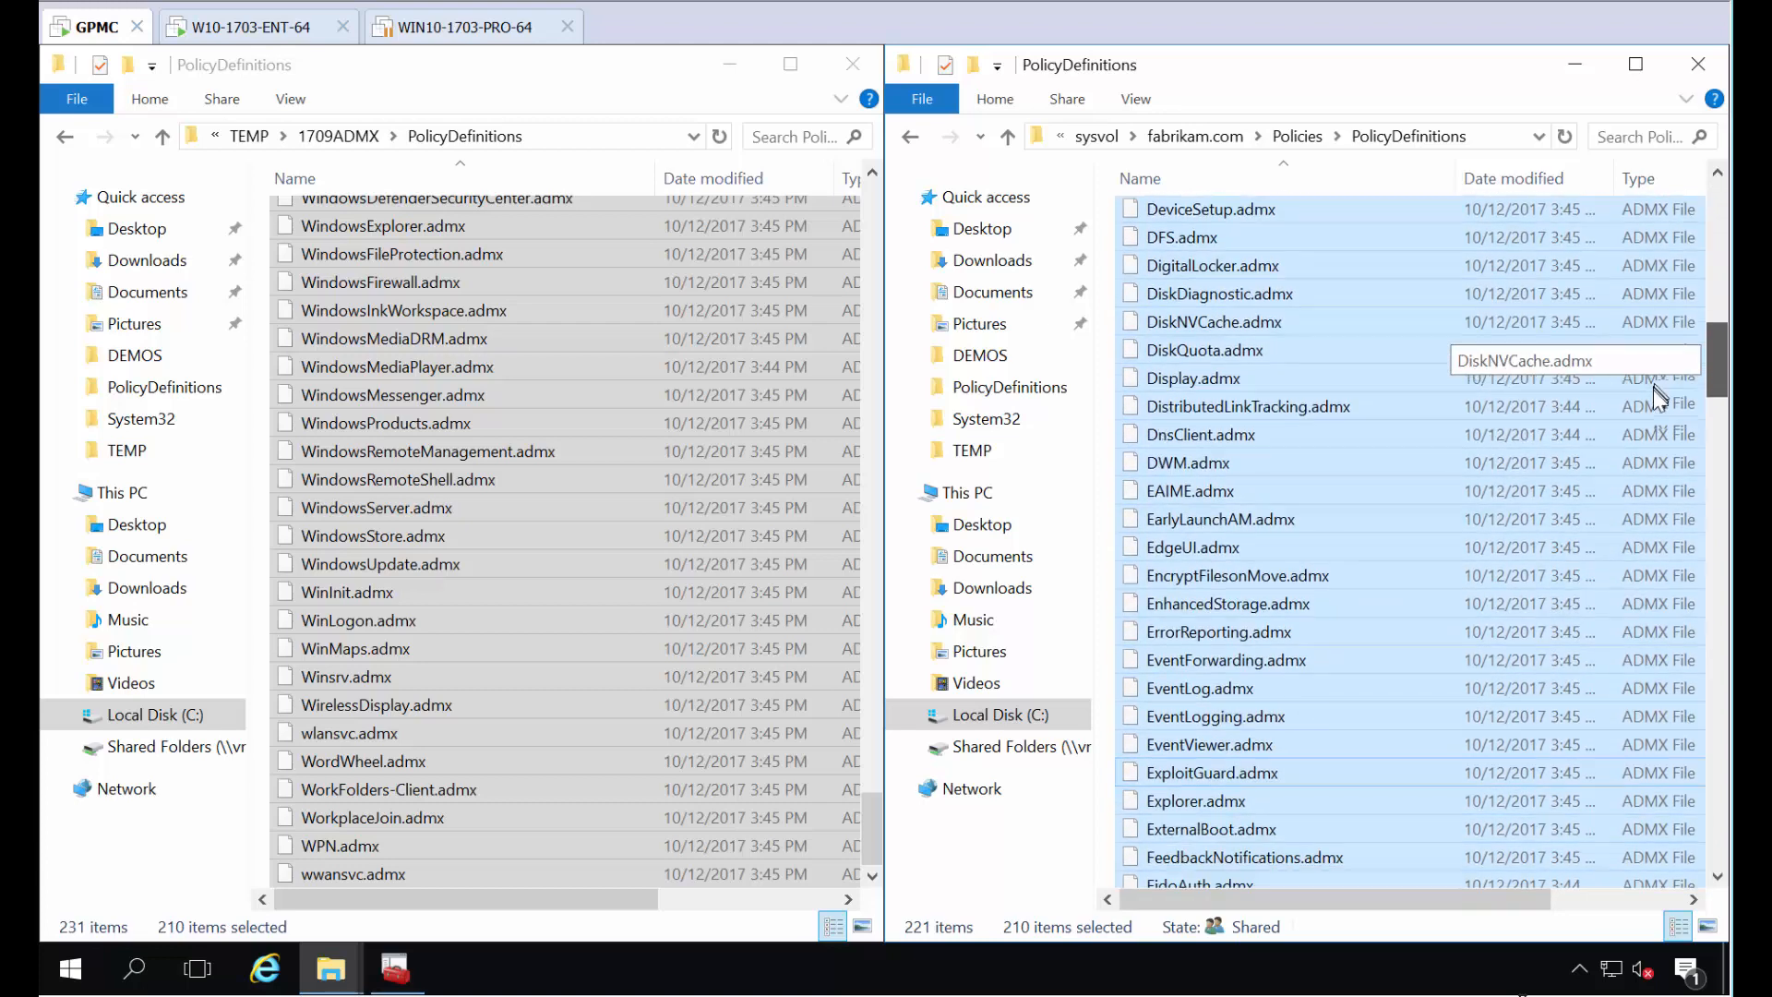
pyautogui.scroll(-3)
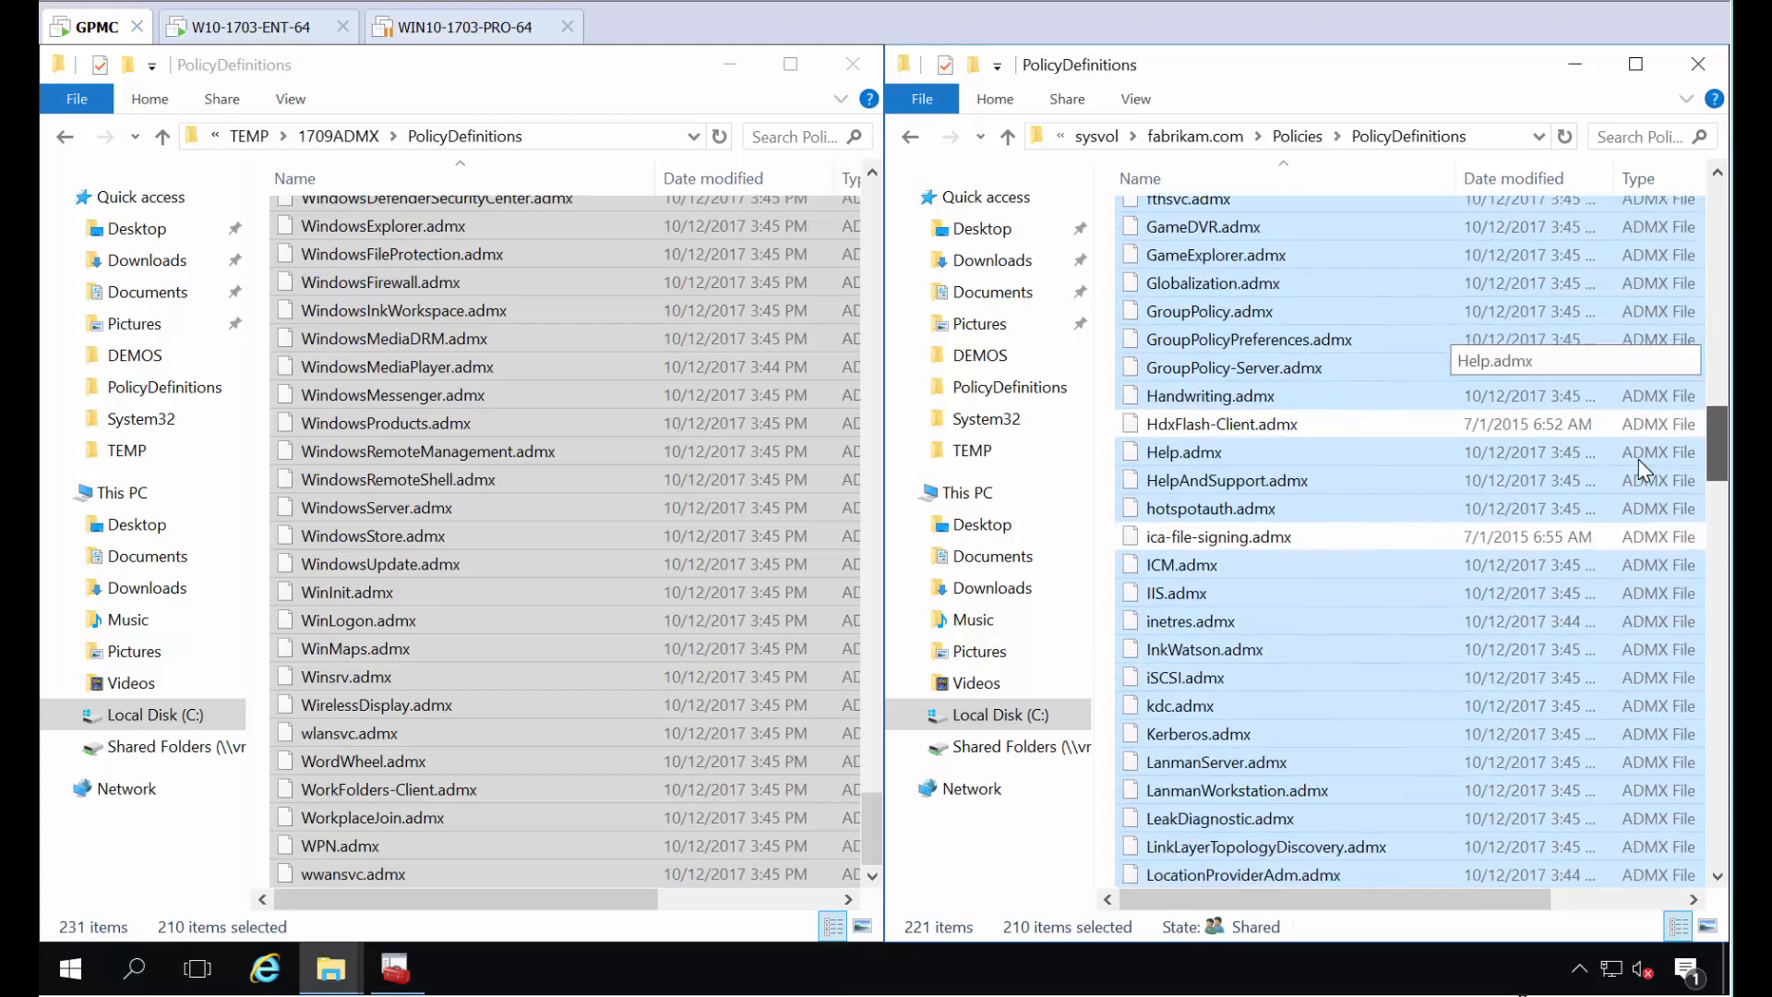
pyautogui.scroll(-3)
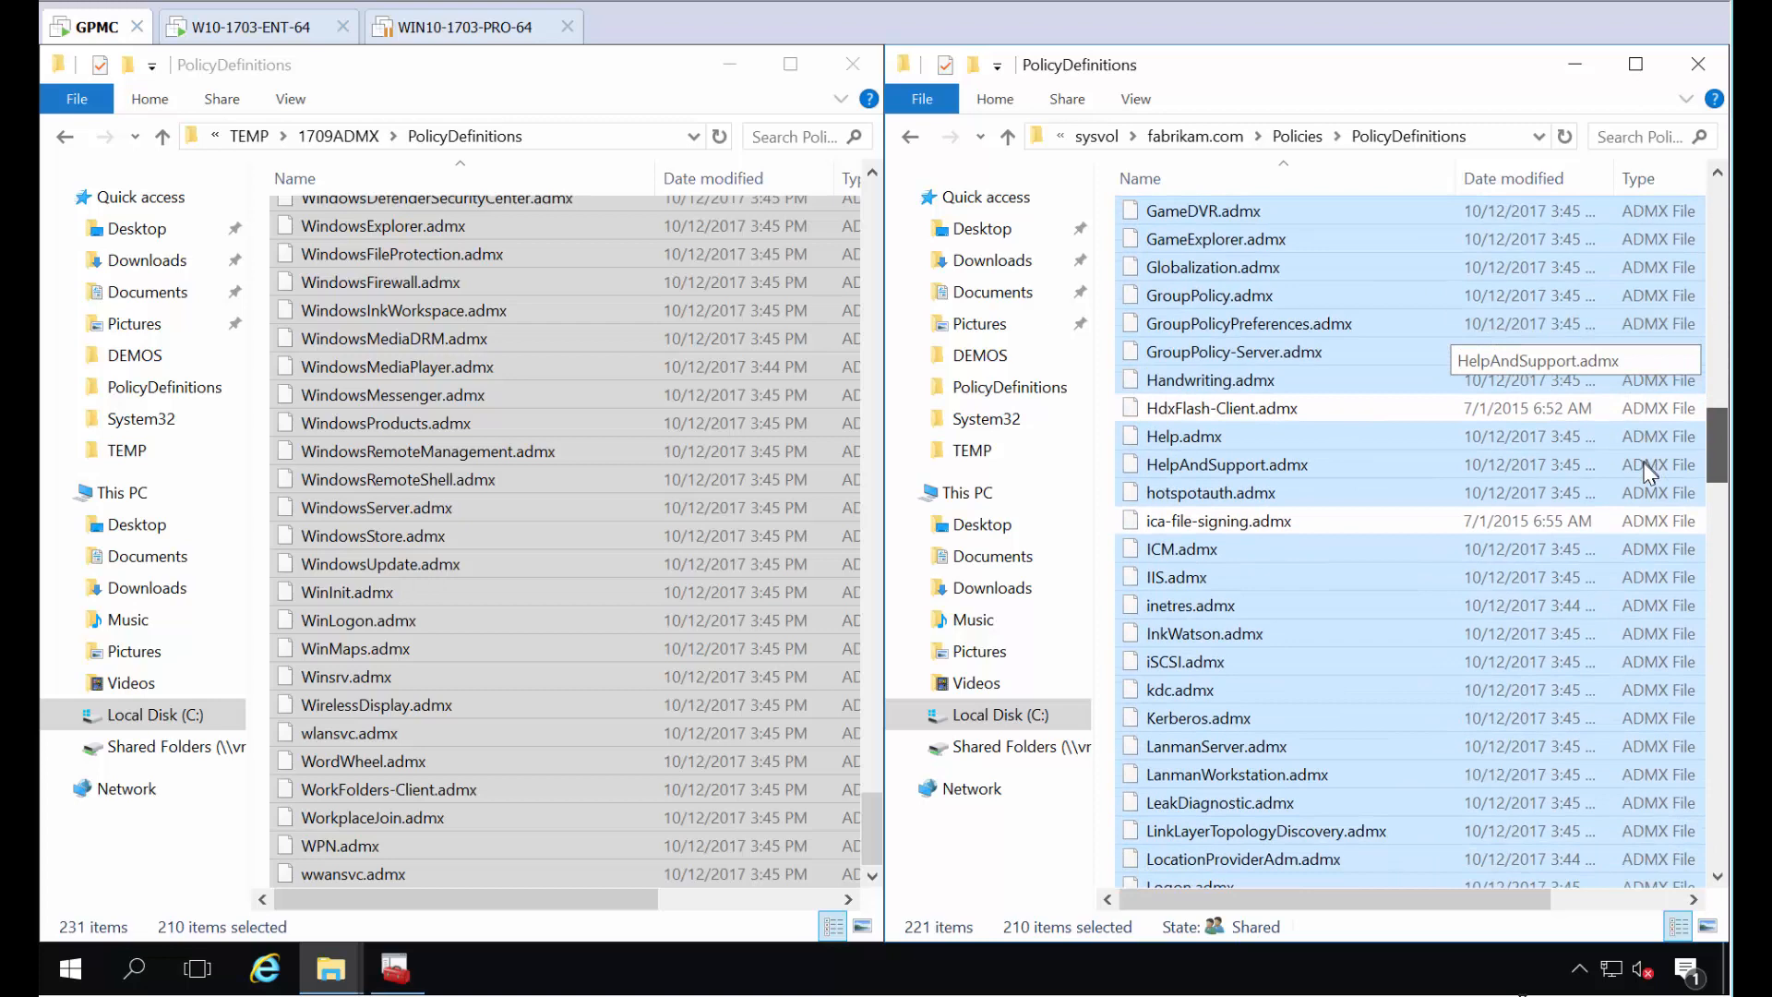
pyautogui.scroll(-3)
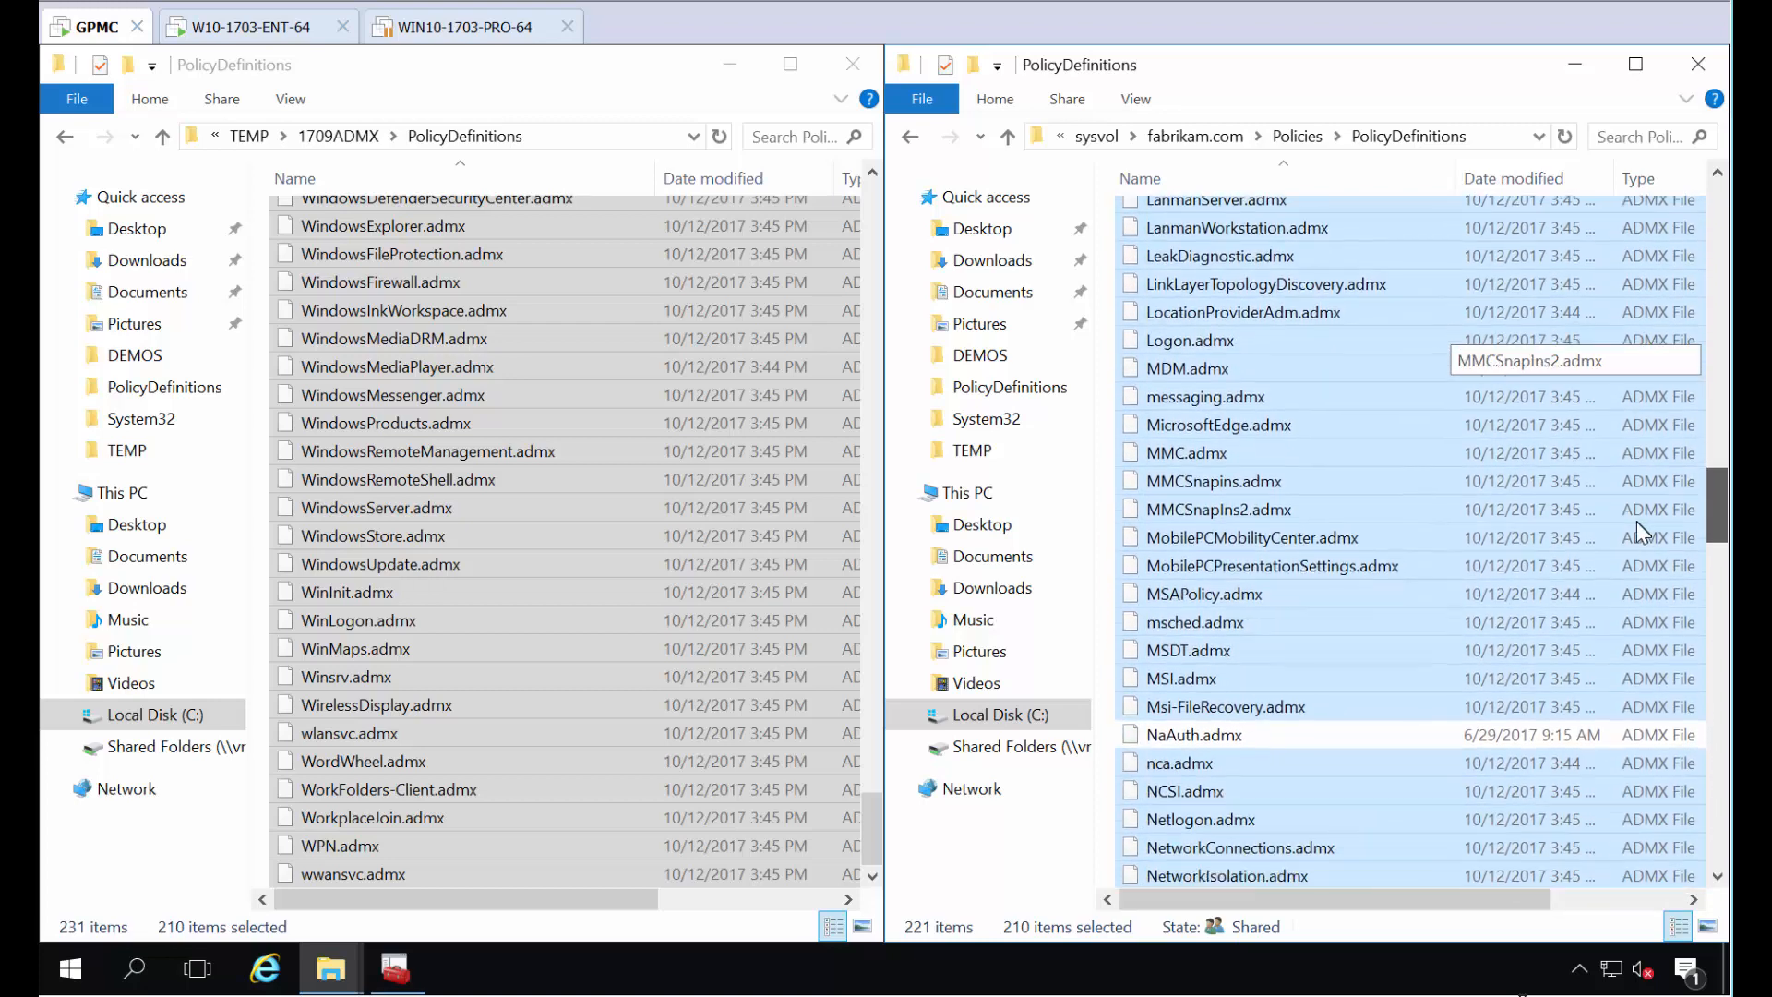
pyautogui.scroll(-3)
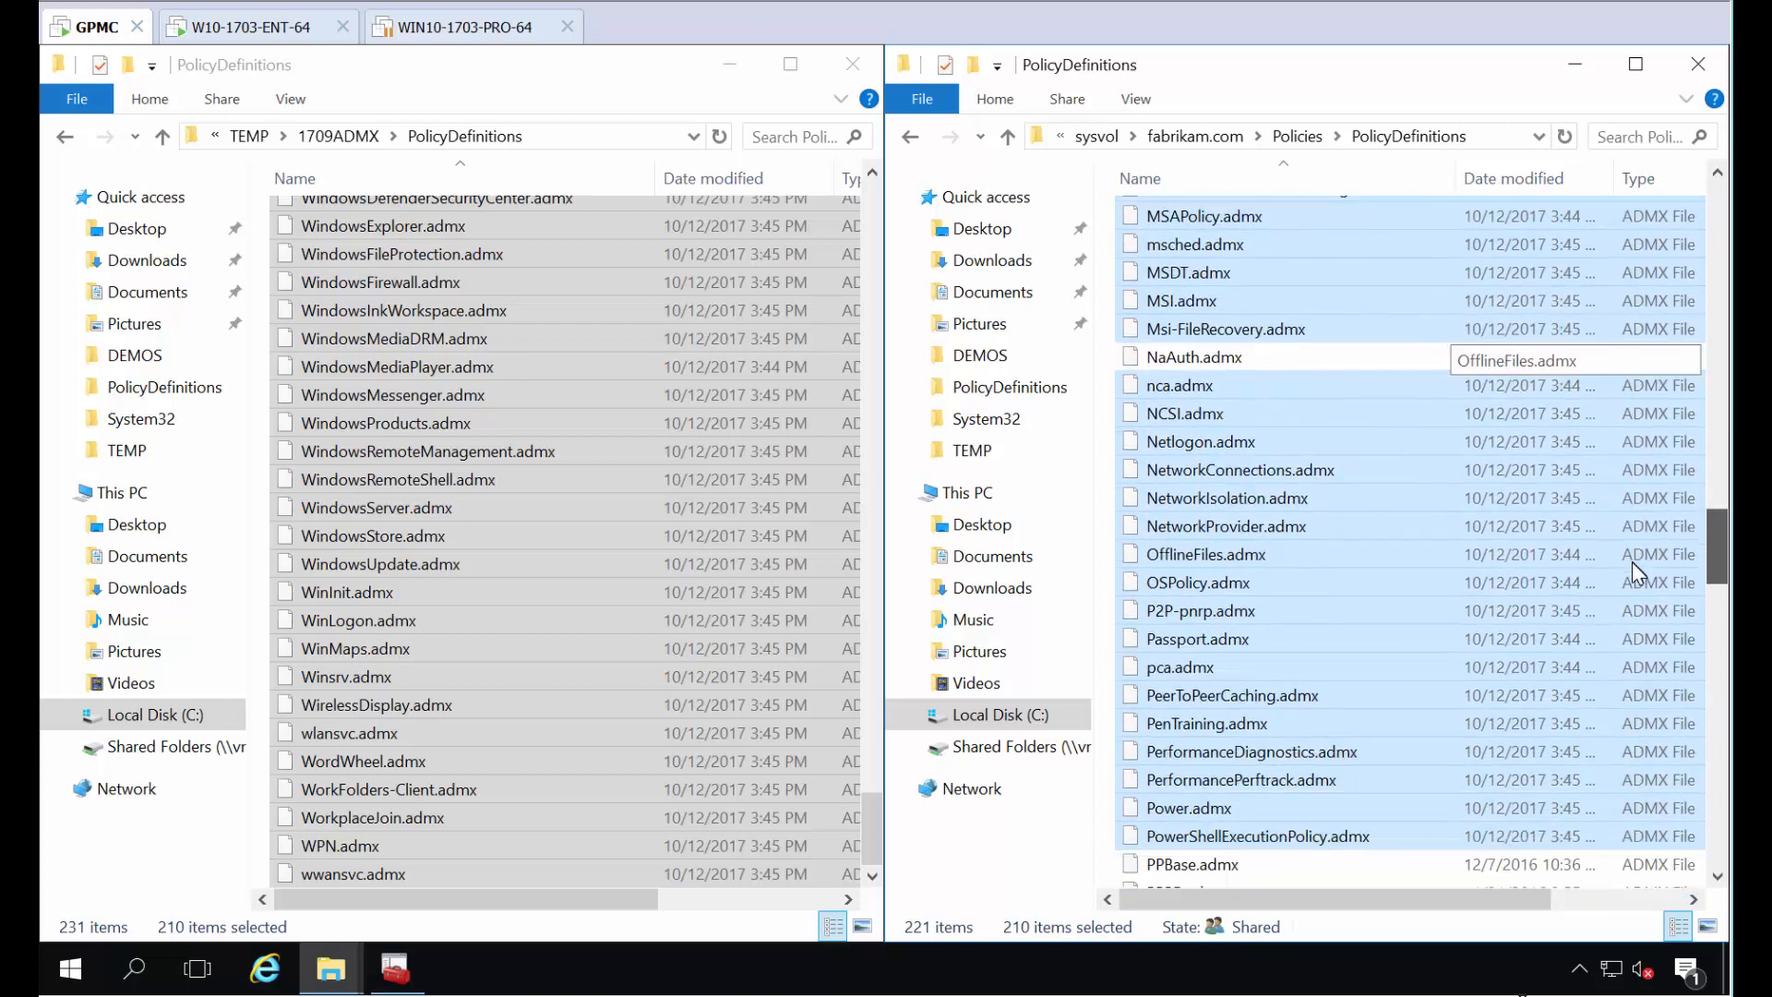
pyautogui.scroll(-3)
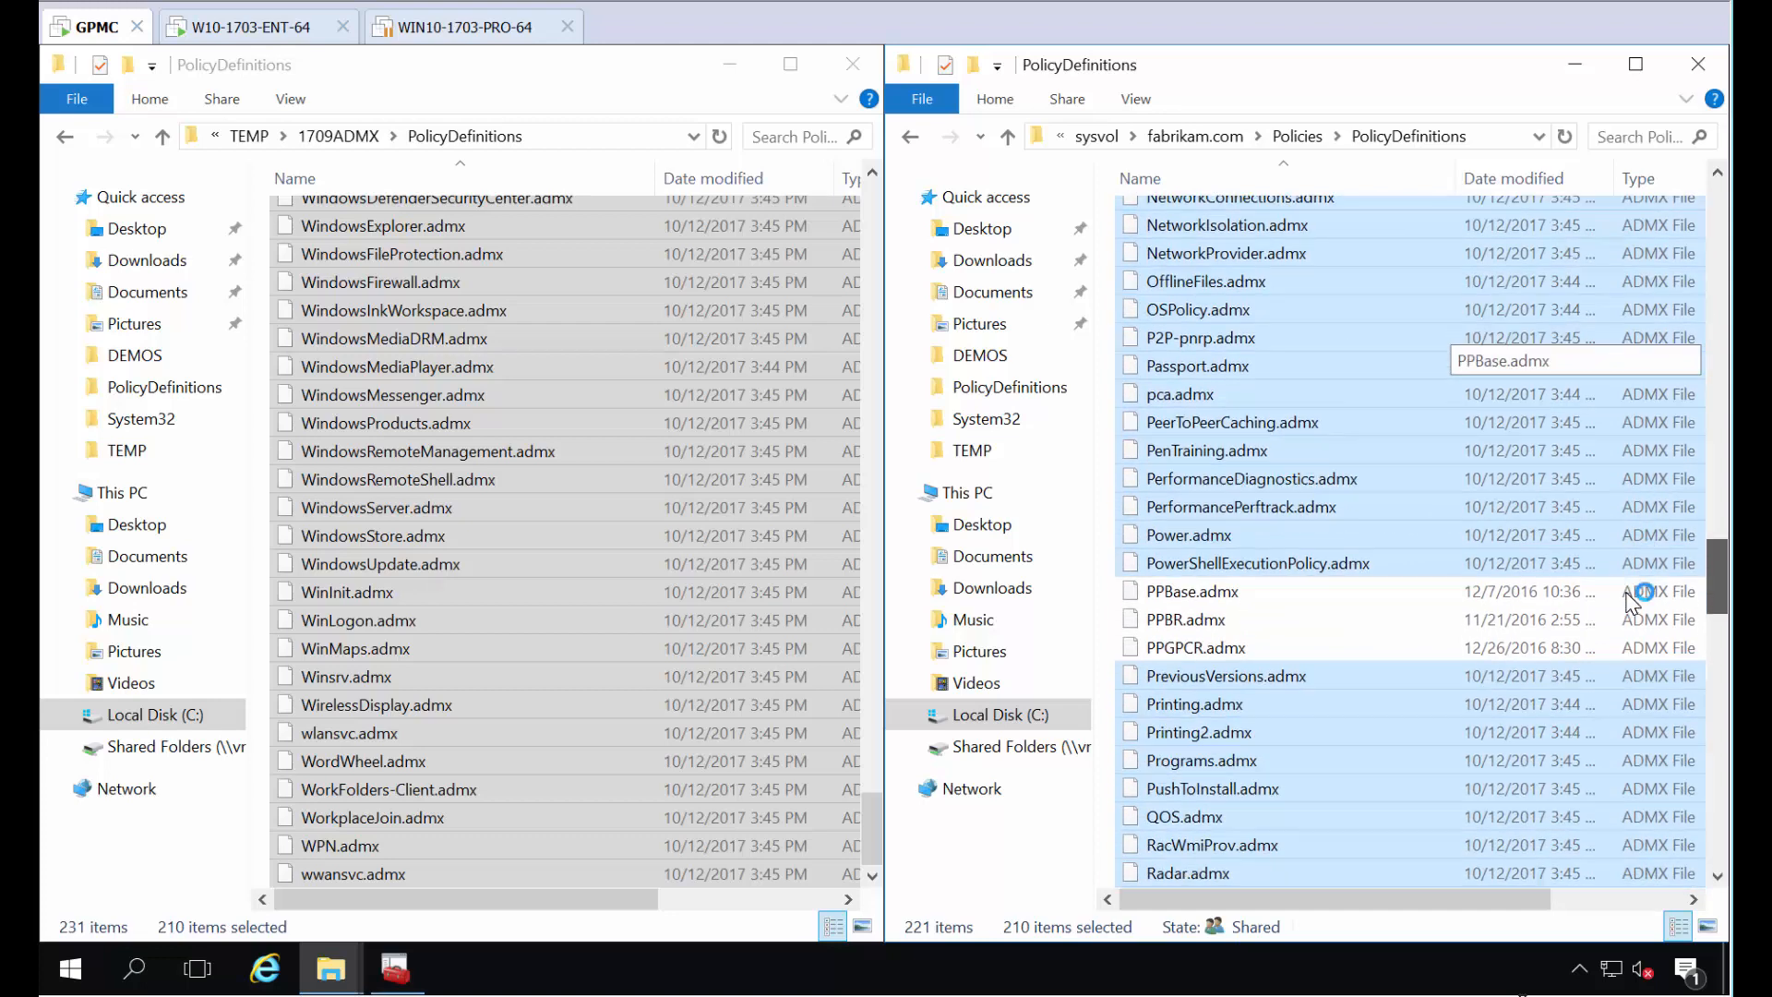
pyautogui.moveTo(1165, 563)
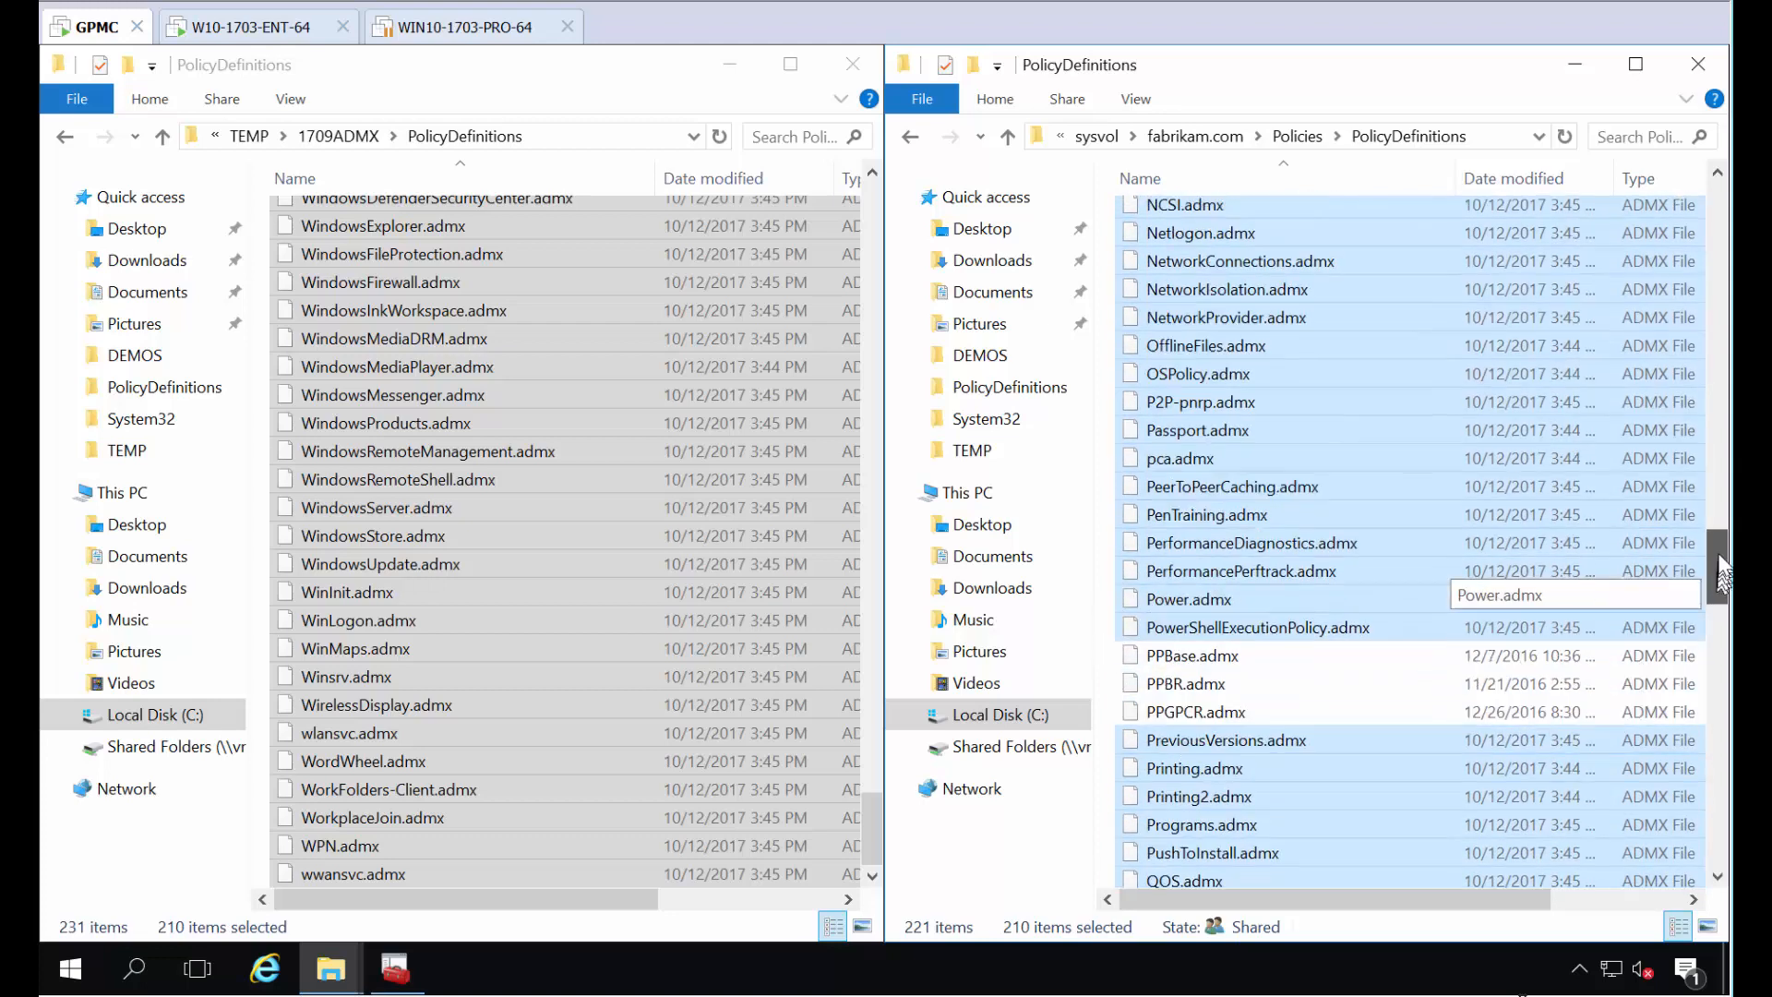
pyautogui.scroll(3)
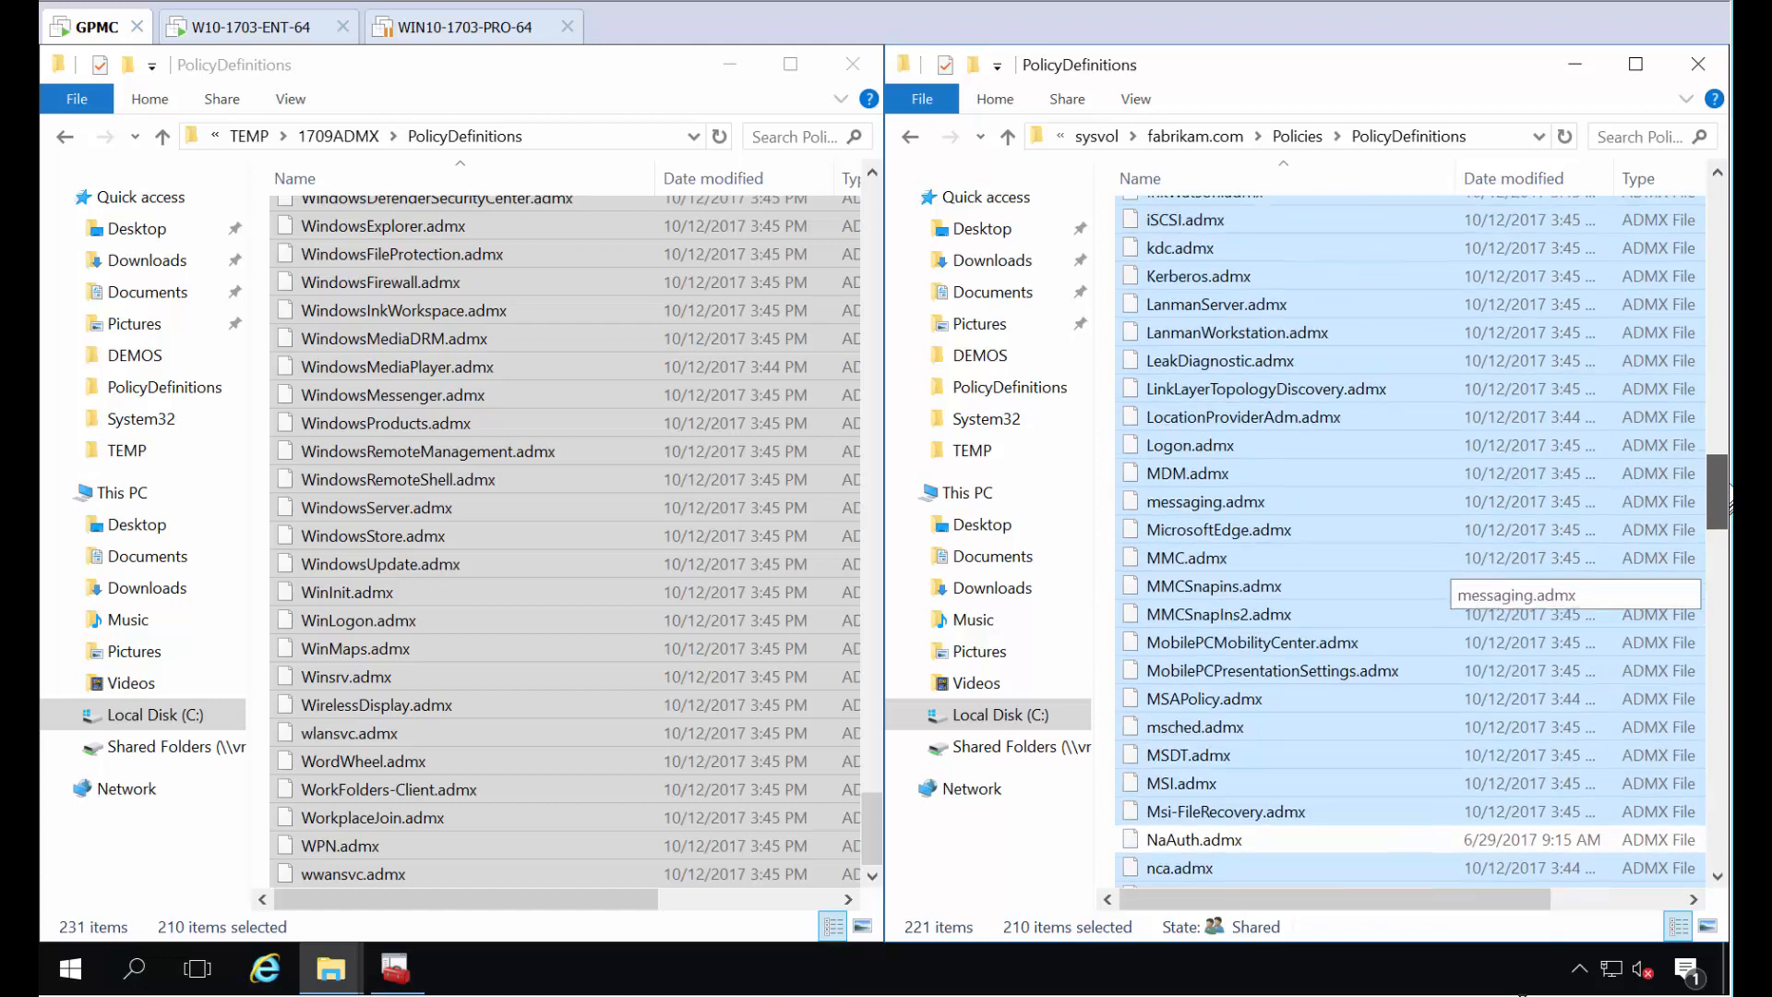
pyautogui.scroll(-3)
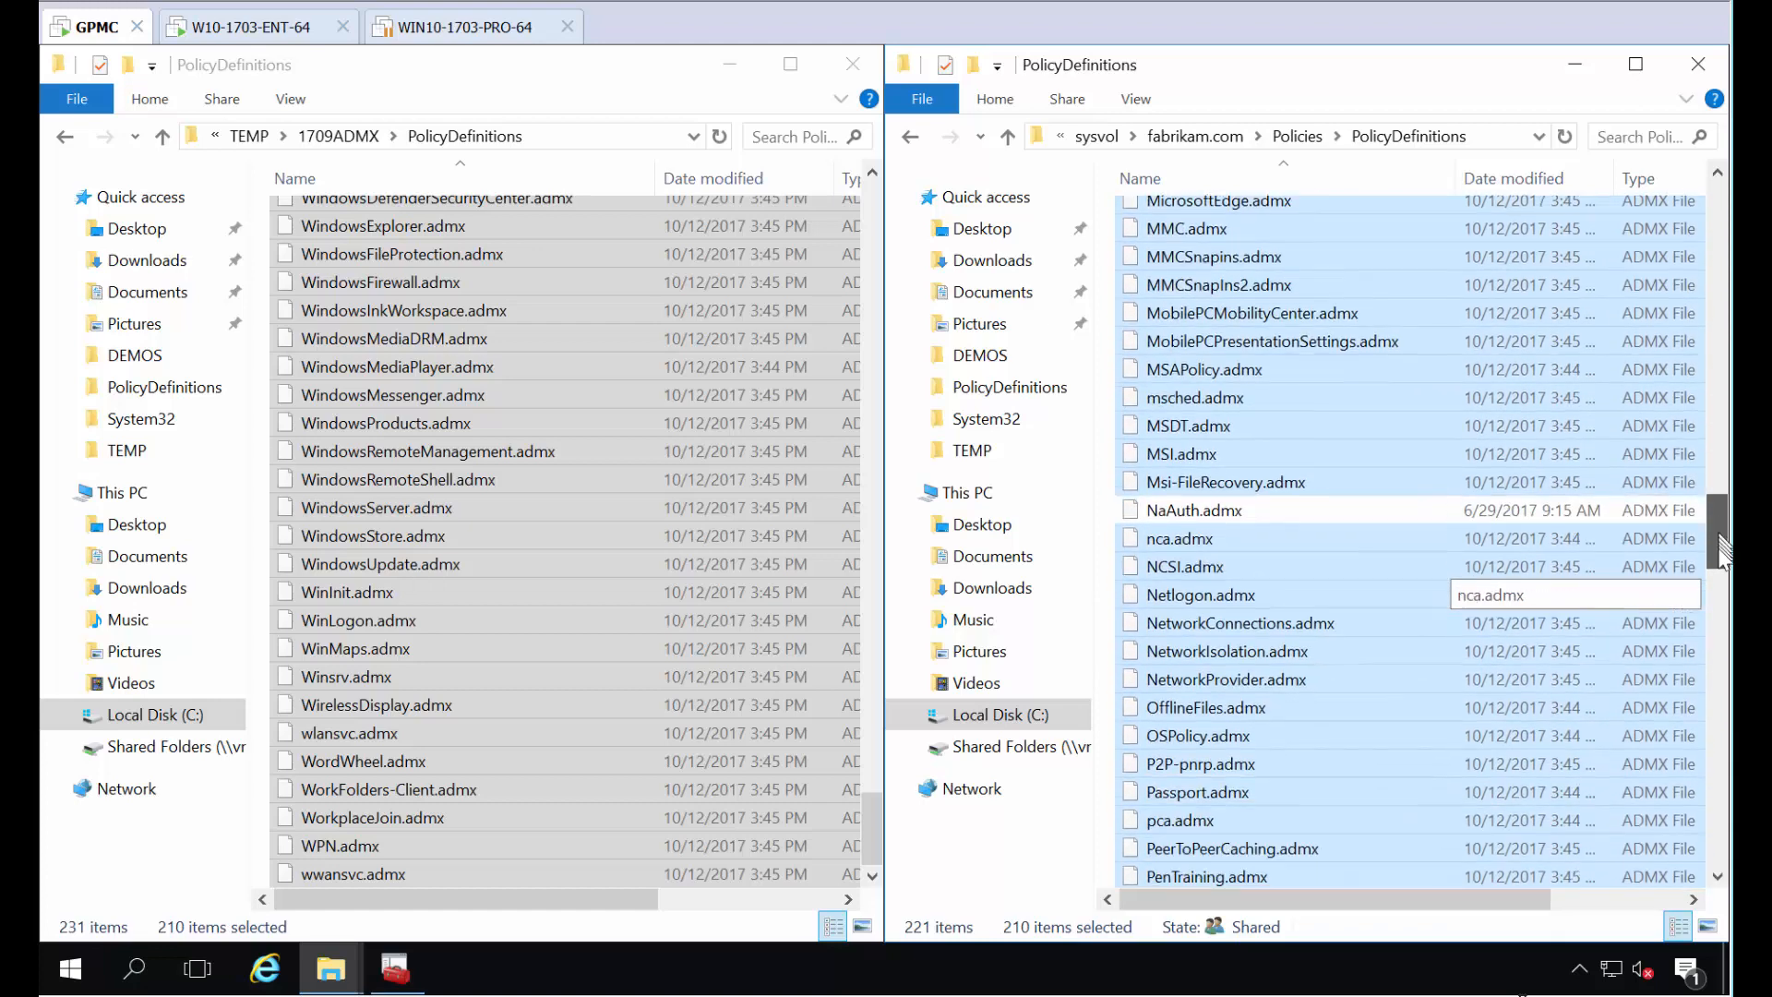
pyautogui.scroll(-3)
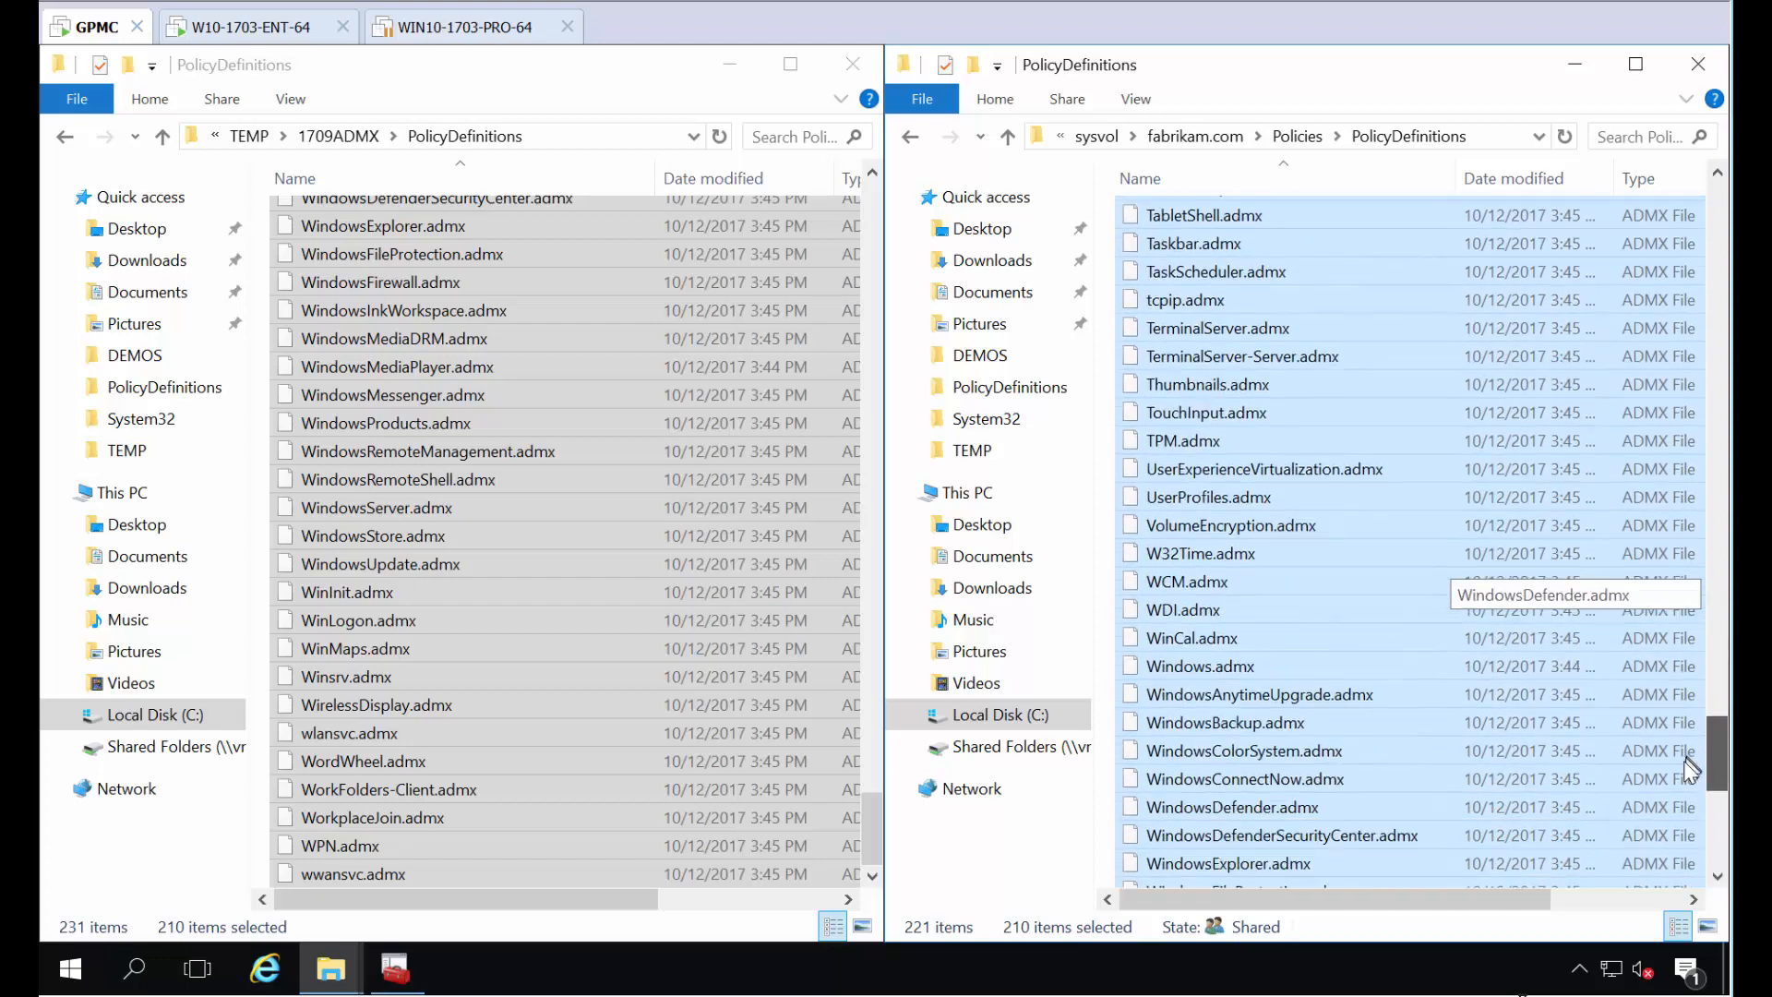
pyautogui.scroll(-3)
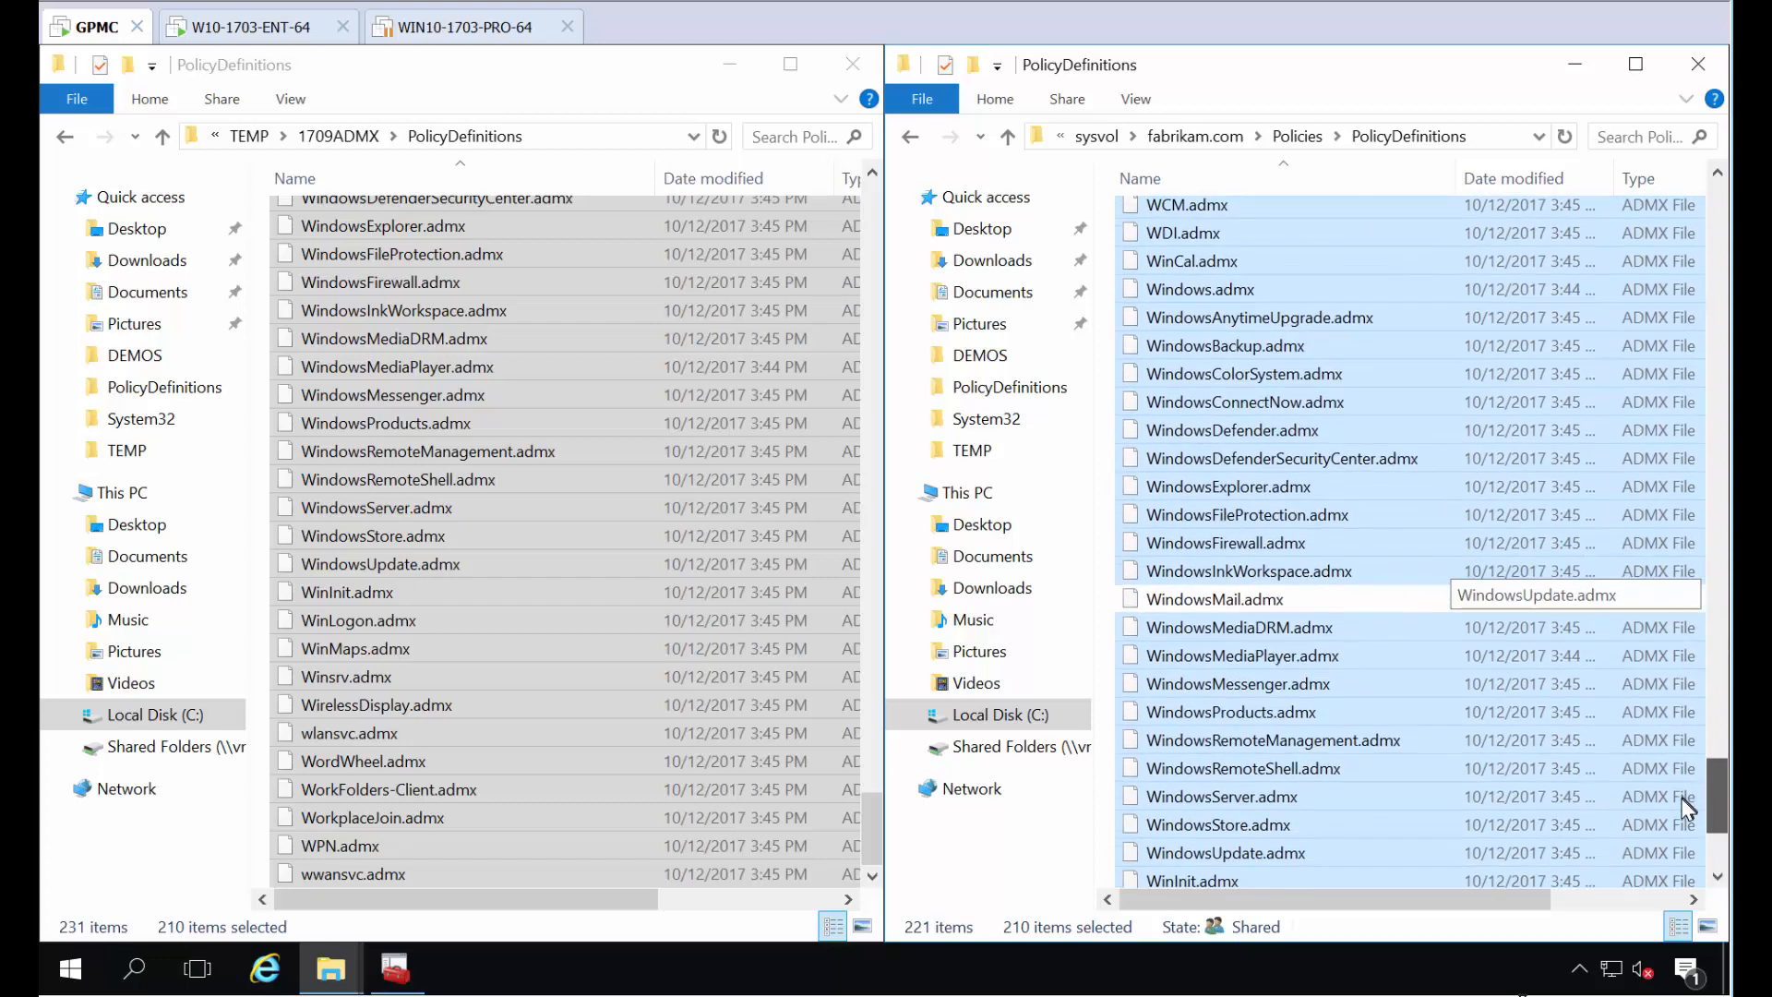
pyautogui.scroll(-3)
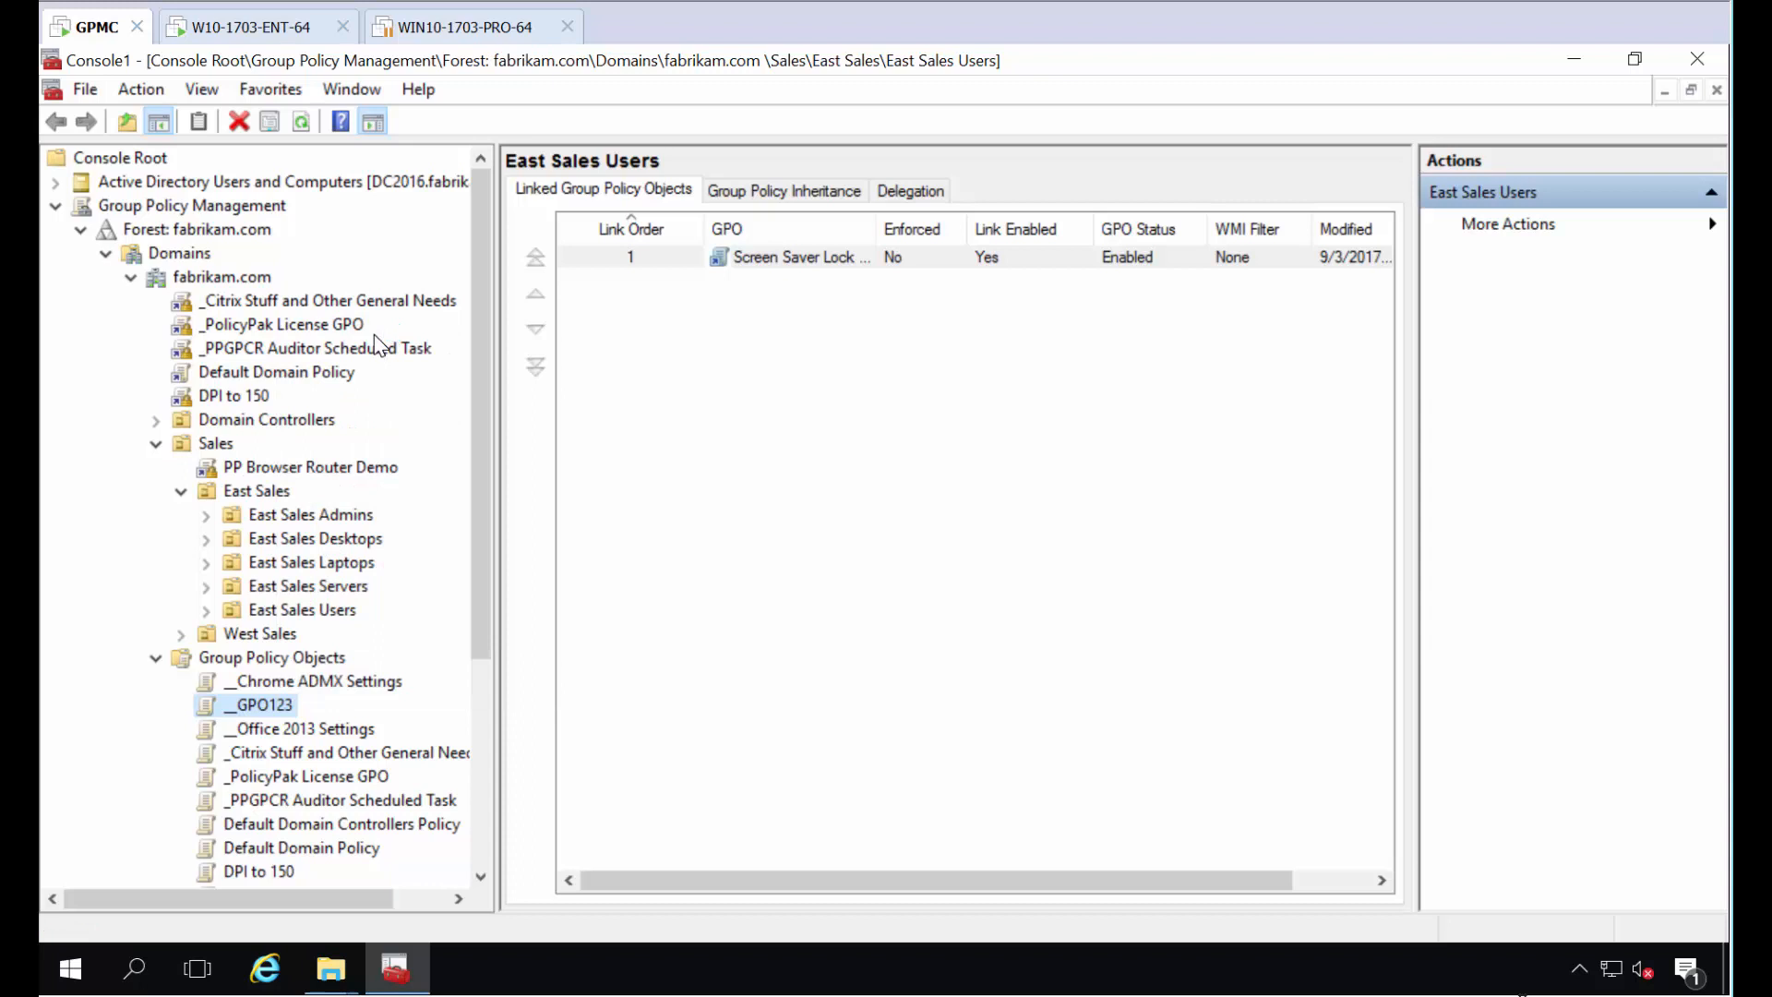
# - Edit the __GPO123 policy in a maximized editor and expand User Configuration's Policies
pyautogui.doubleClick(260, 703)
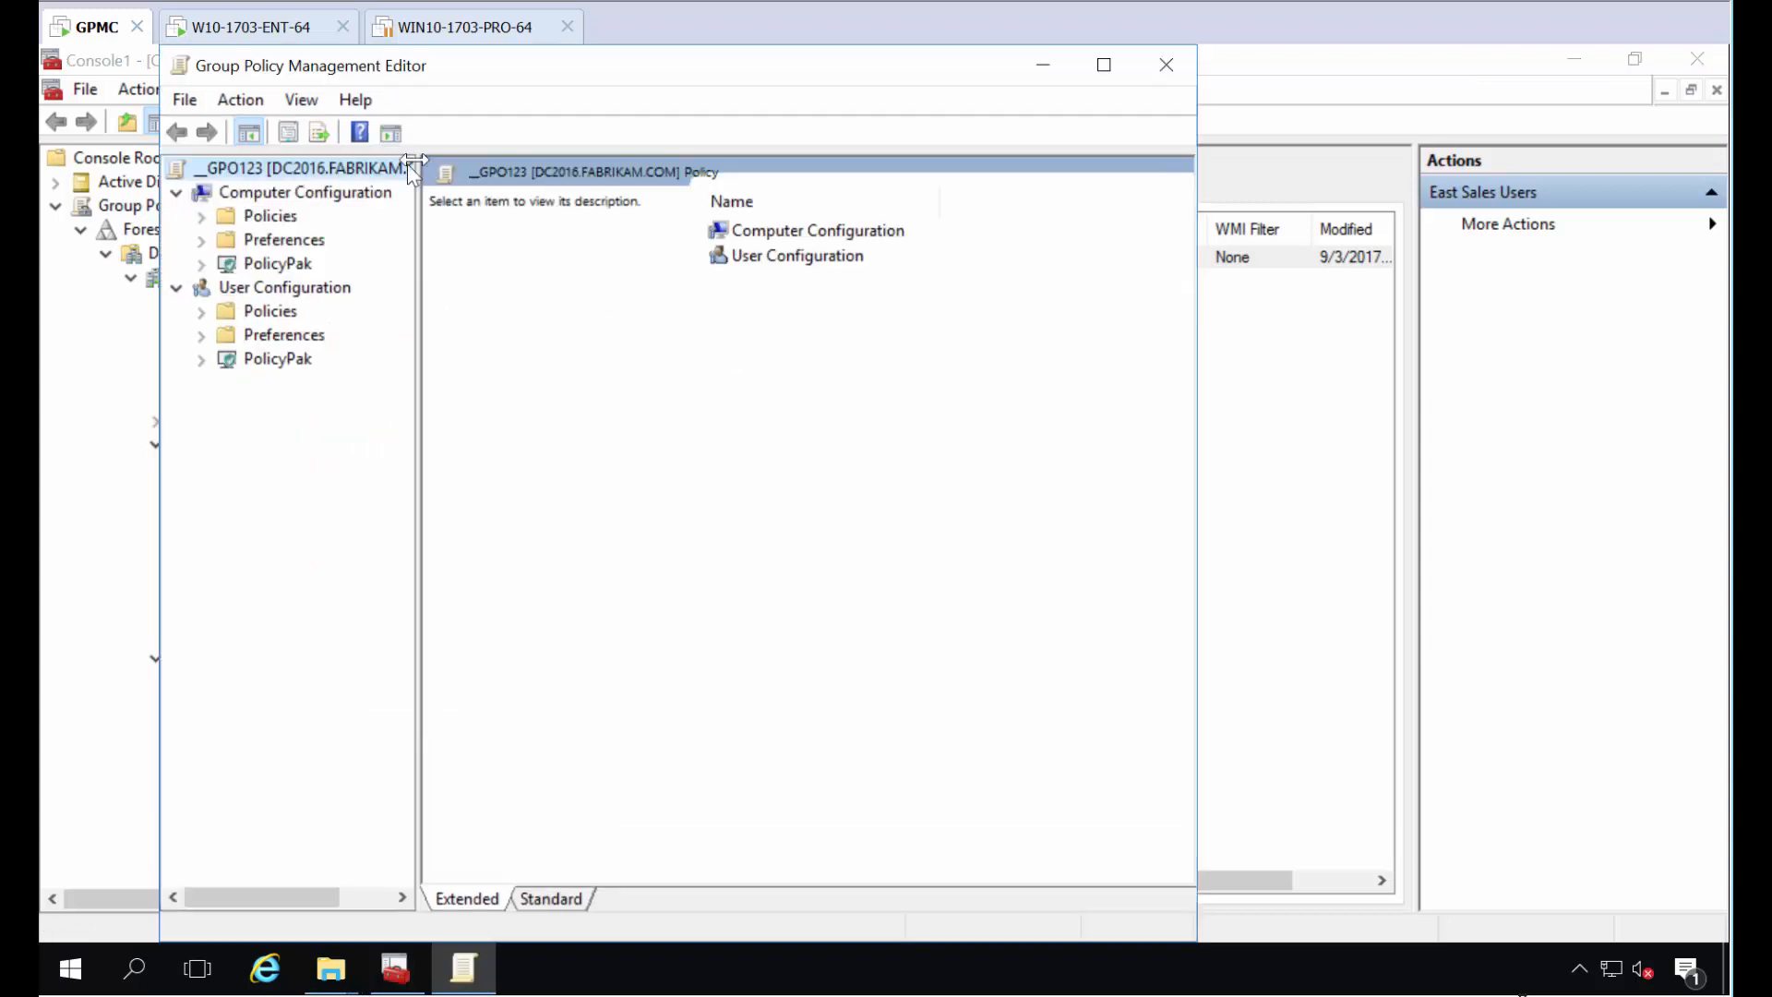
pyautogui.moveTo(303, 99)
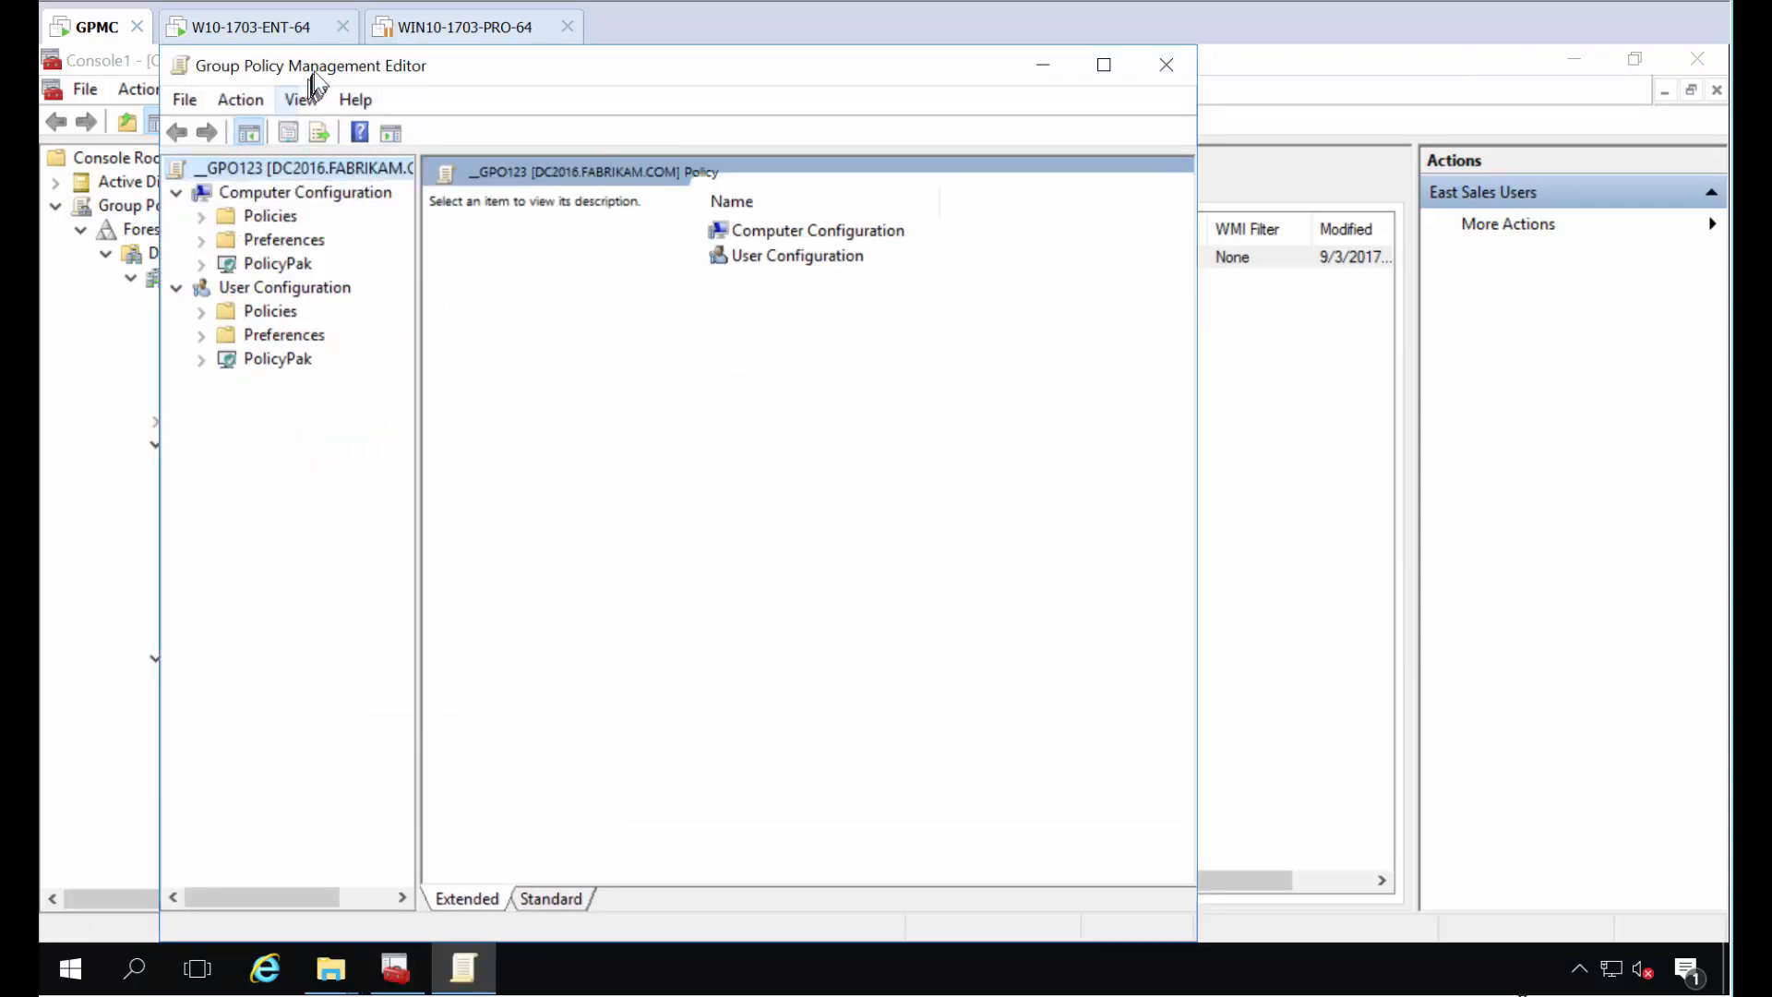
pyautogui.click(1104, 64)
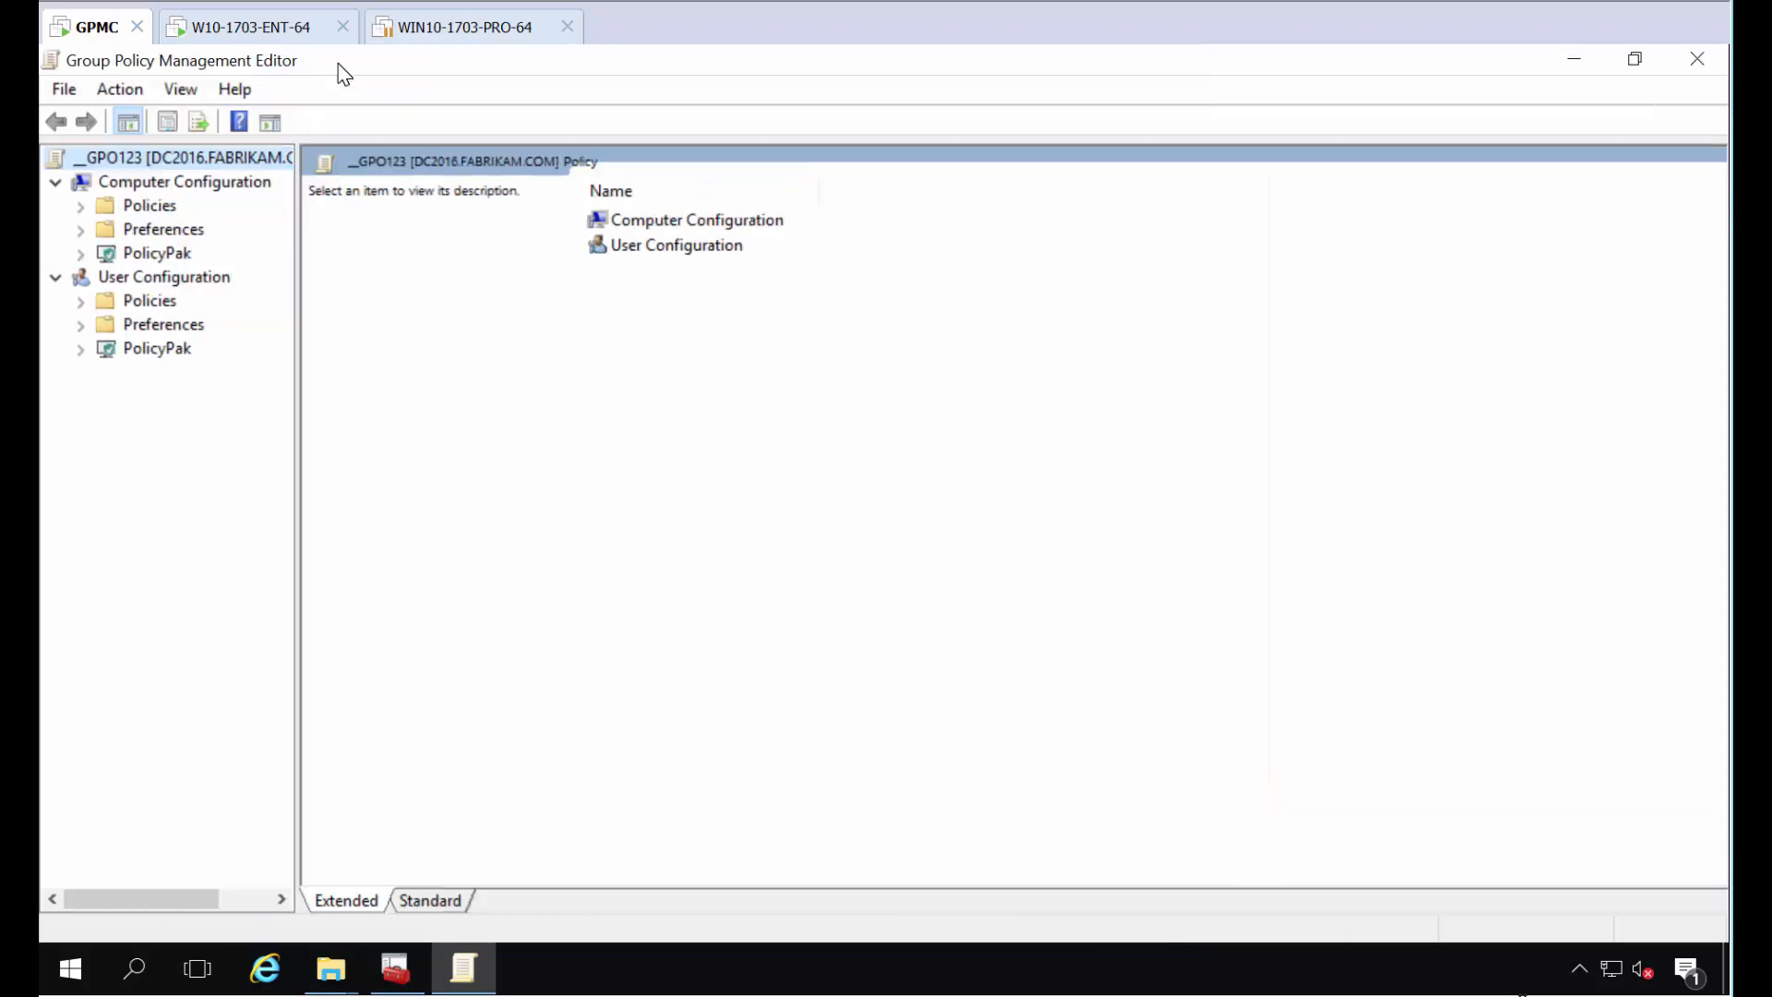
pyautogui.click(80, 300)
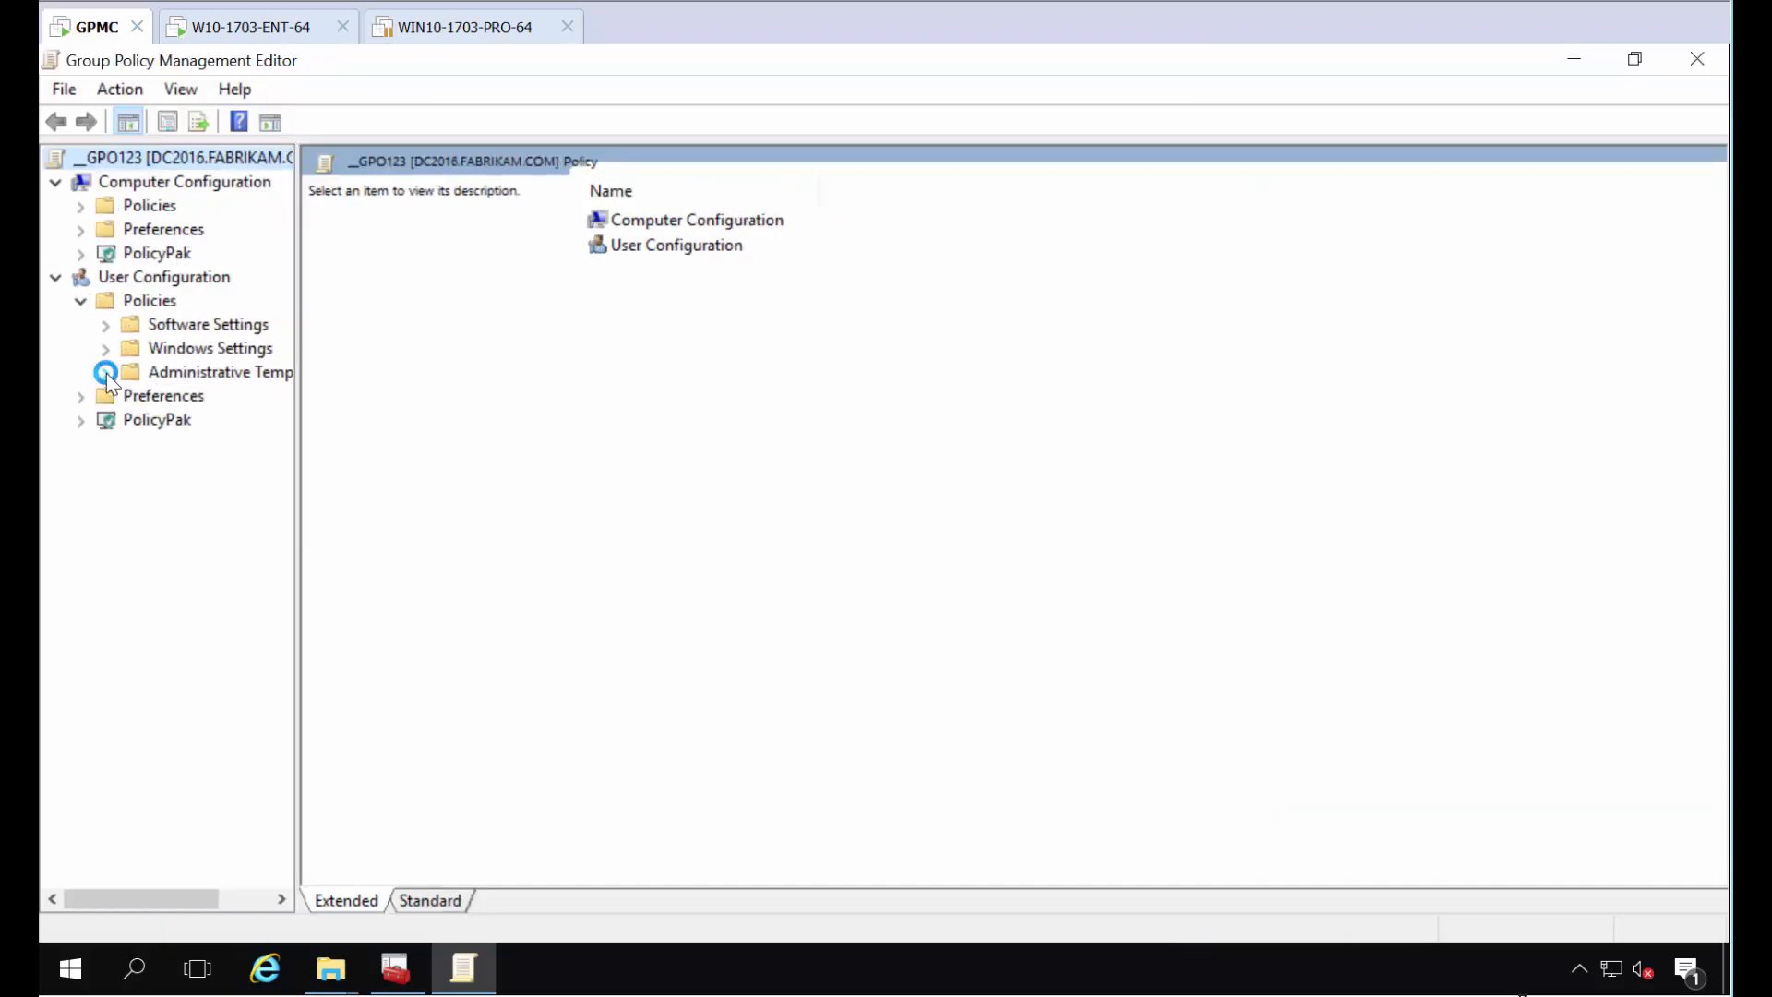
# - Expand Administrative Templates to Start Menu and Taskbar and Windows Components, then minimize the editor
pyautogui.click(106, 371)
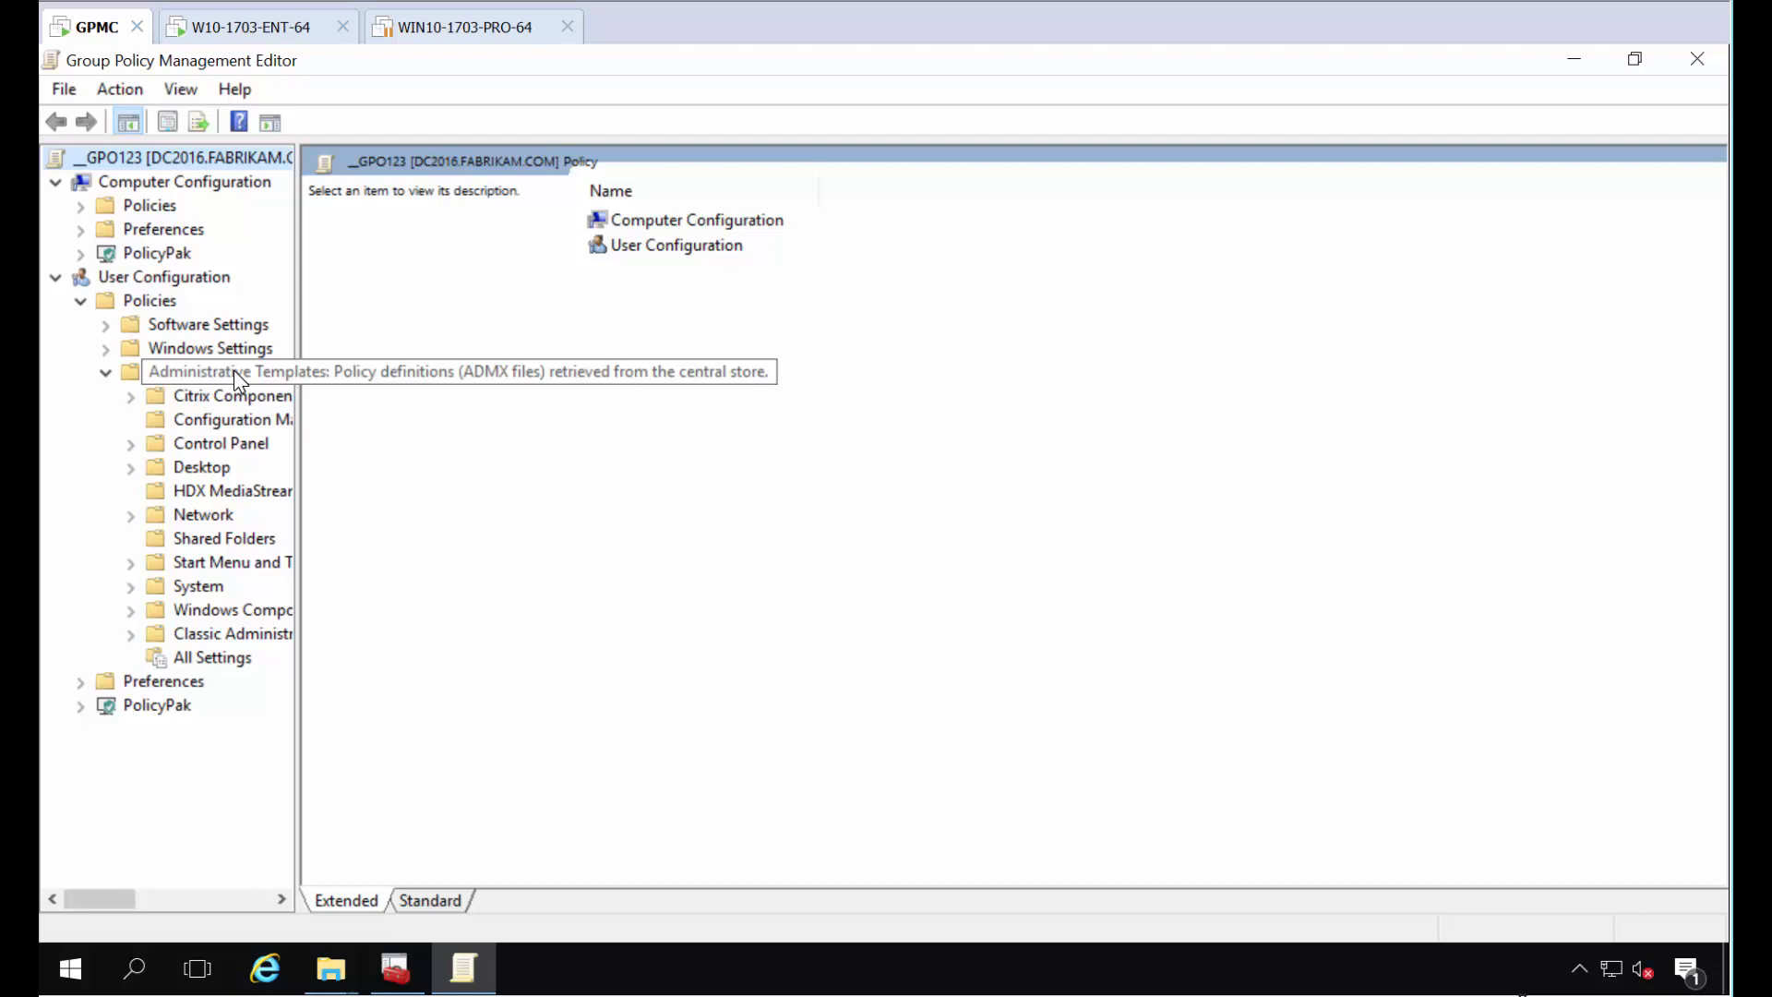
pyautogui.moveTo(260, 554)
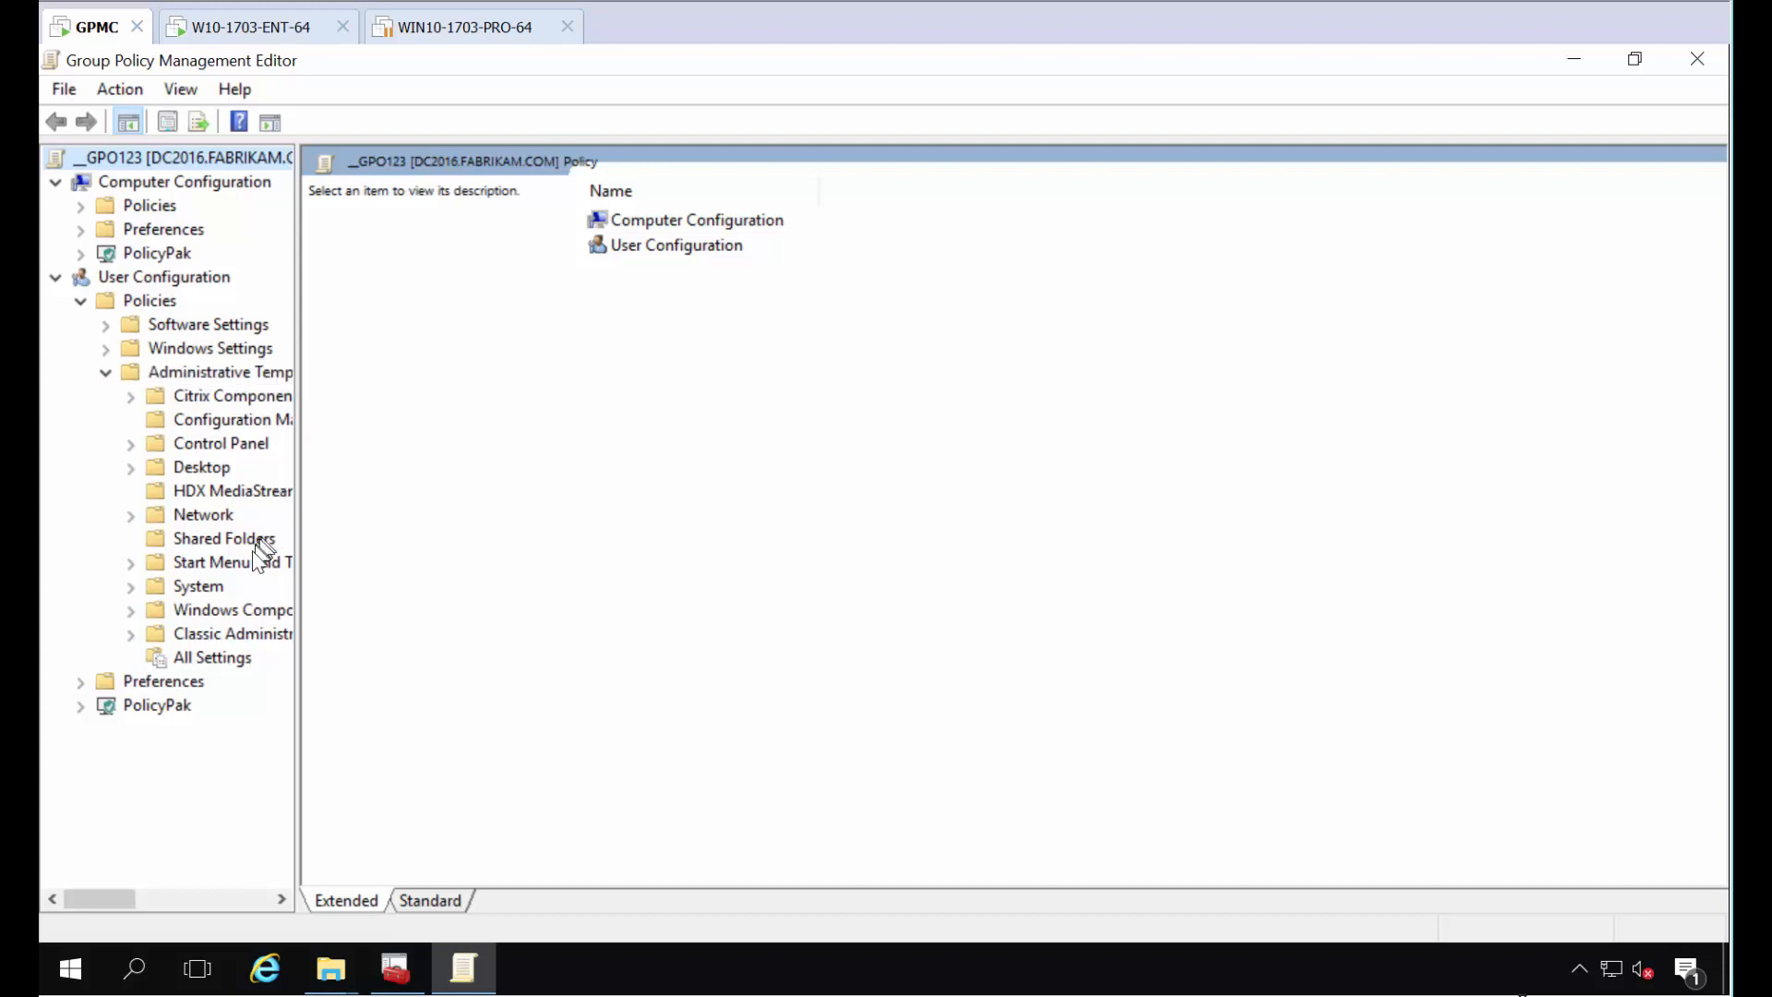
pyautogui.click(232, 561)
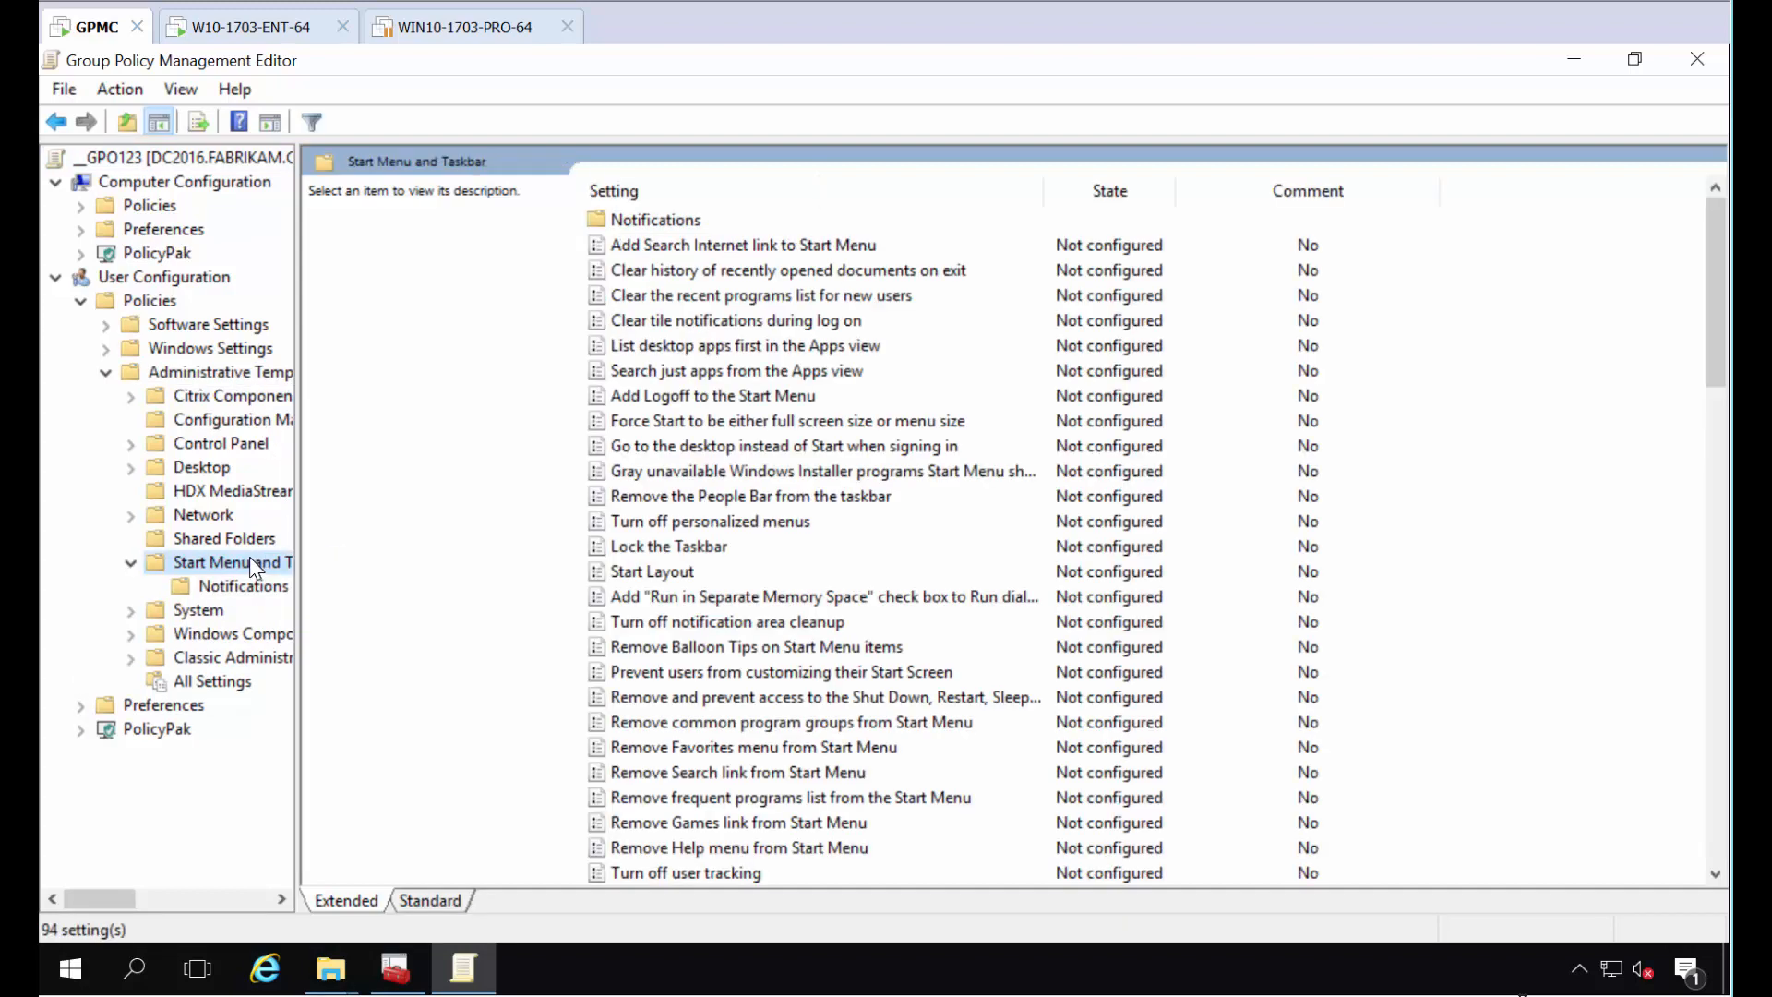
pyautogui.moveTo(225, 633)
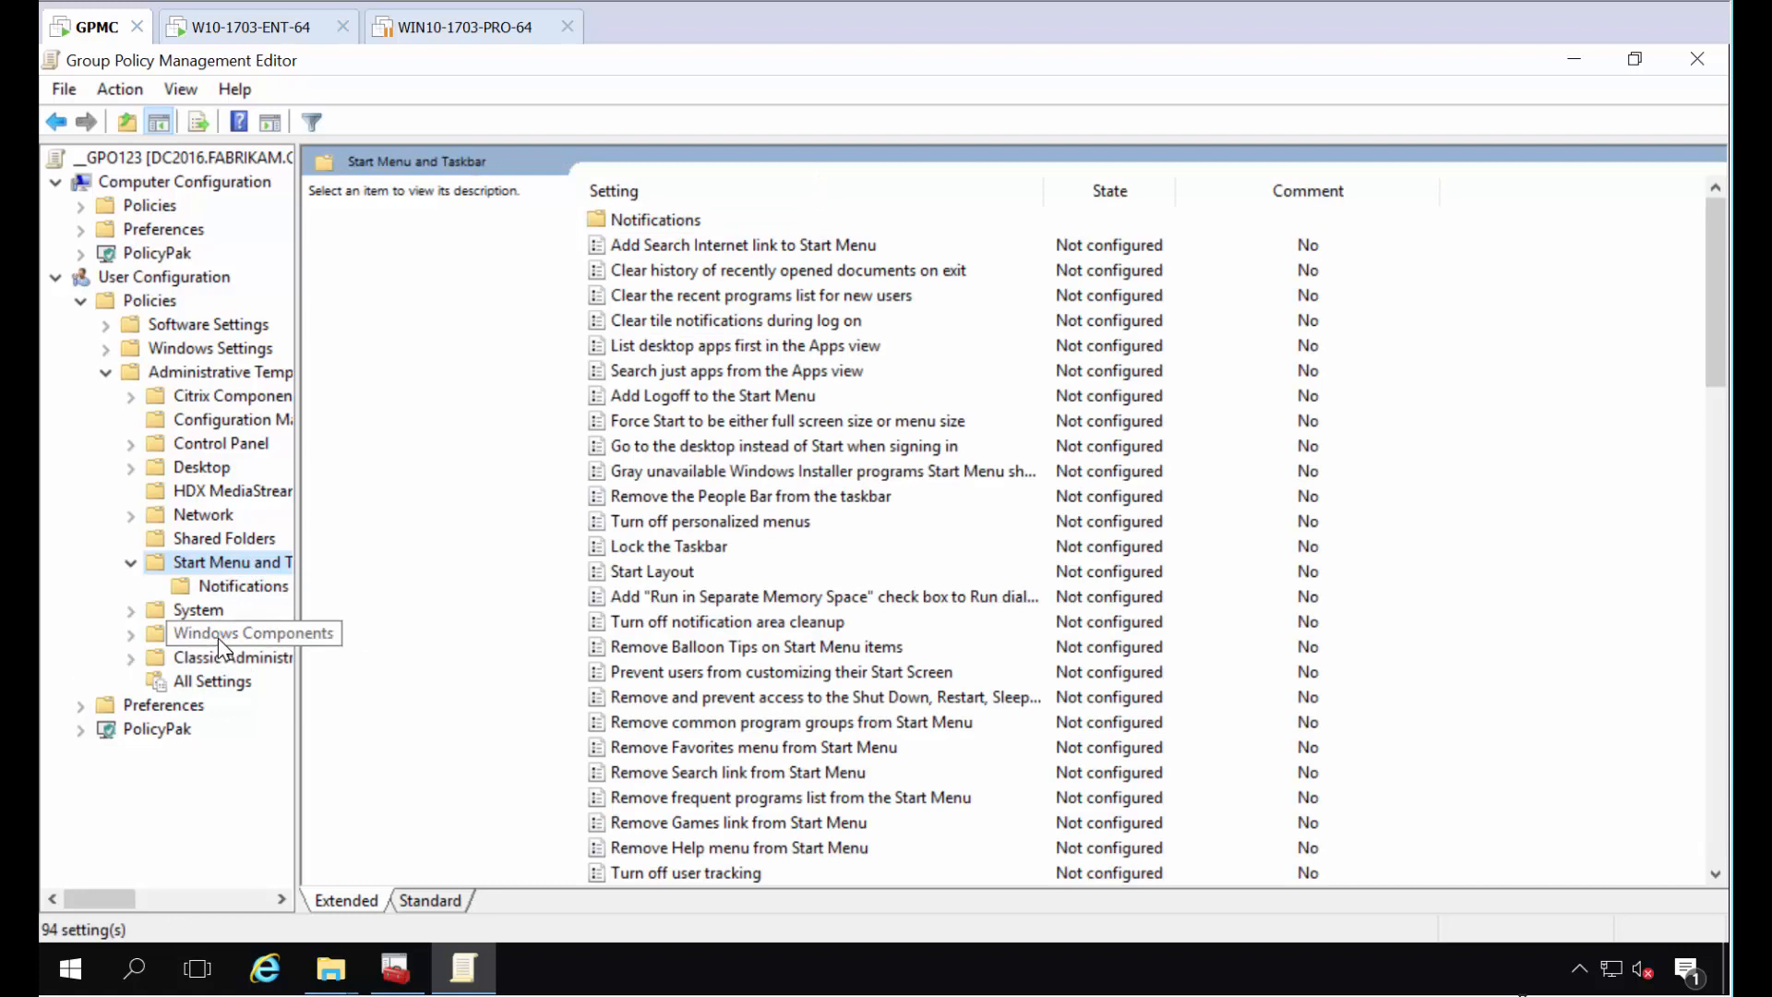
pyautogui.click(253, 633)
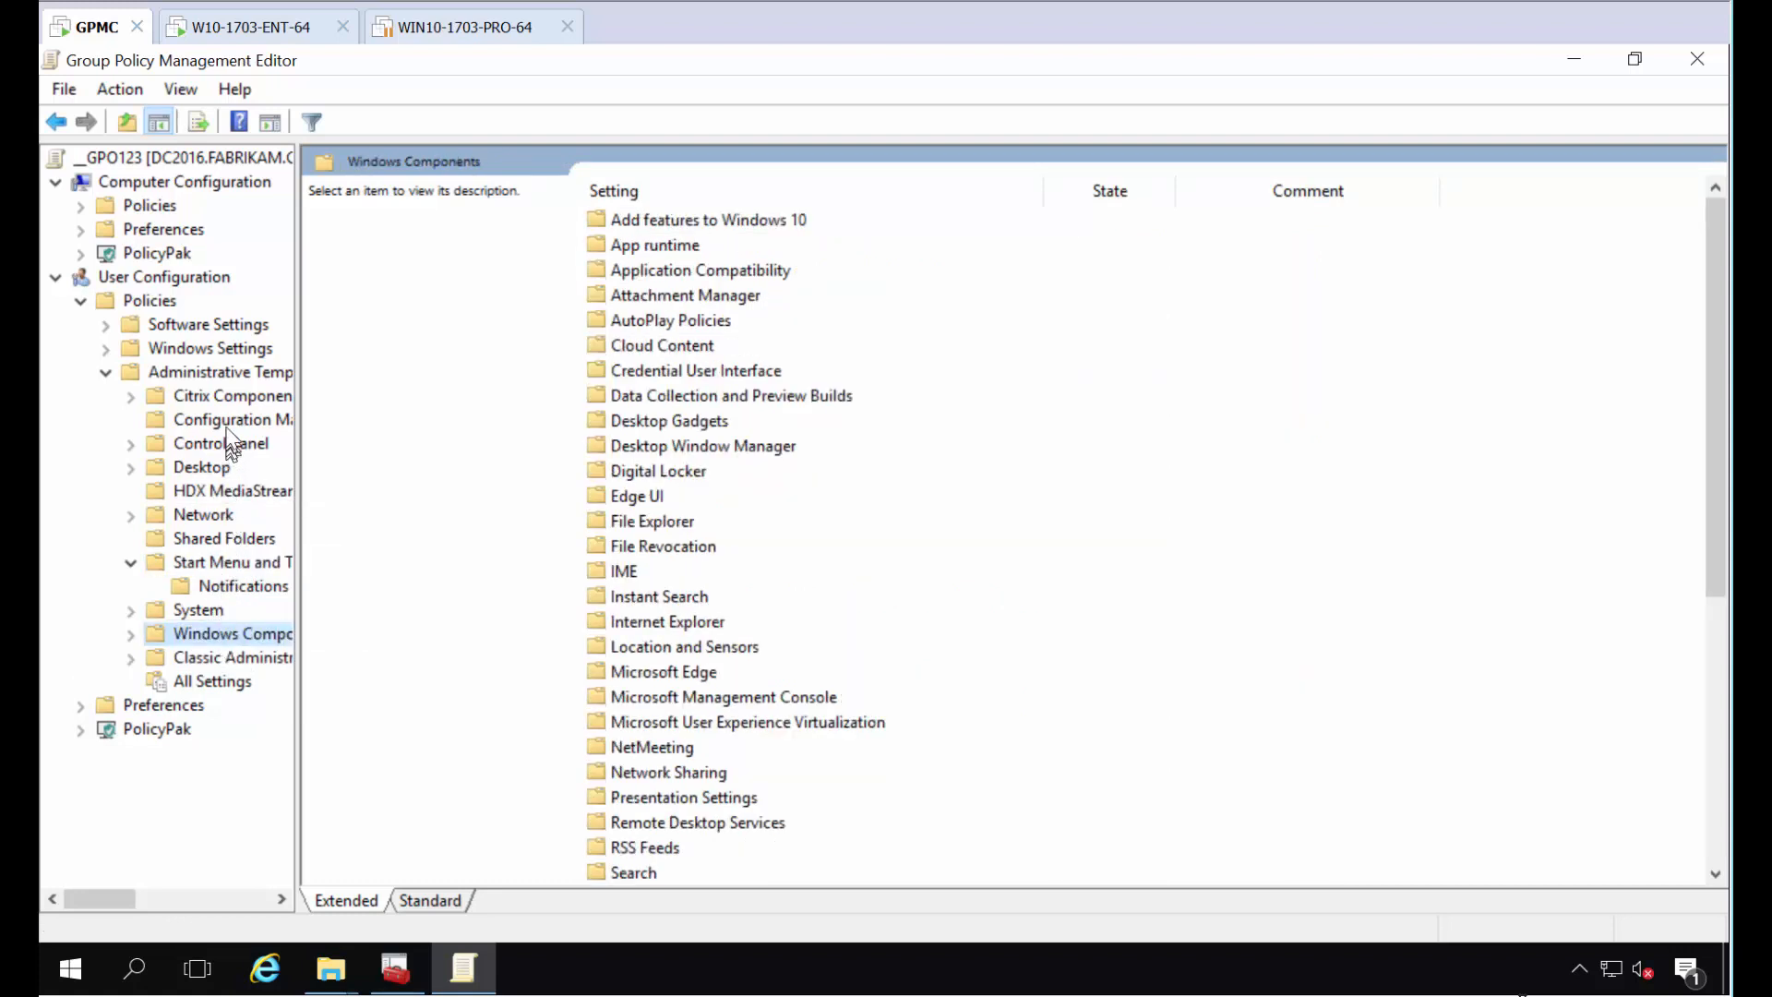
pyautogui.moveTo(233, 419)
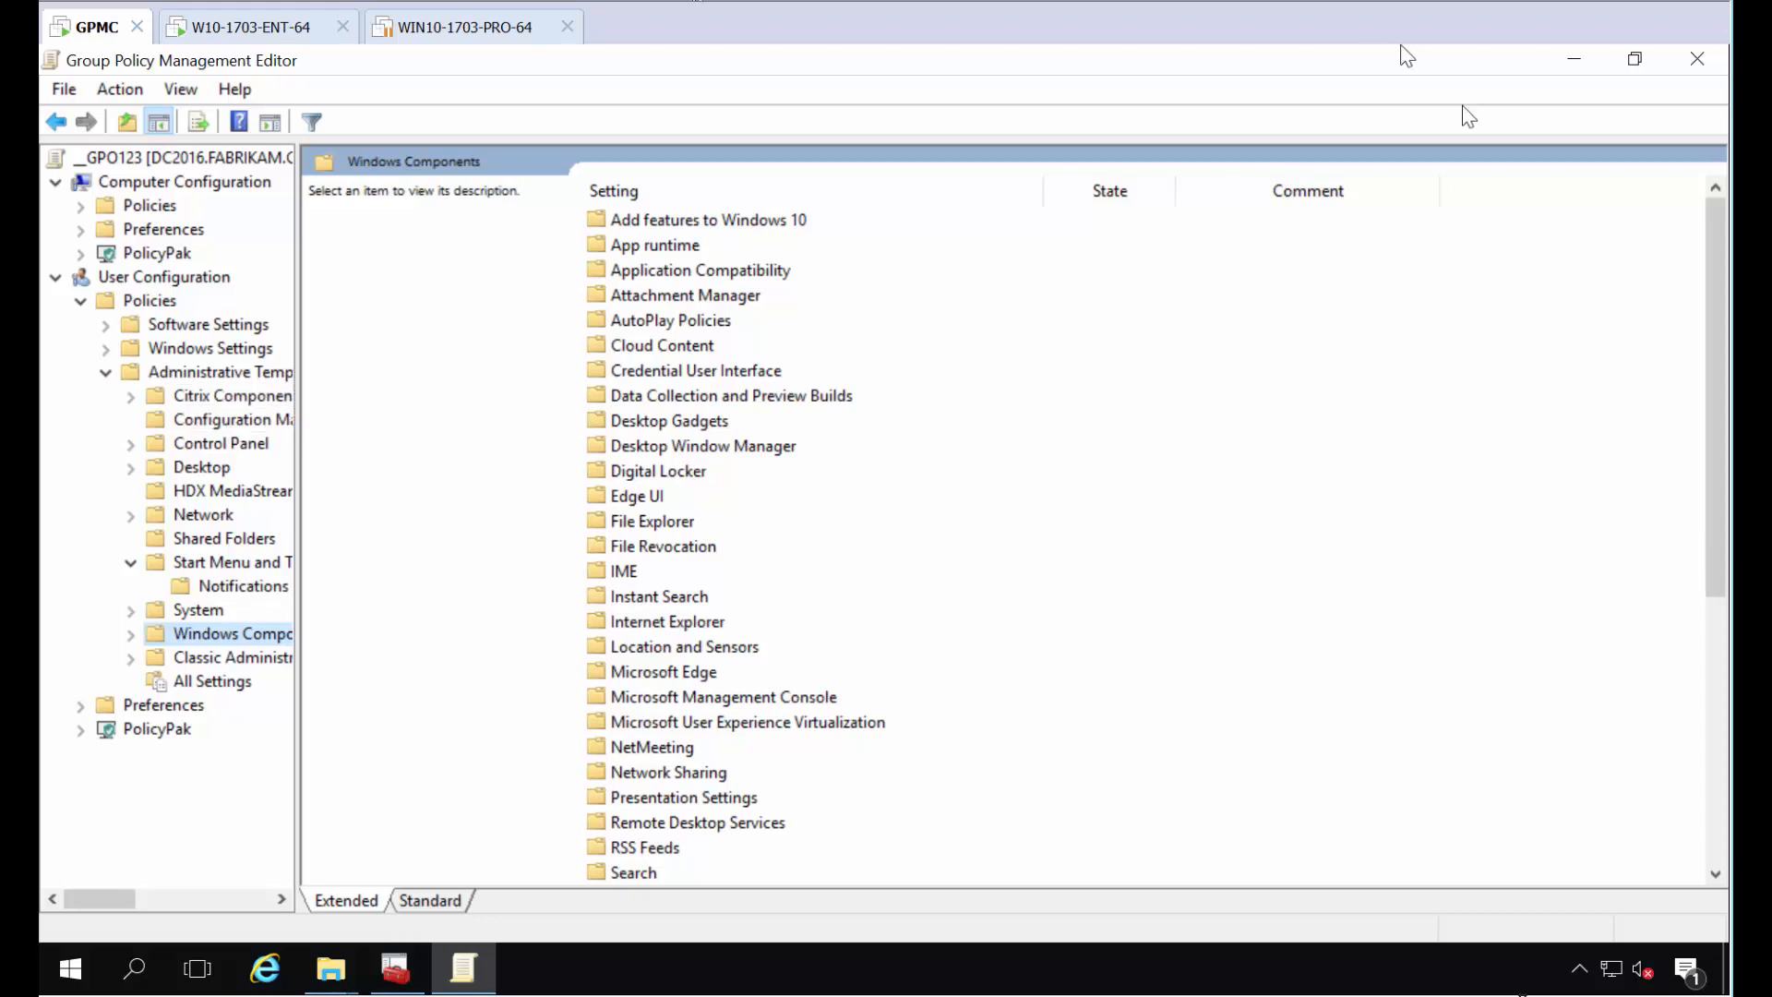
pyautogui.click(1697, 59)
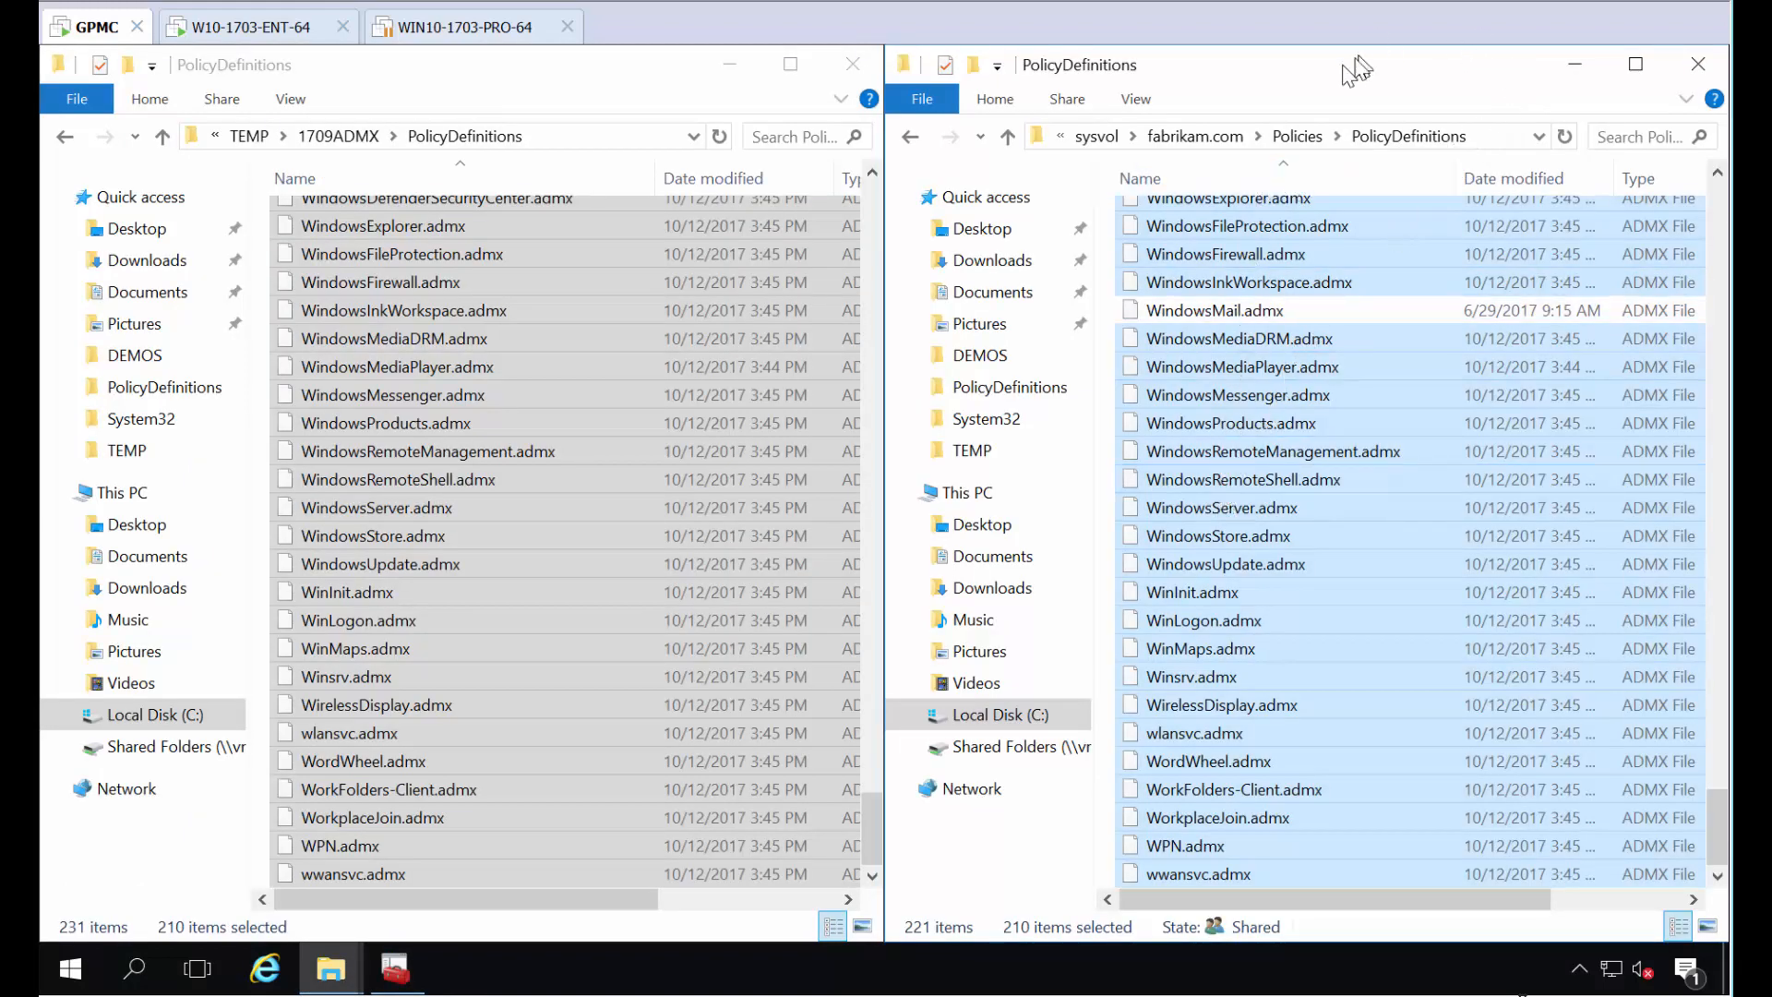
pyautogui.moveTo(1456, 118)
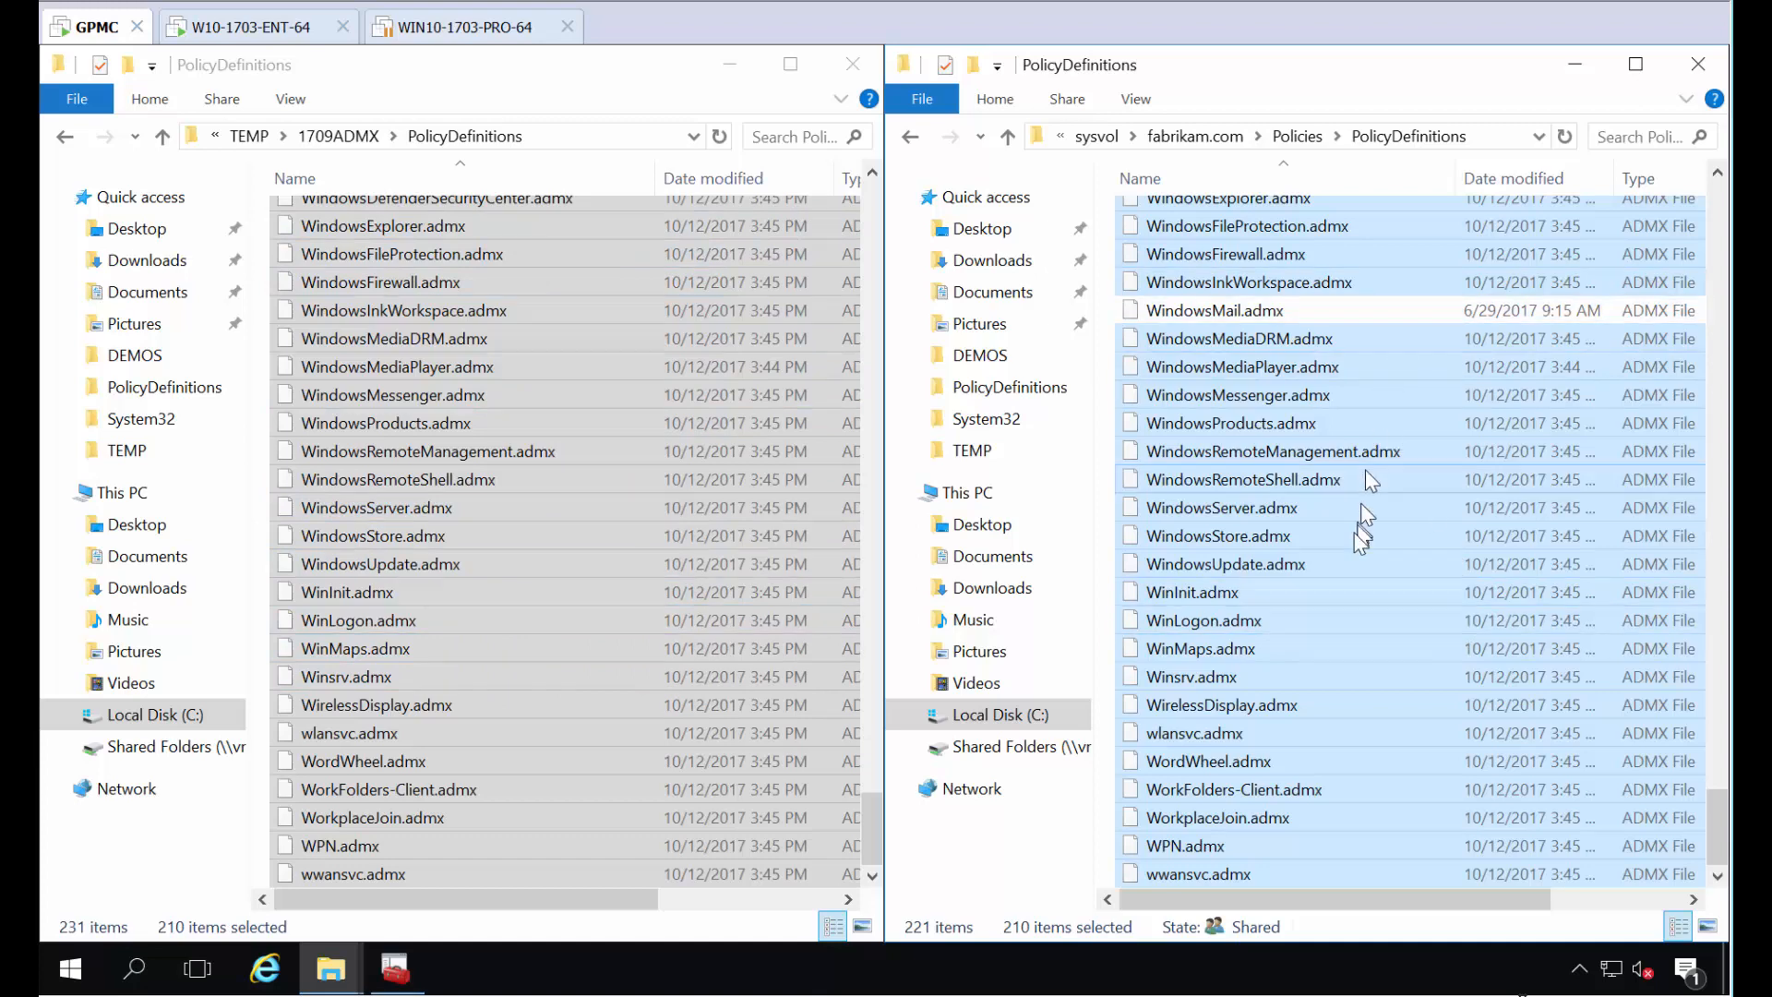
pyautogui.moveTo(1373, 349)
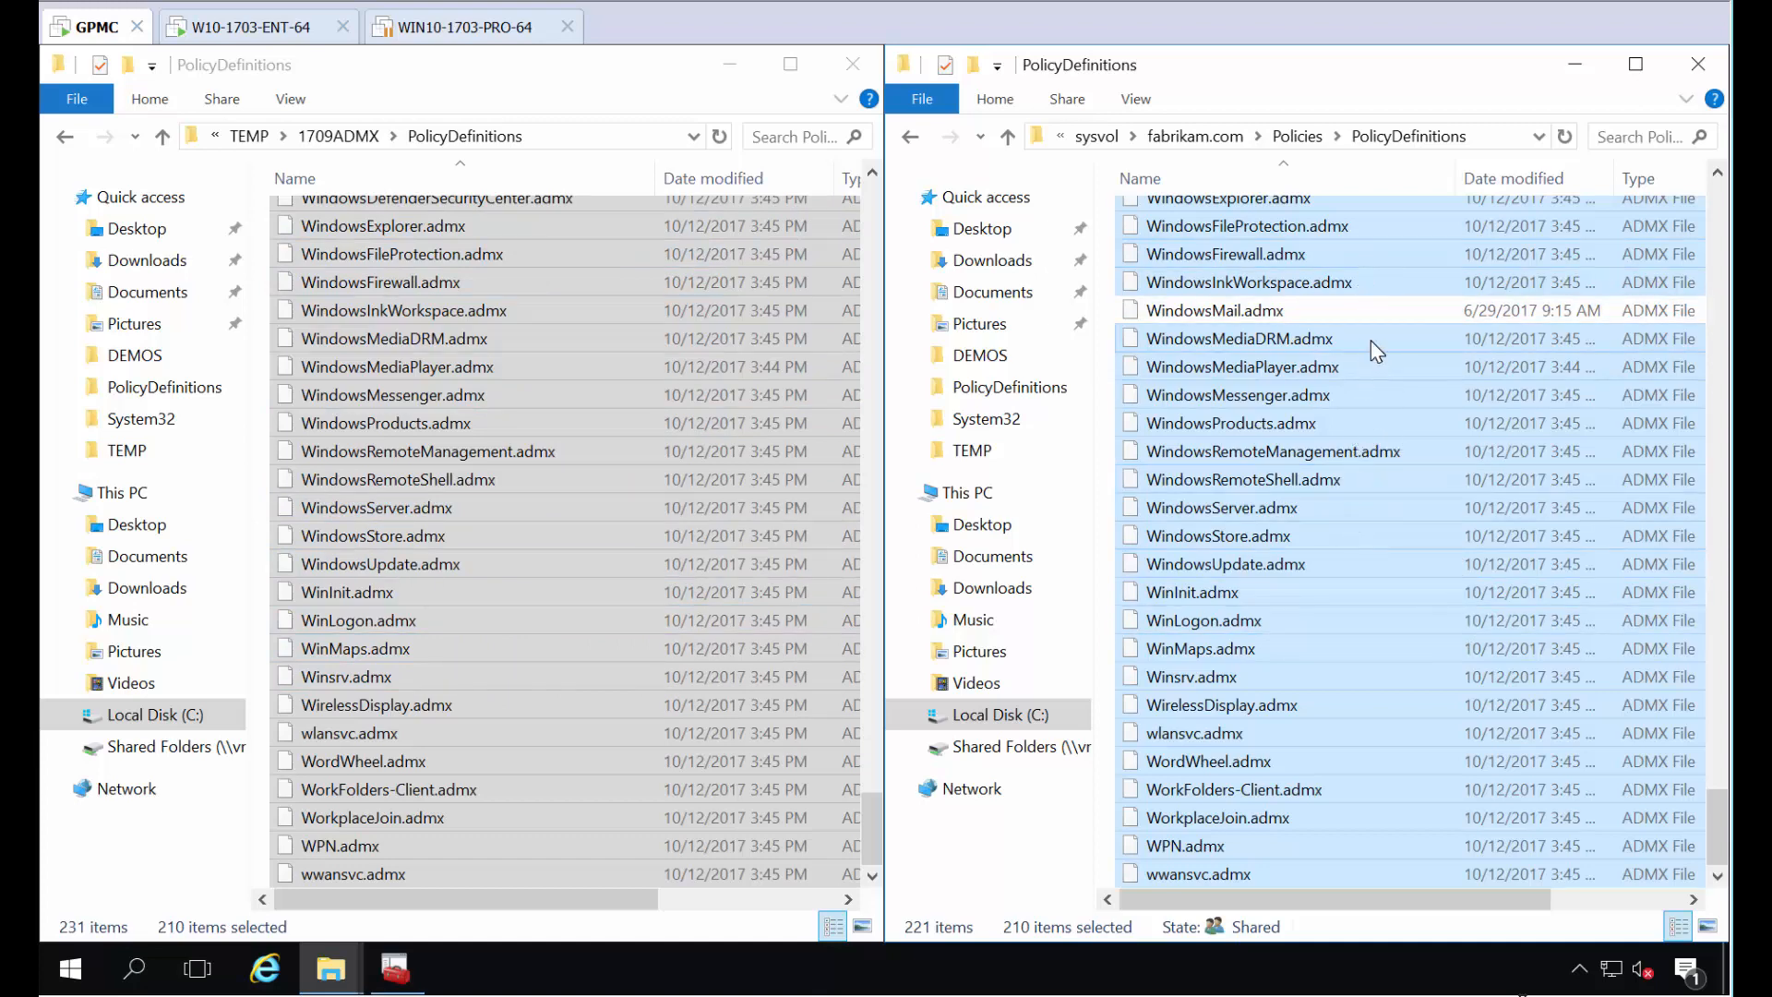
pyautogui.moveTo(1377, 345)
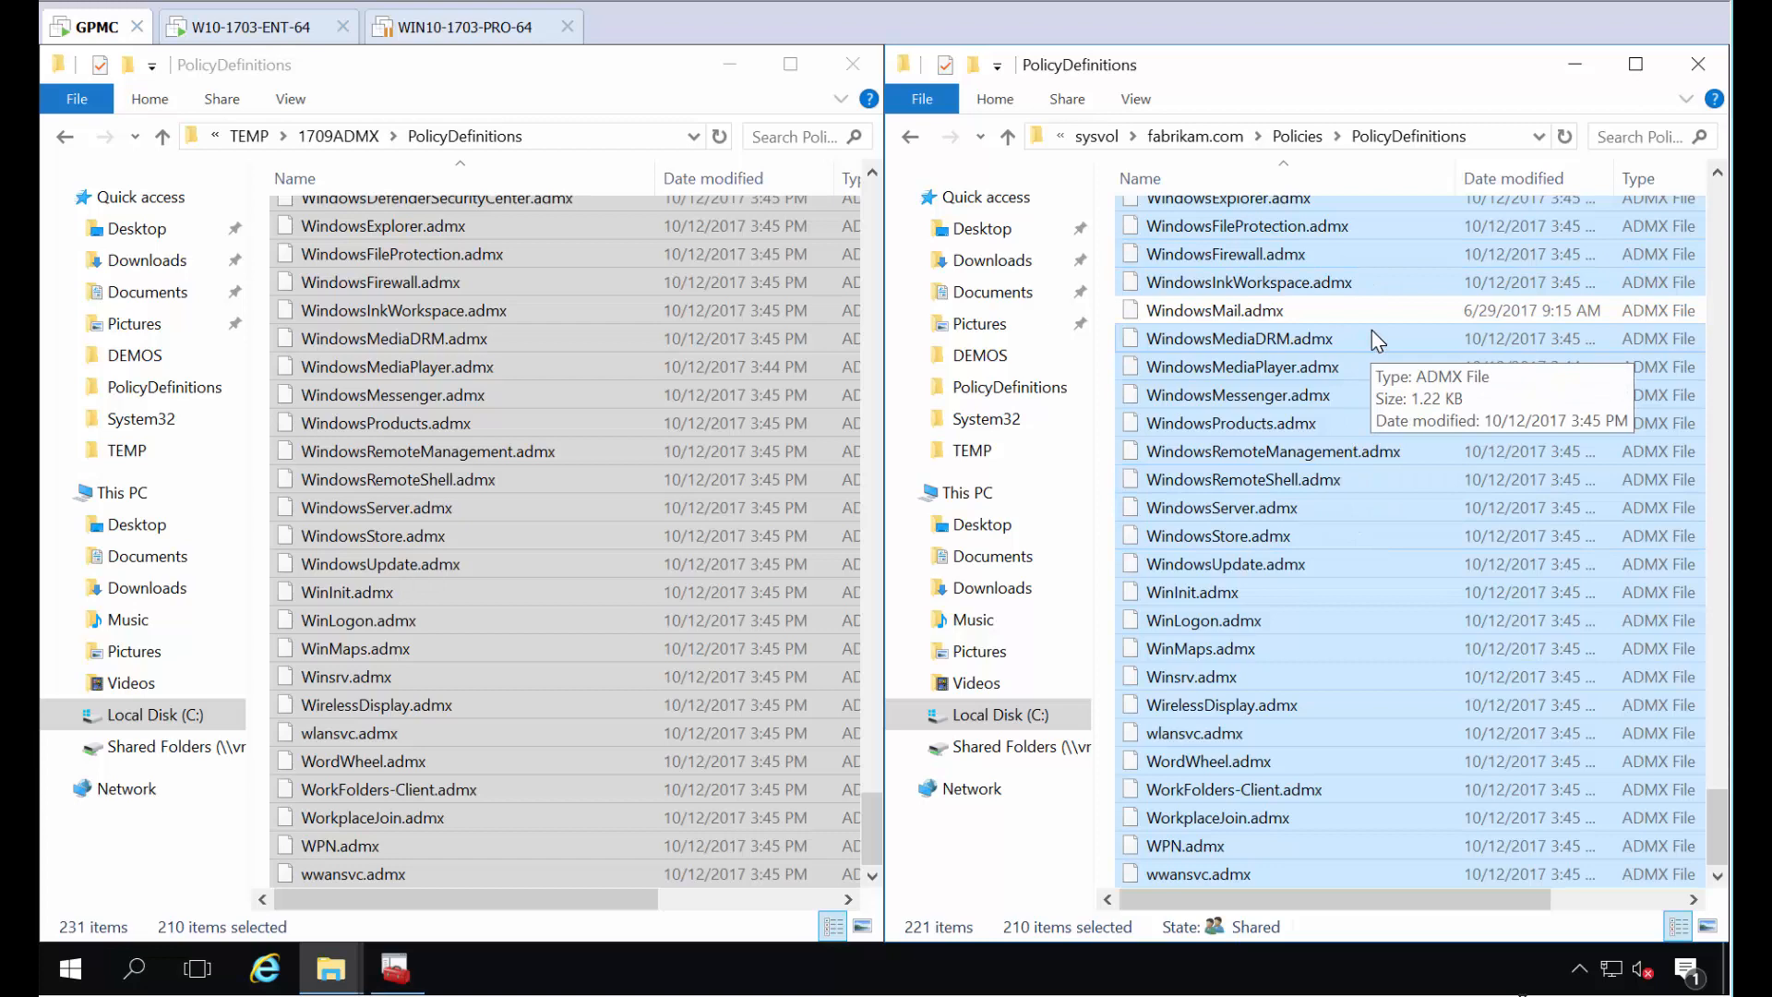
pyautogui.moveTo(1377, 451)
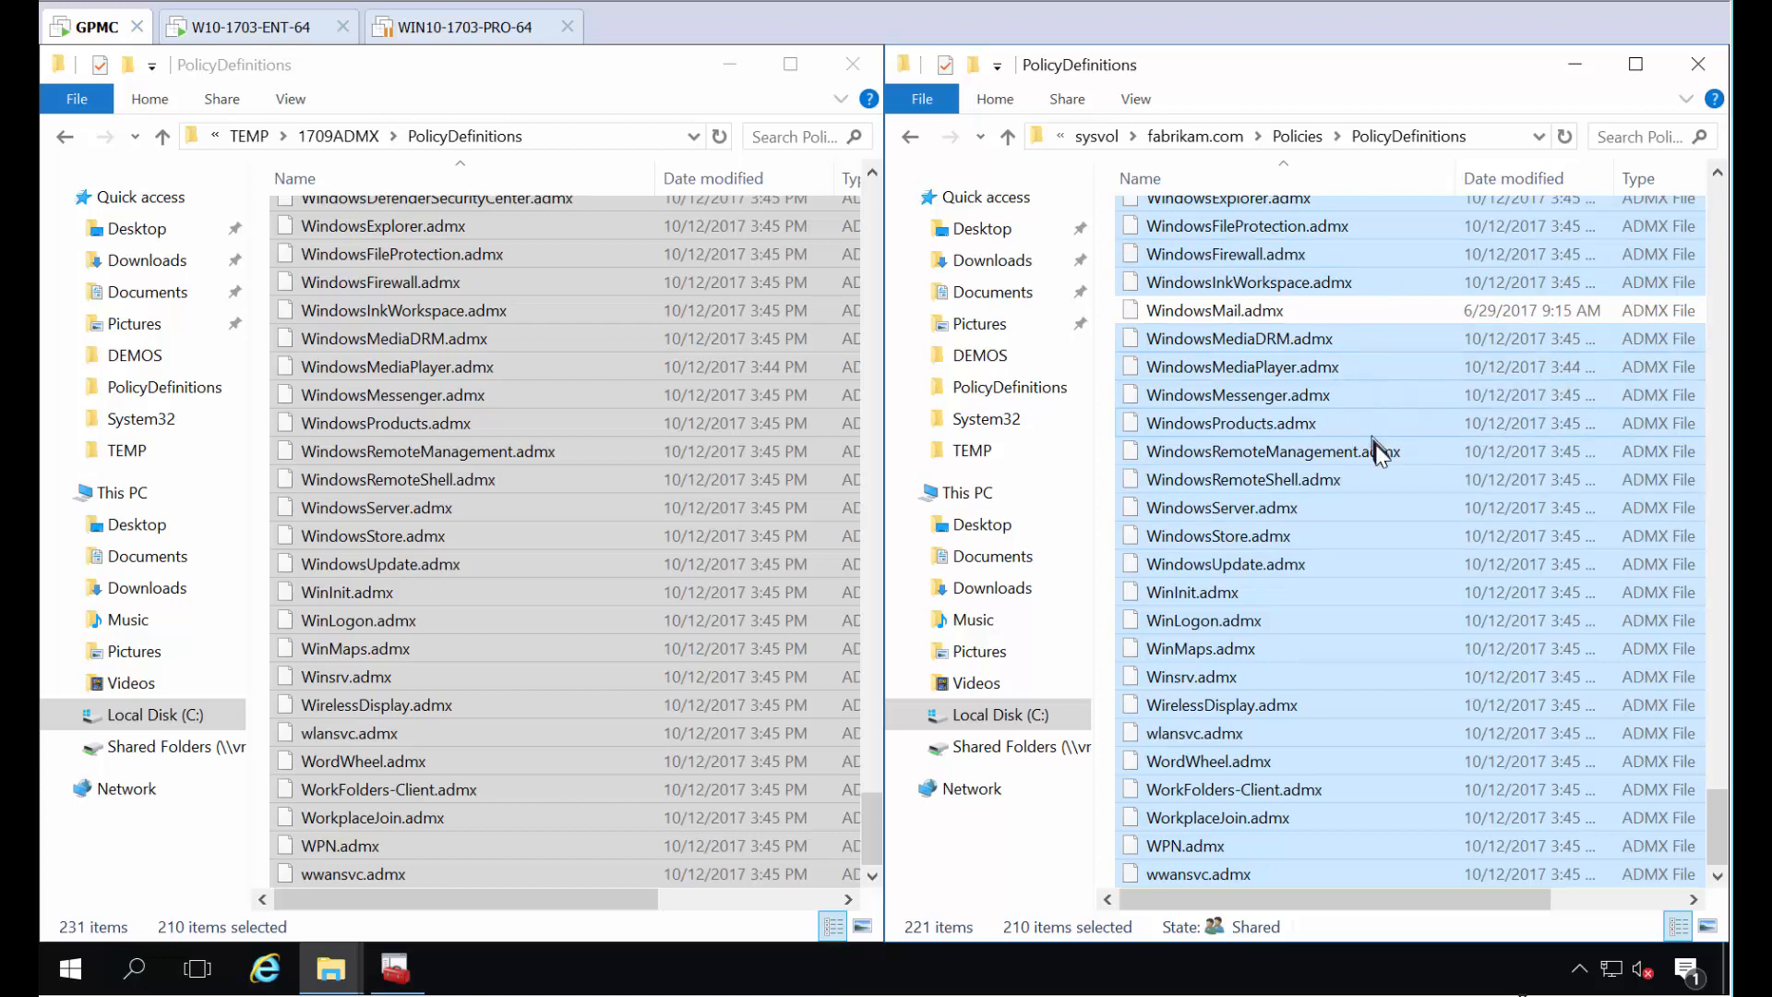
pyautogui.scroll(3)
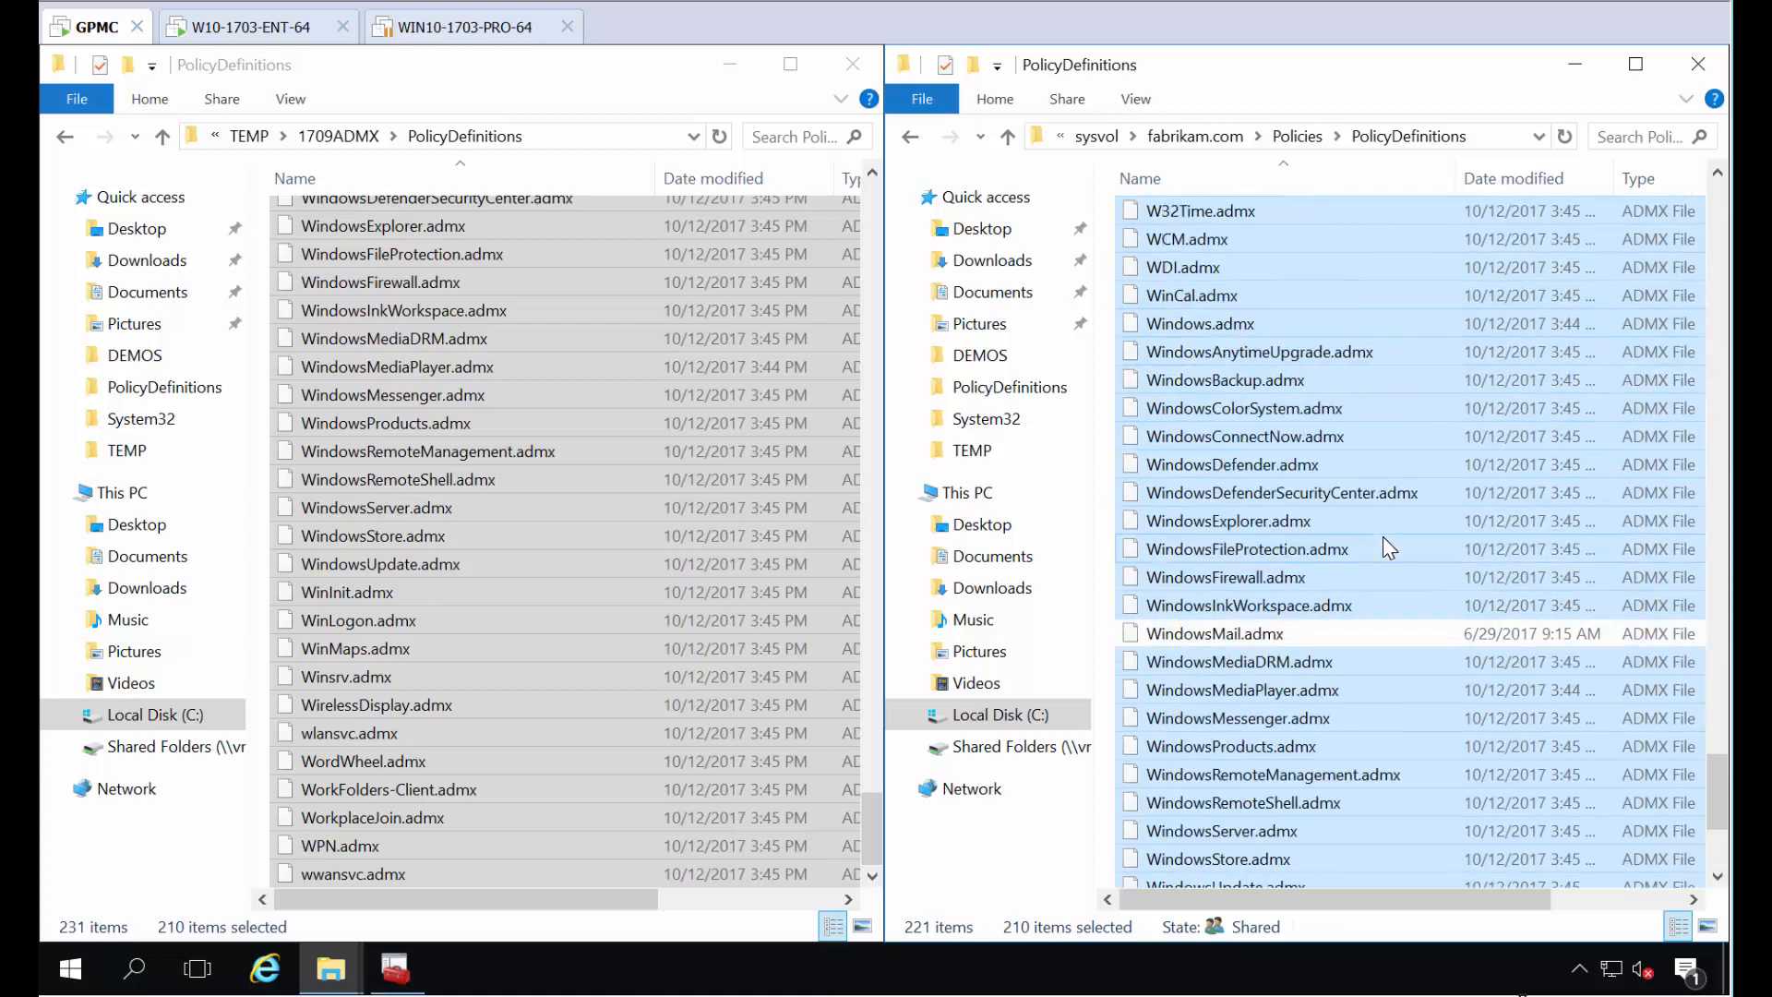
pyautogui.moveTo(1389, 548)
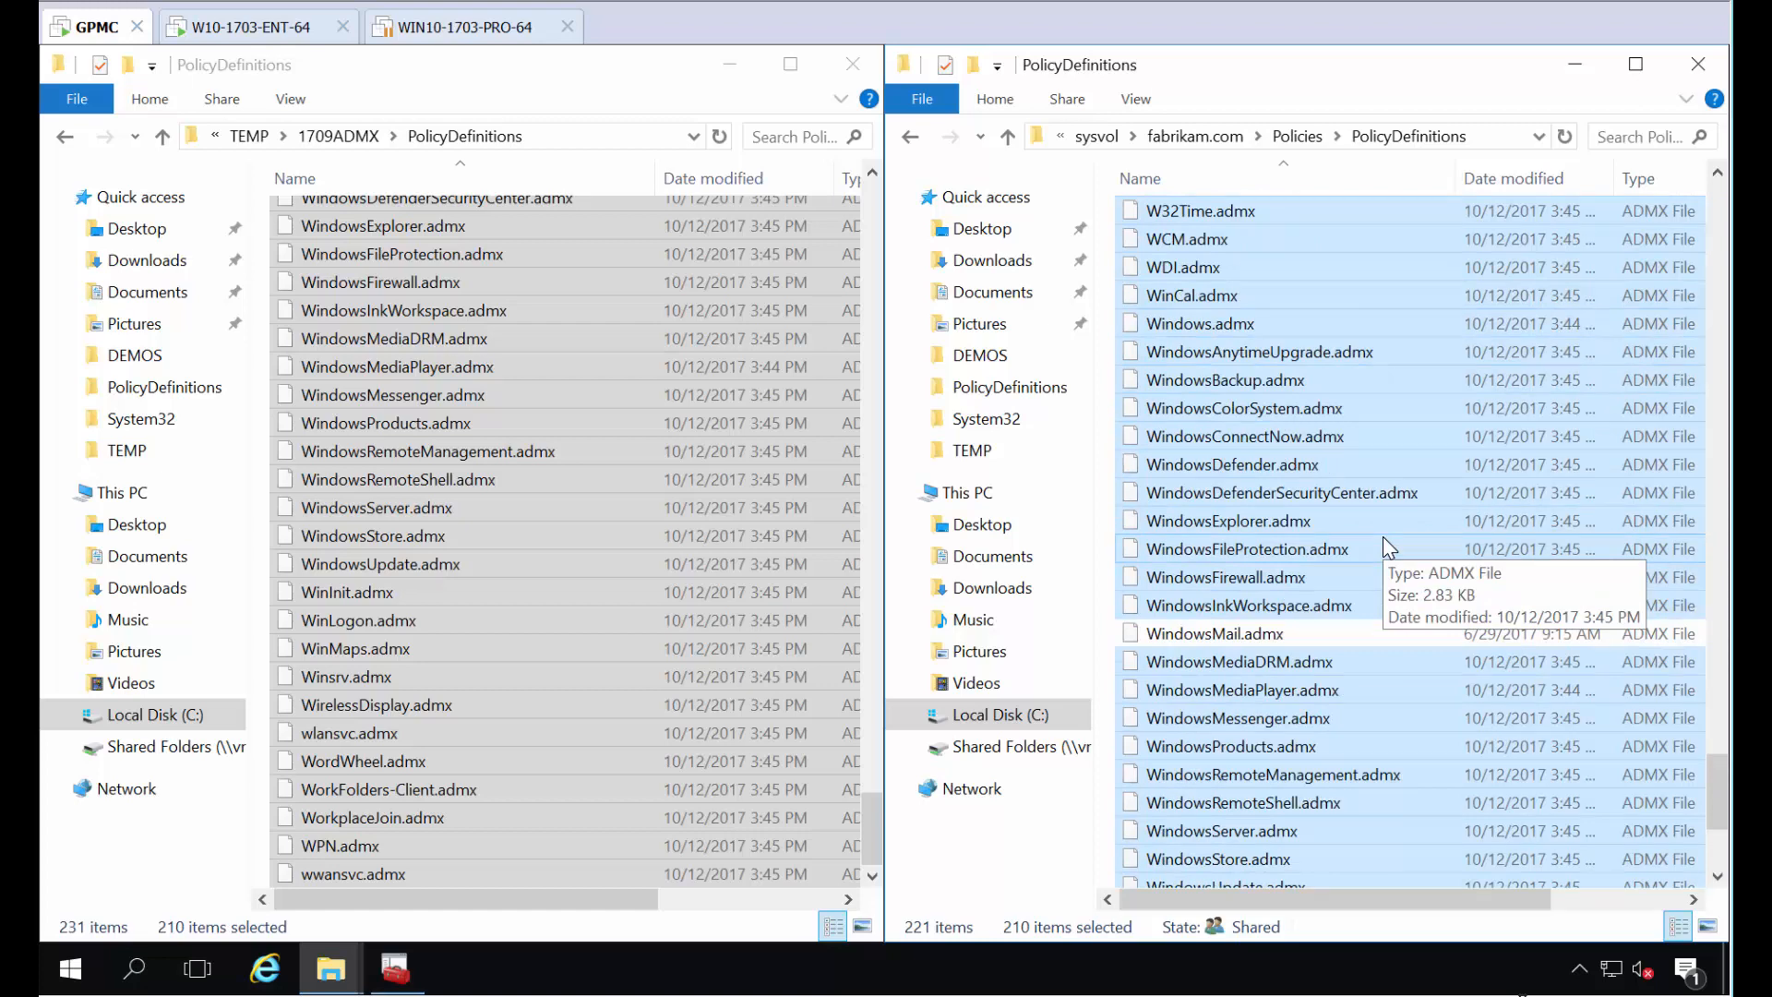
pyautogui.scroll(3)
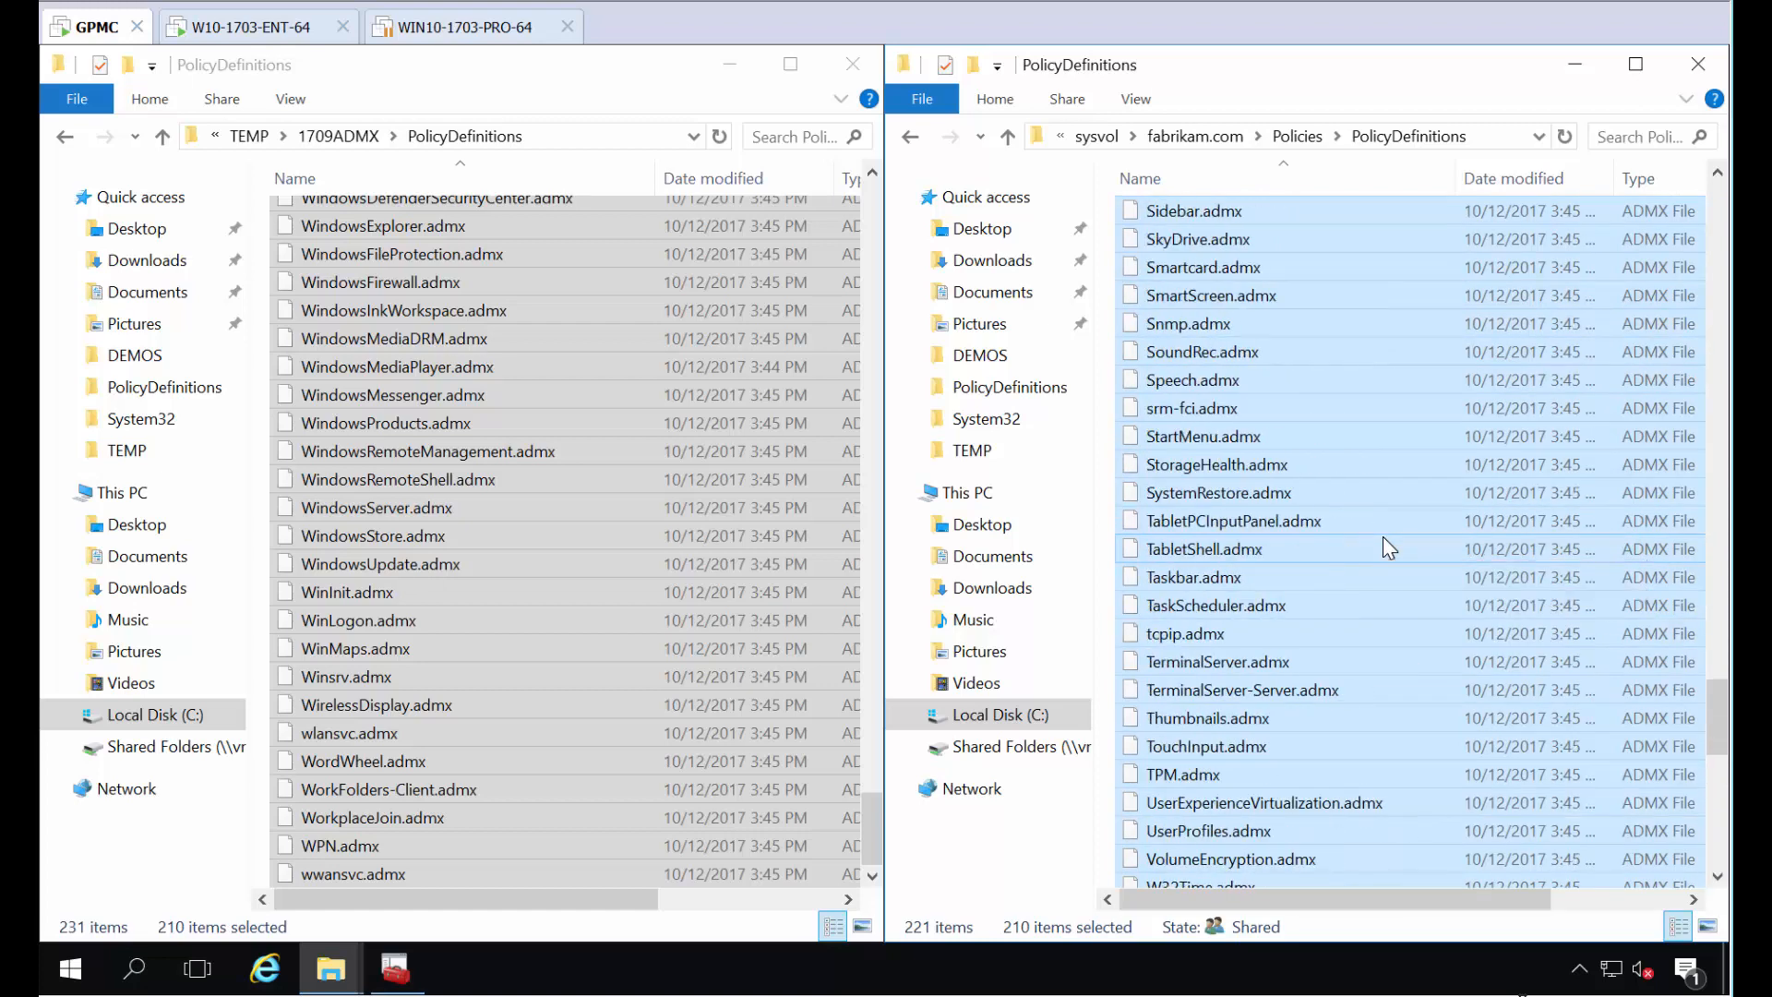